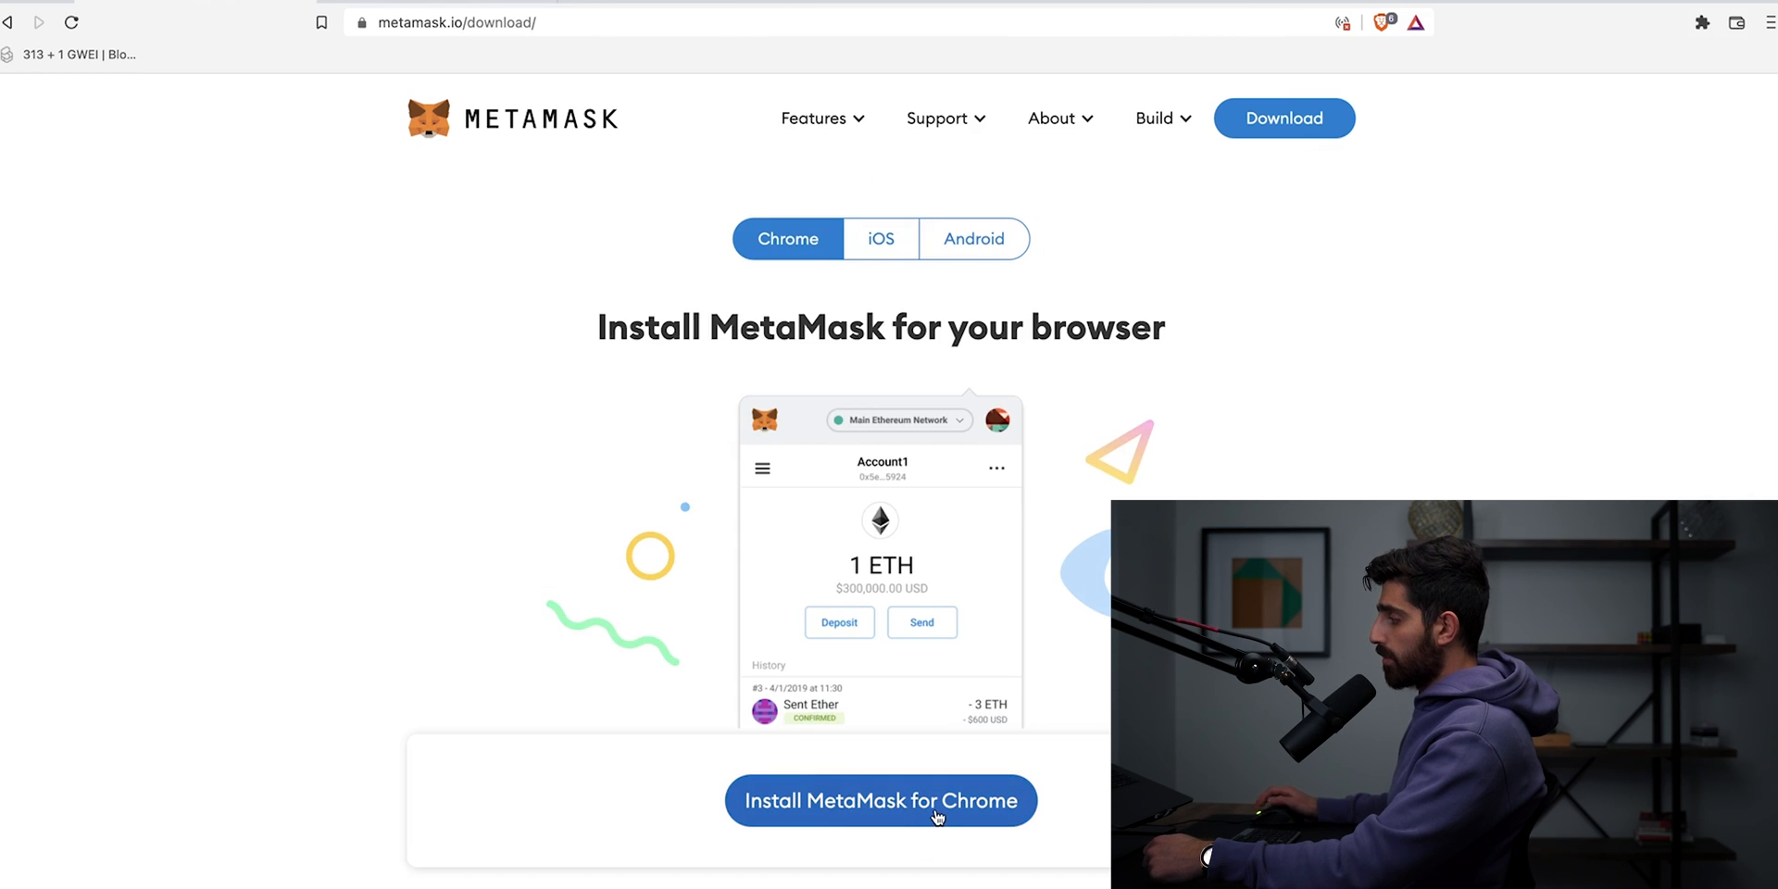
Install the MetaMask extension into Brave from its Chrome Web Store page
{"action": "left_click", "coordinate": [880, 800]}
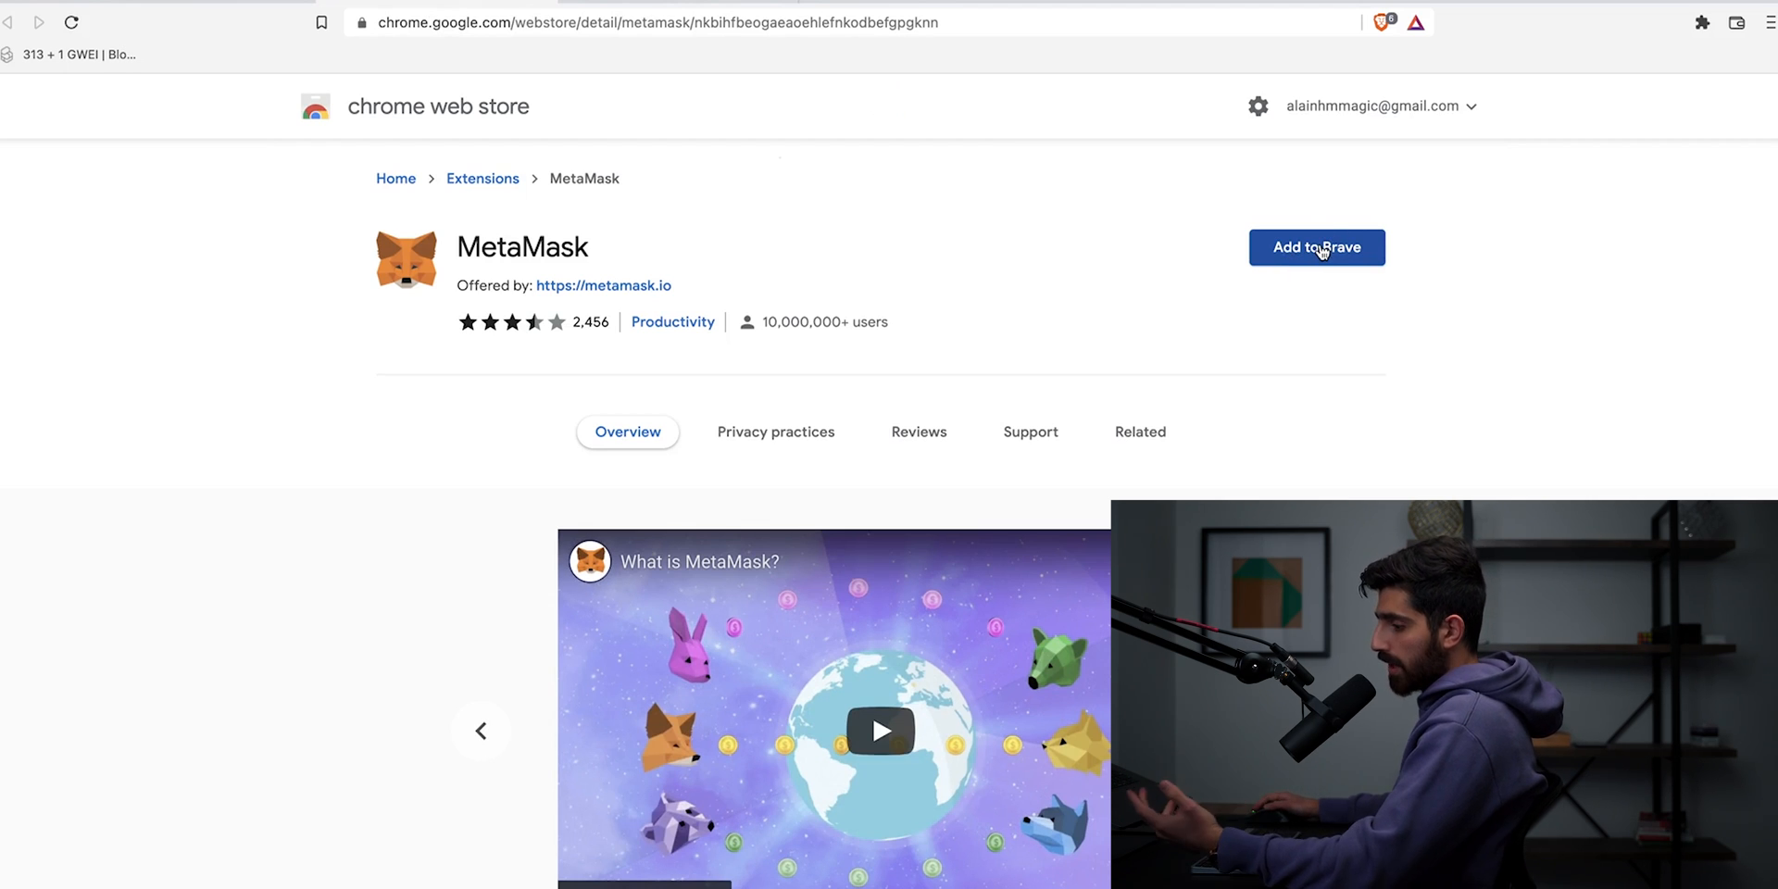
{"action": "left_click", "coordinate": [1314, 247]}
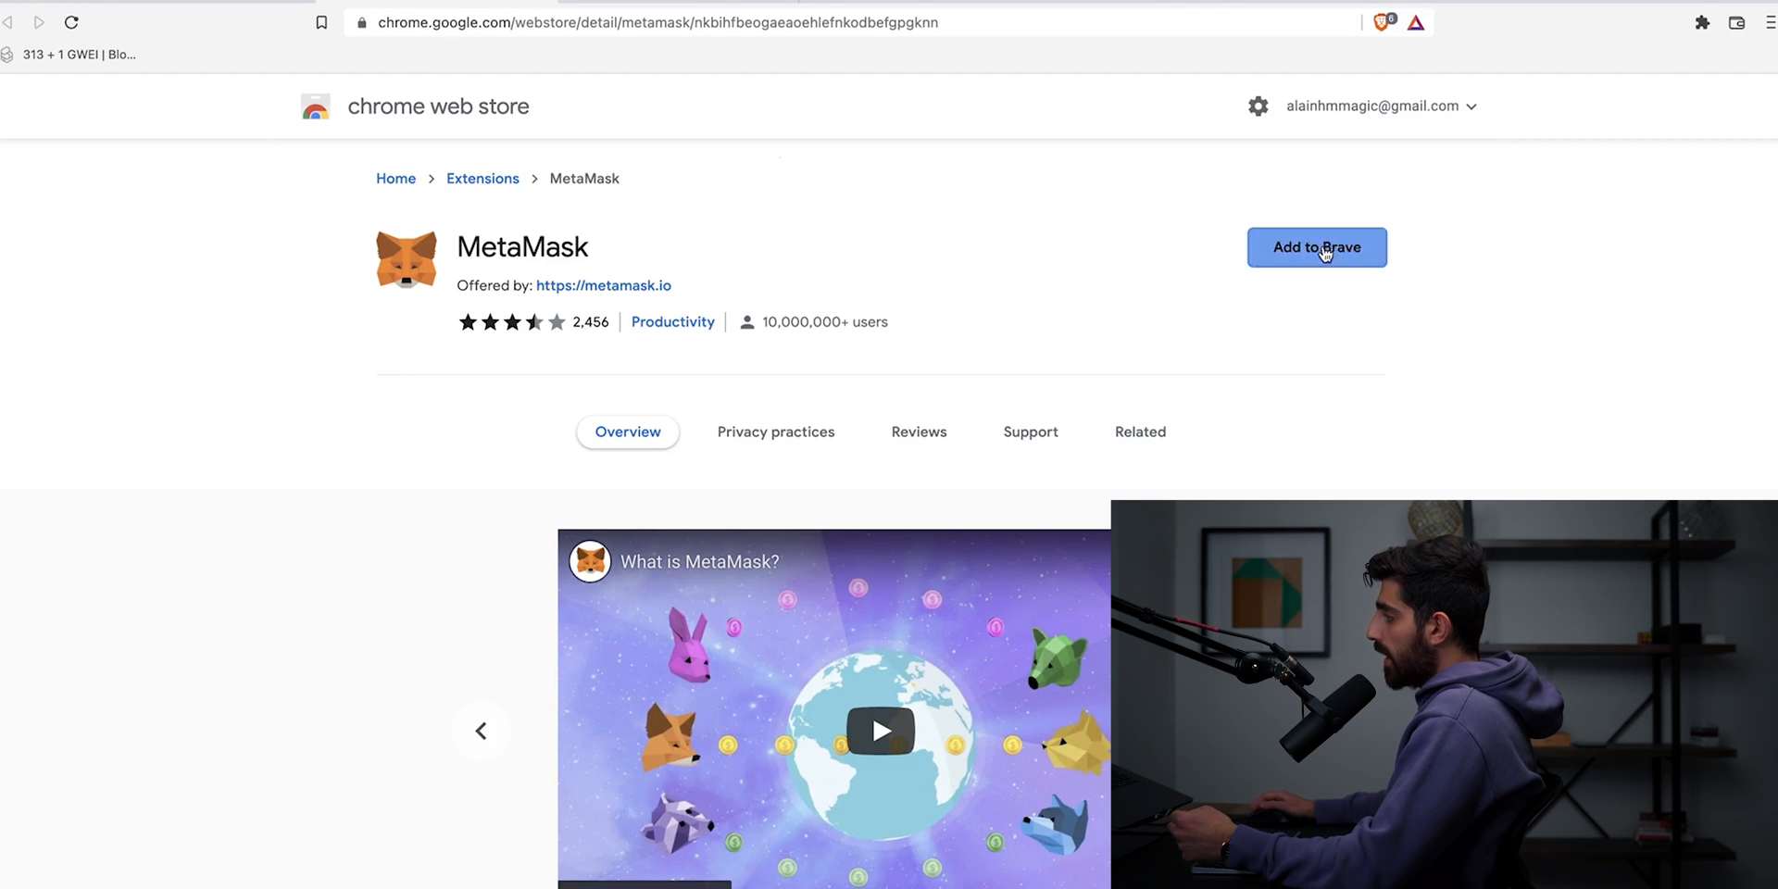
{"action": "left_click", "coordinate": [1314, 248]}
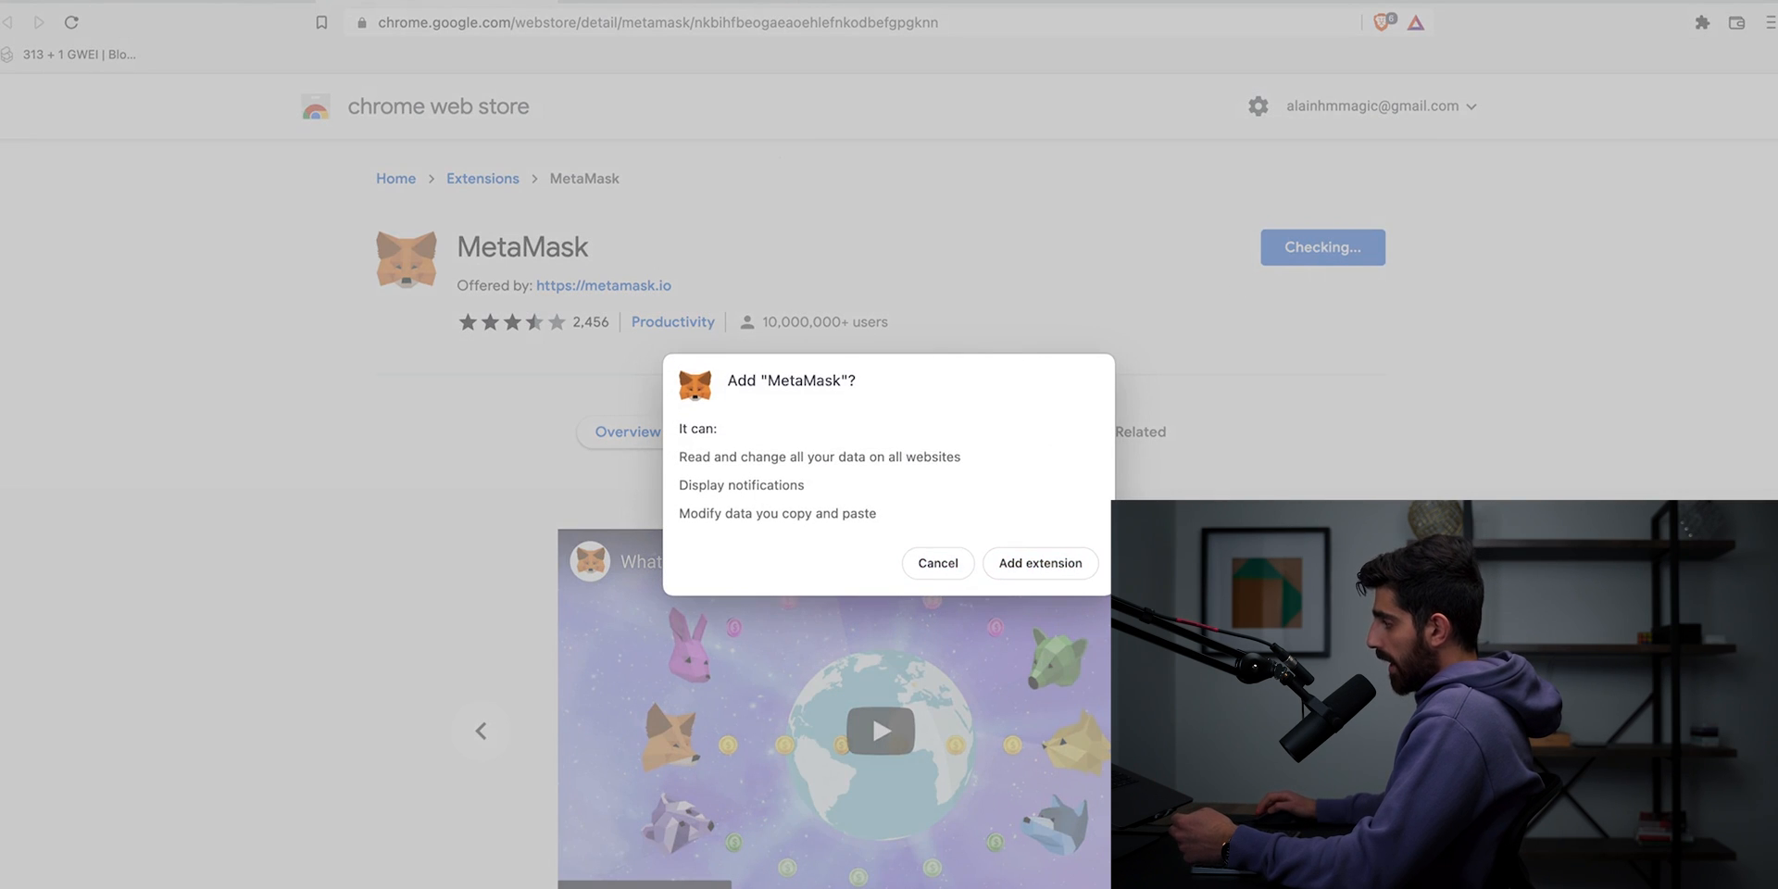
{"action": "left_click", "coordinate": [1039, 564]}
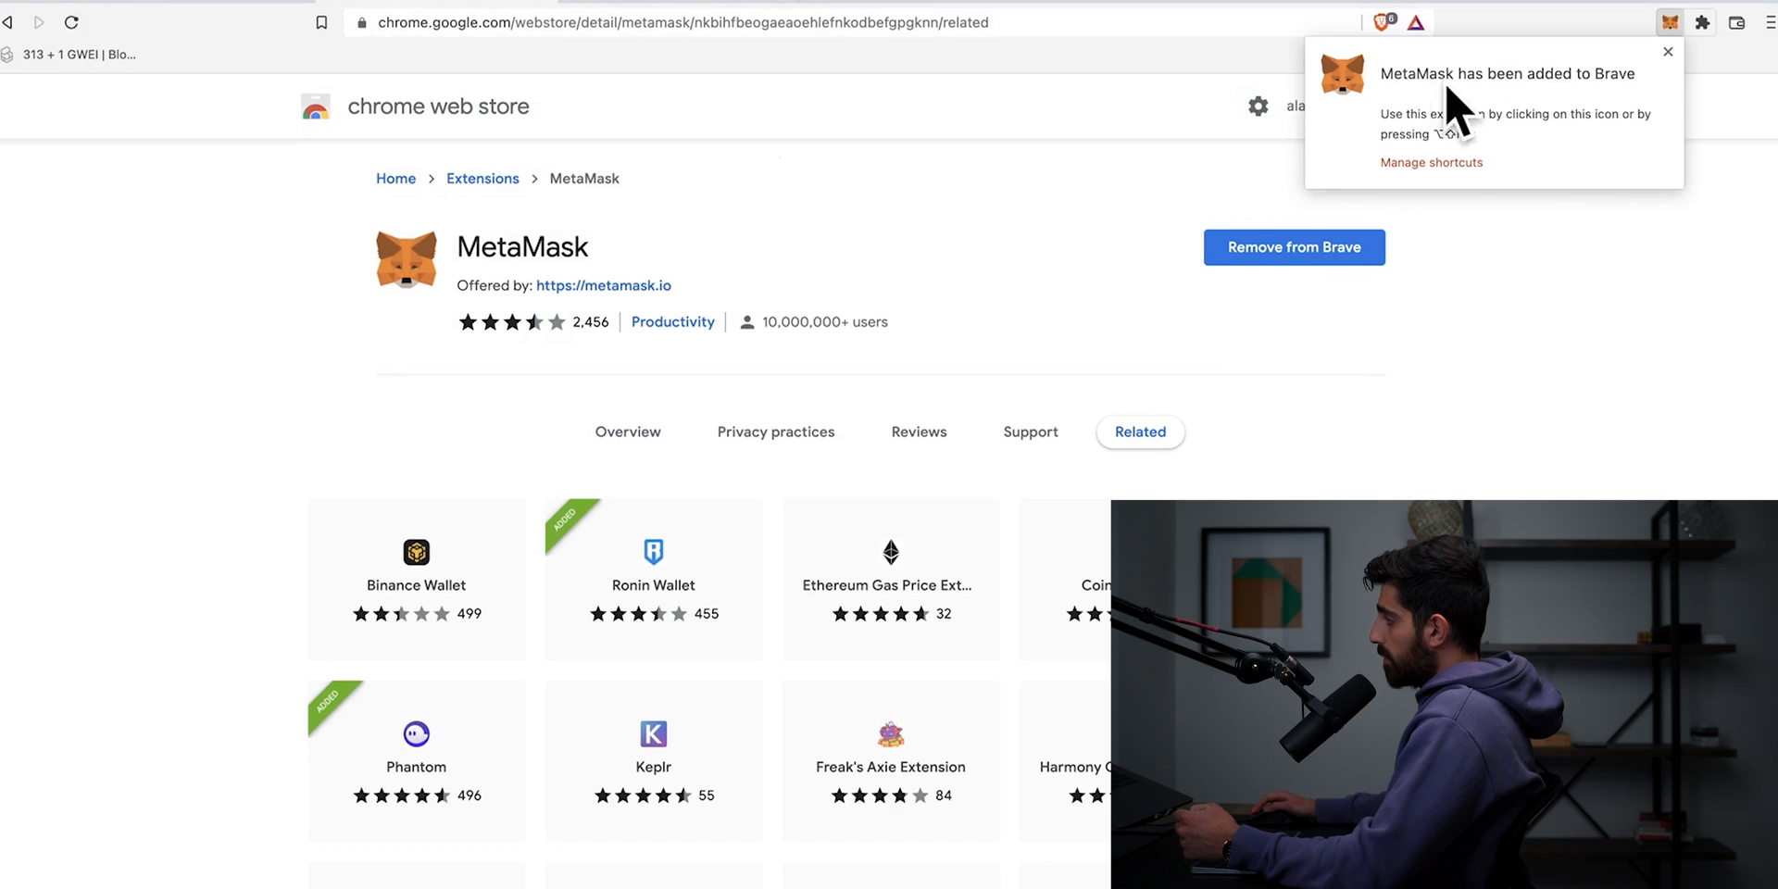
{"action": "left_click", "coordinate": [1667, 52]}
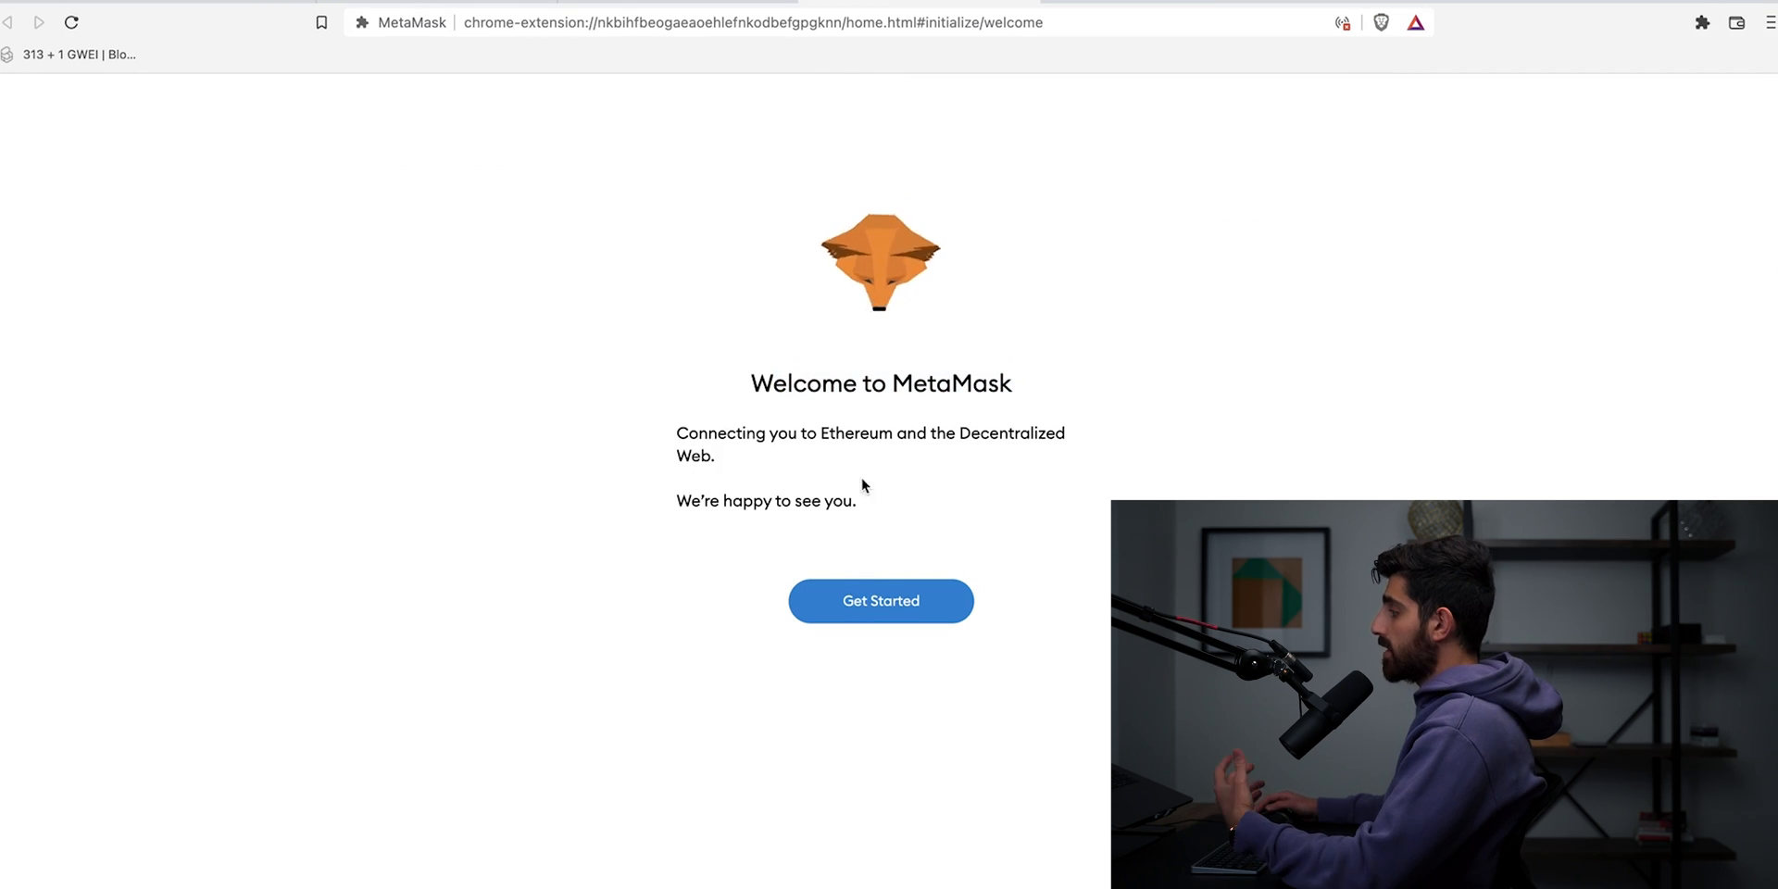
Begin a brand-new MetaMask wallet, agreeing to anonymous usage data and the terms of use
{"action": "left_click", "coordinate": [880, 601]}
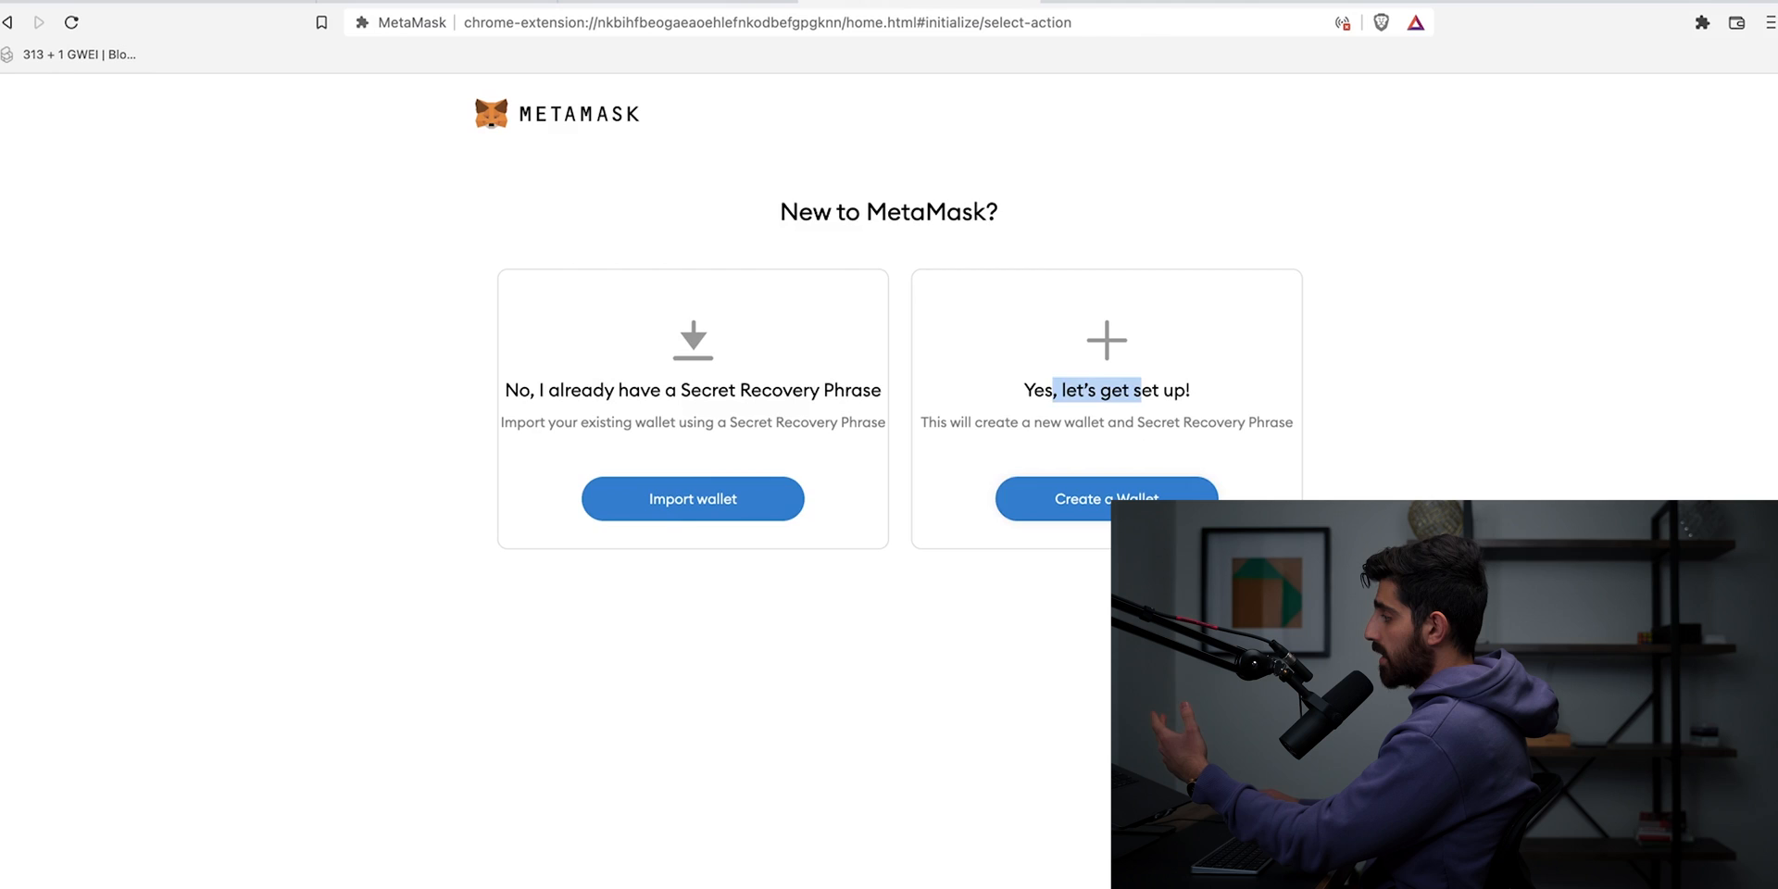
{"action": "left_click", "coordinate": [1106, 498]}
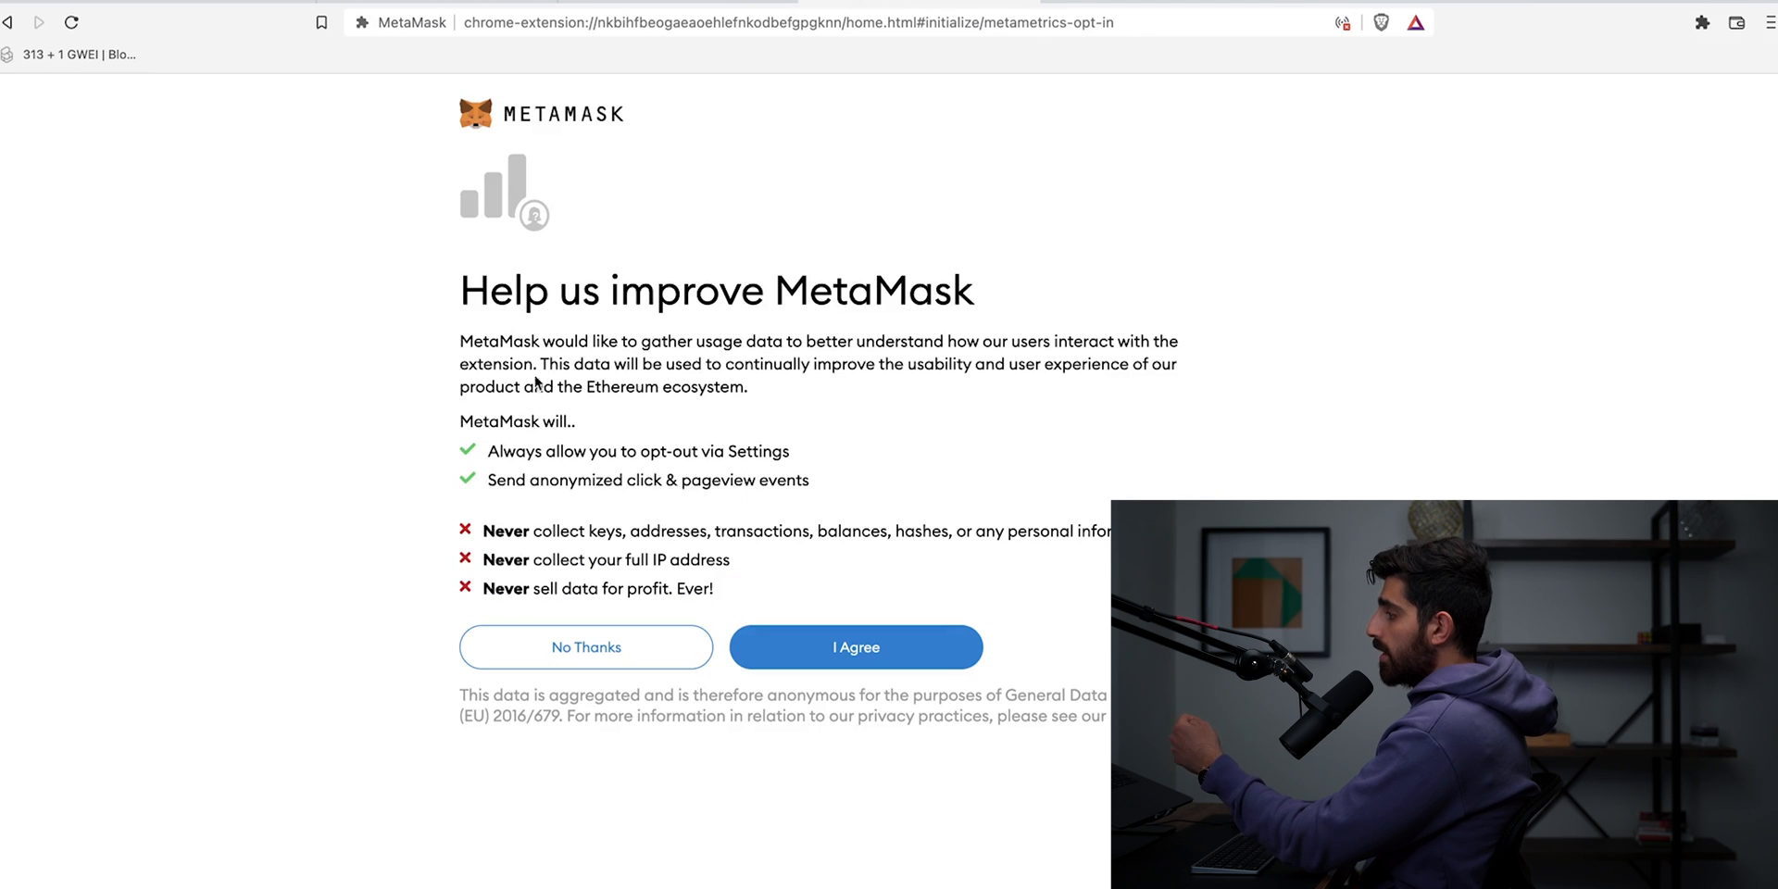
{"action": "left_click_drag", "start_coordinate": [476, 288], "coordinate": [732, 560]}
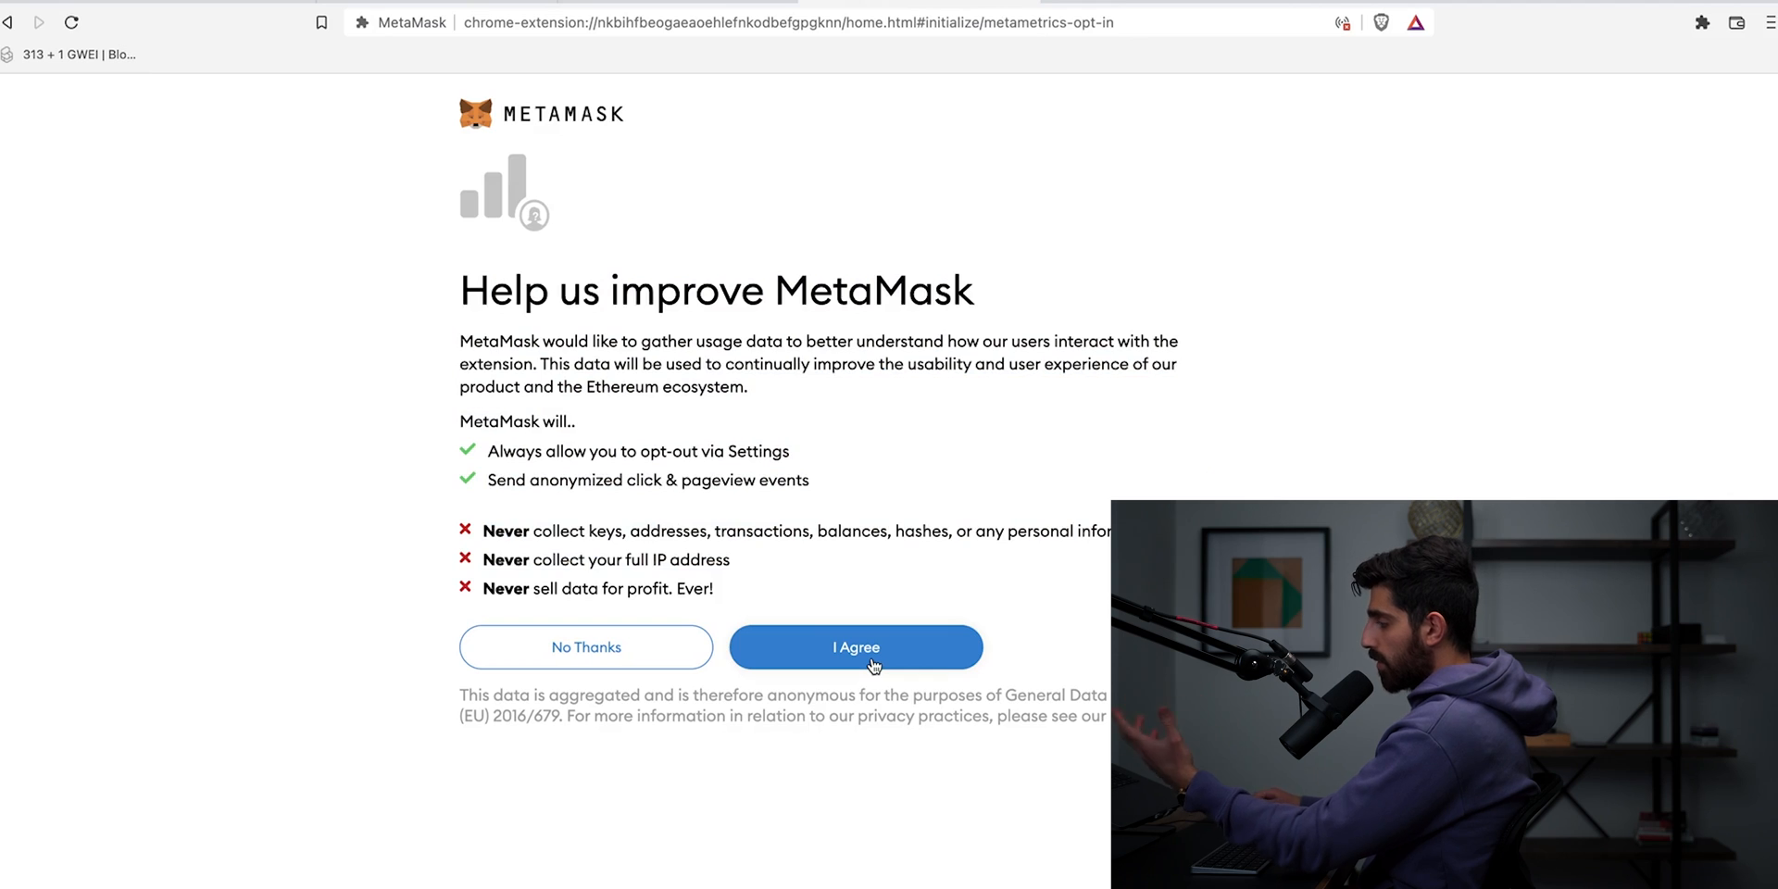
{"action": "left_click", "coordinate": [855, 646]}
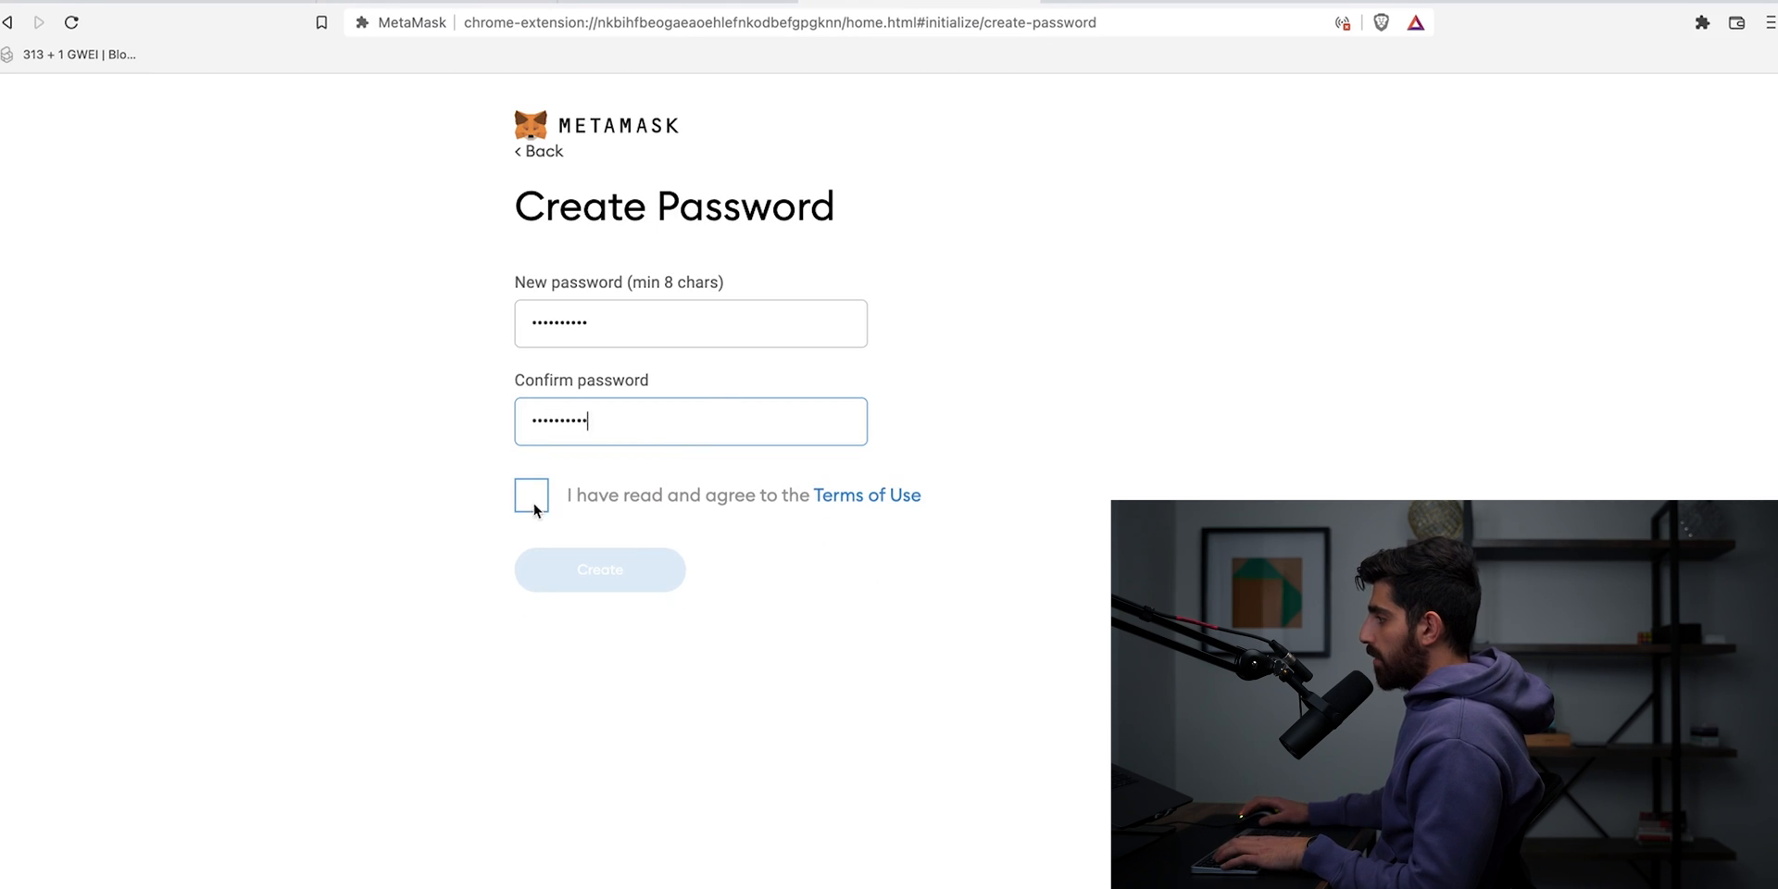
{"action": "left_click", "coordinate": [530, 495]}
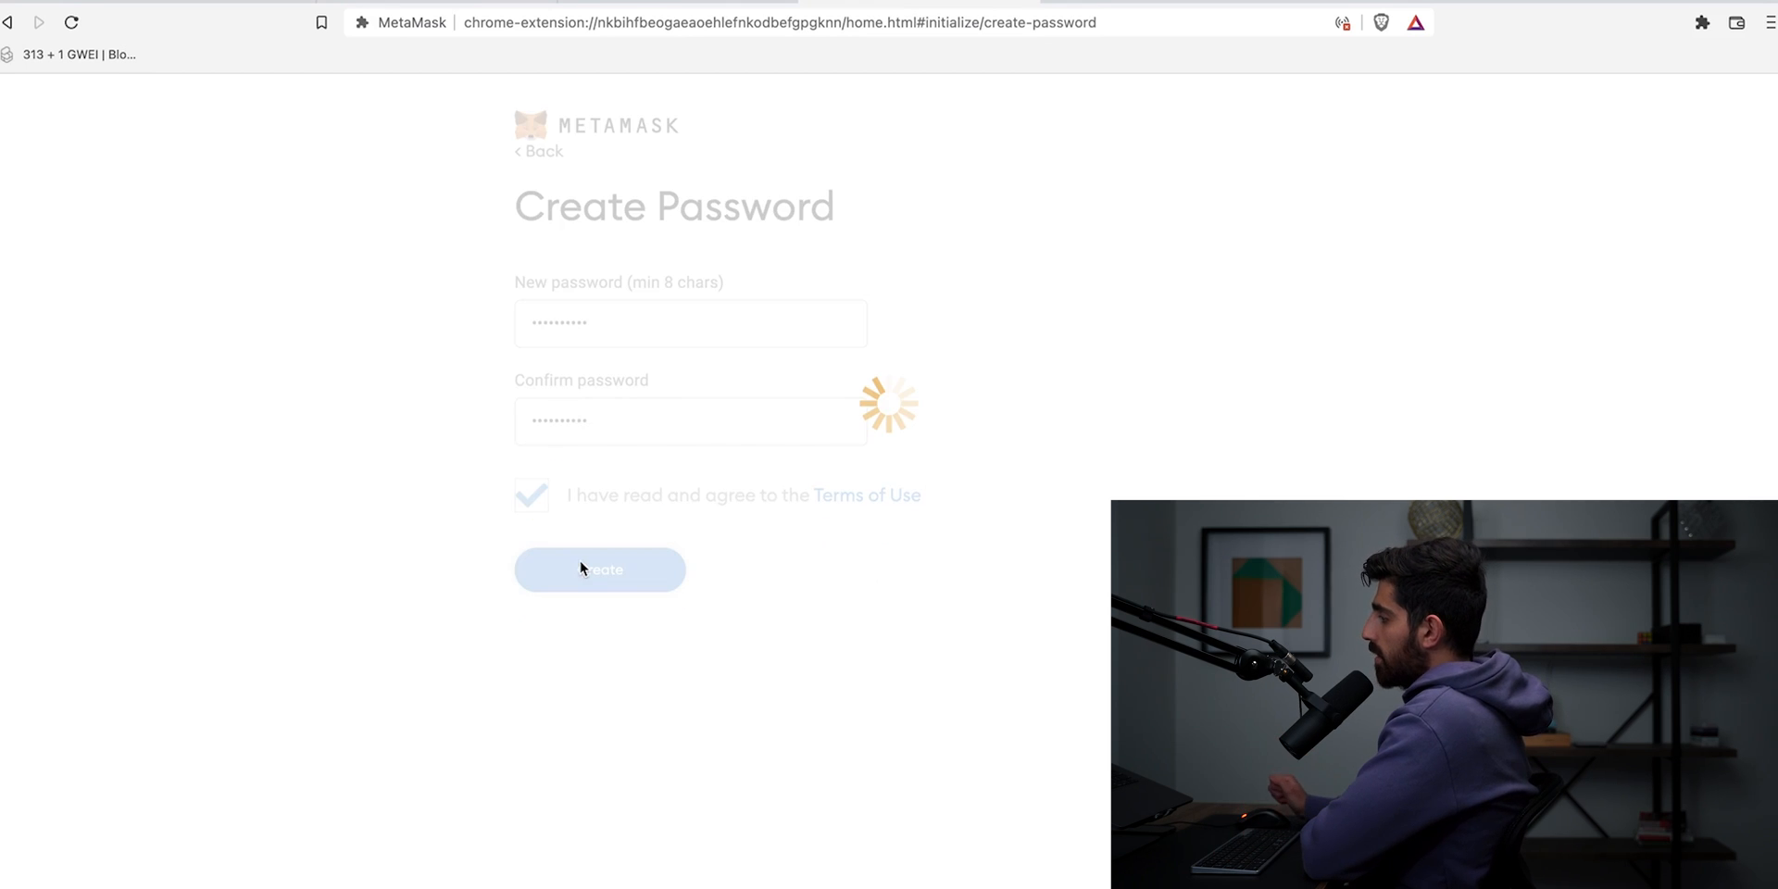
Create the wallet with the new password and continue to the Secret Recovery Phrase step
{"action": "left_click", "coordinate": [599, 570]}
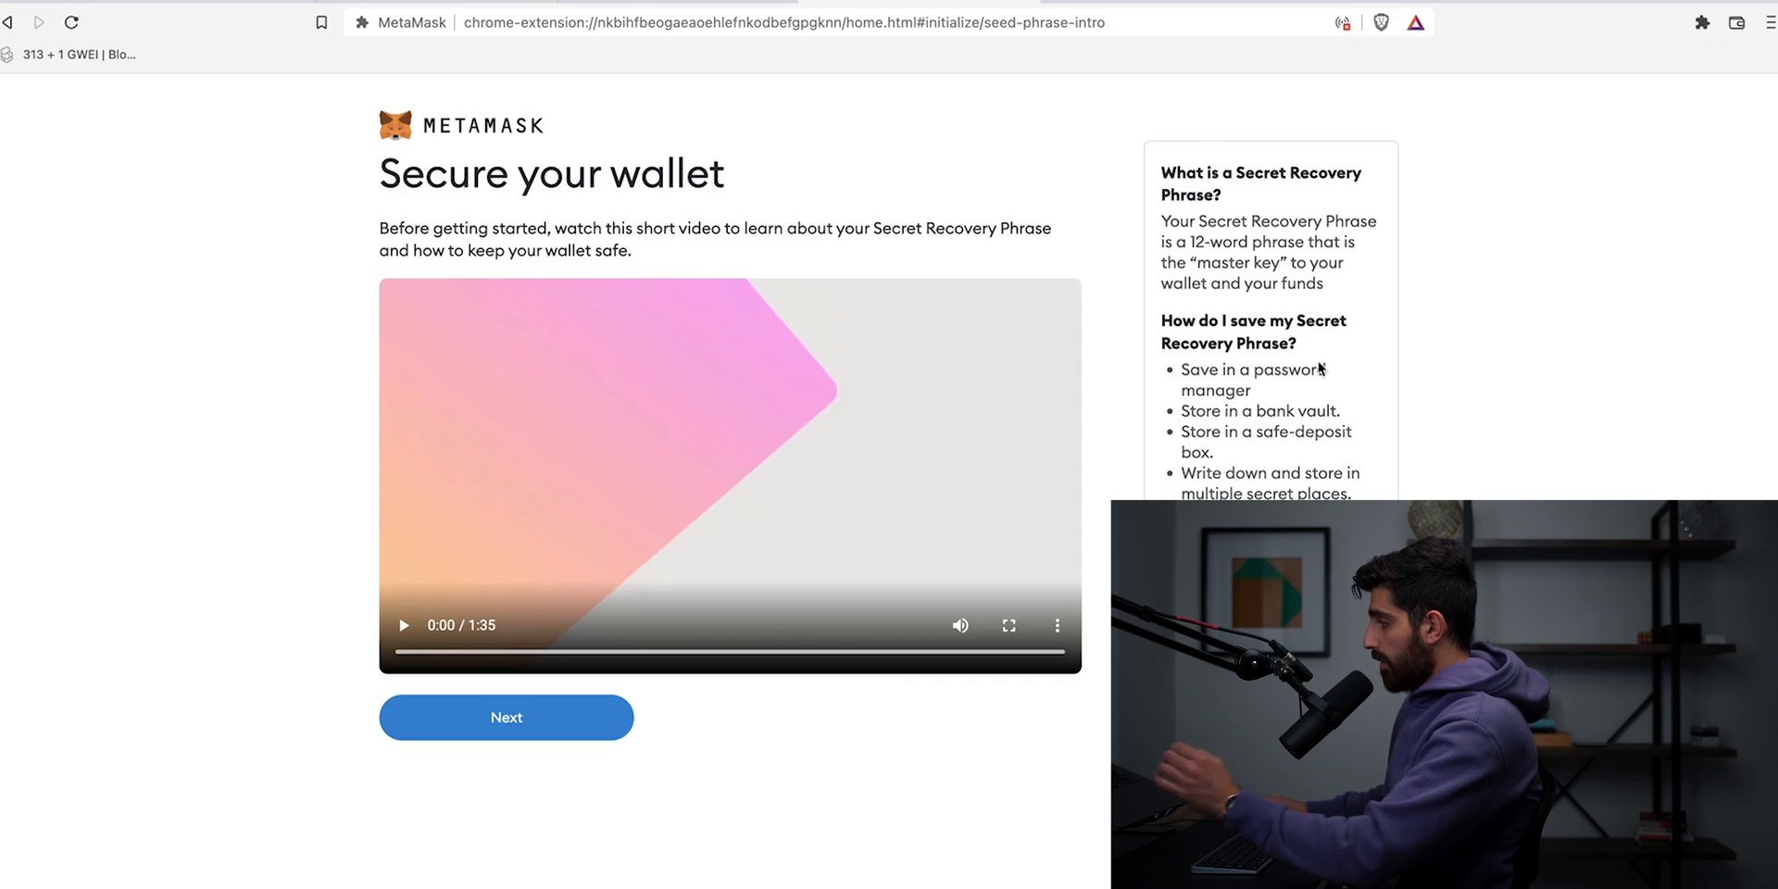
{"action": "left_click", "coordinate": [506, 717]}
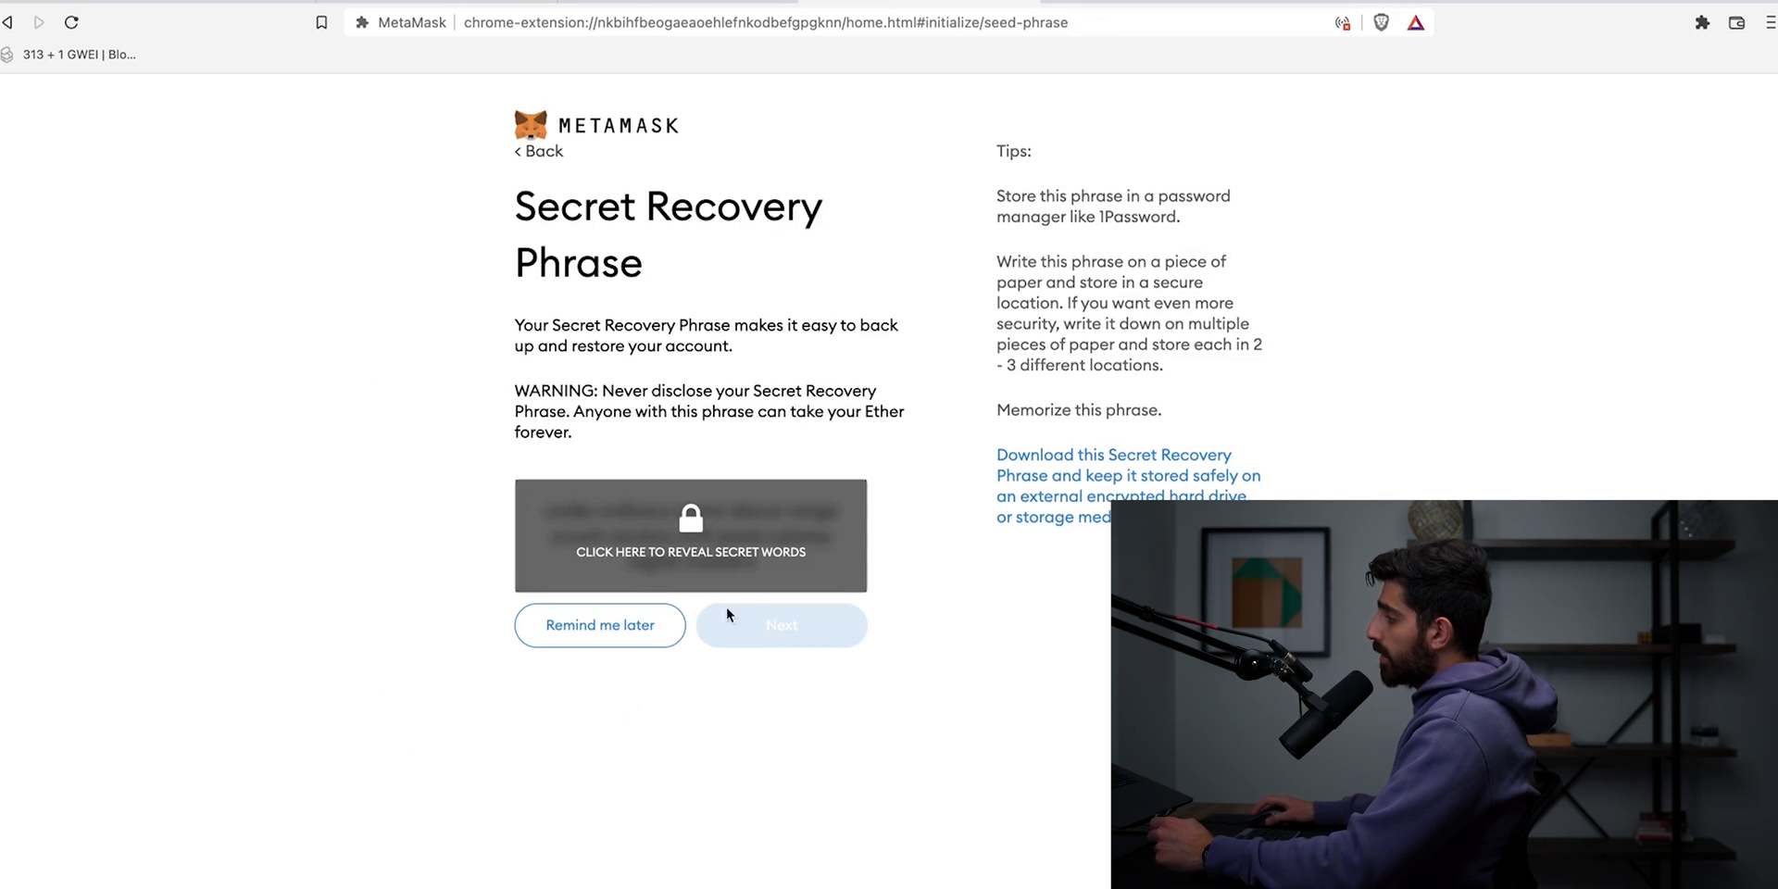
{"action": "mouse_move", "coordinate": [696, 570]}
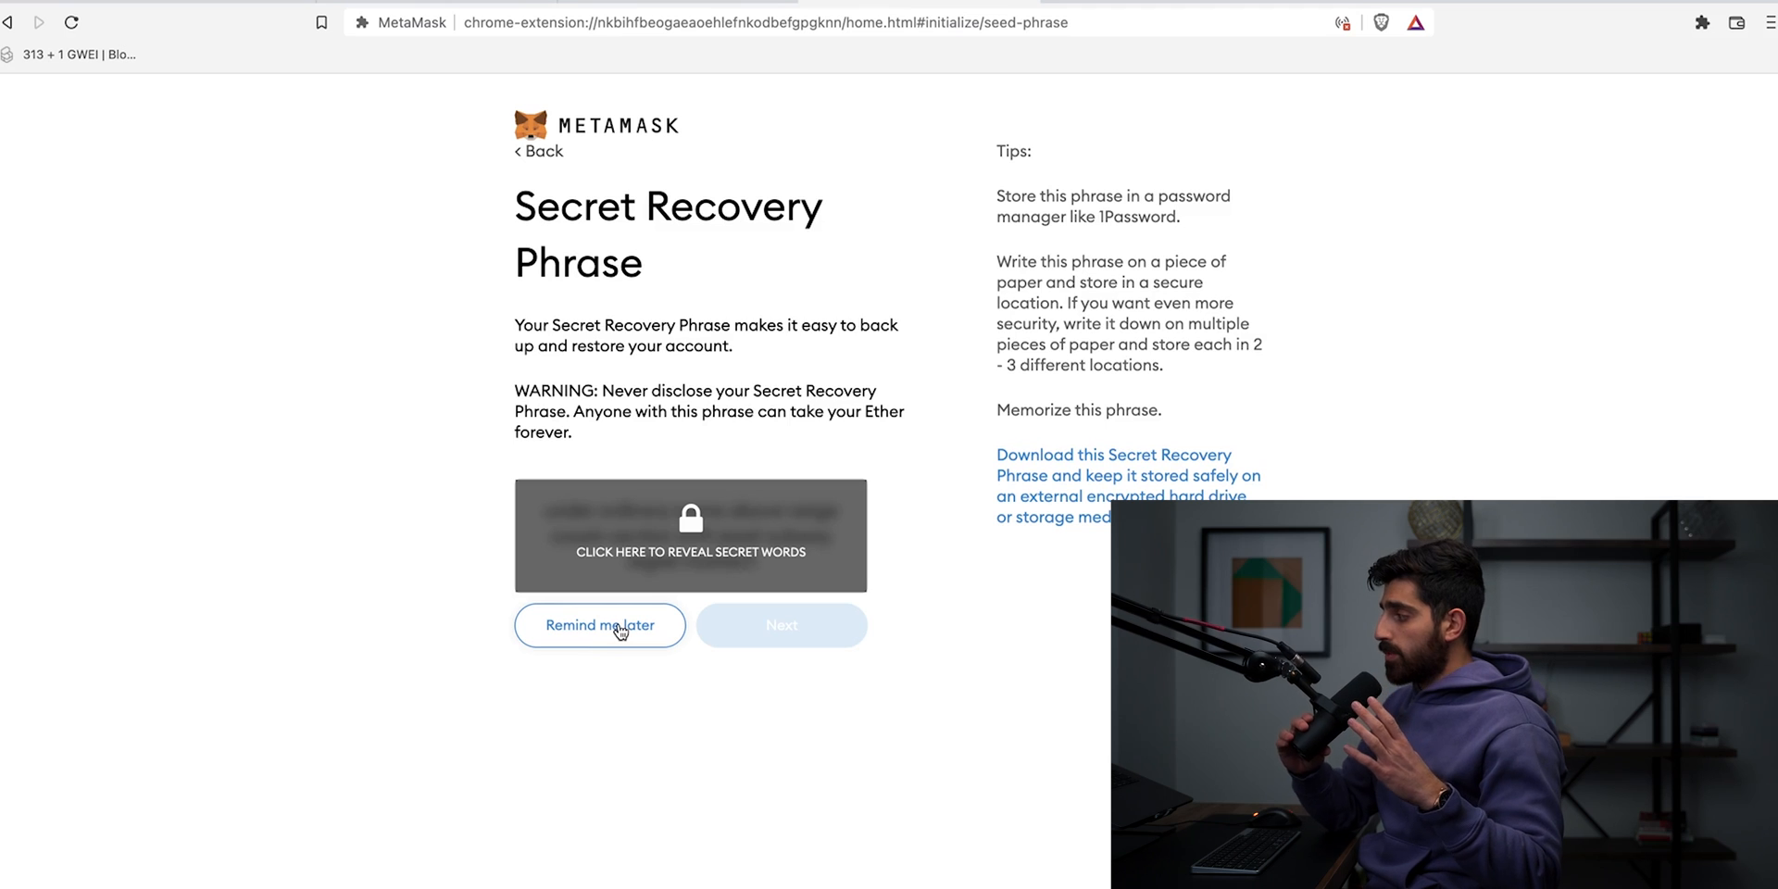
{"action": "mouse_move", "coordinate": [748, 578]}
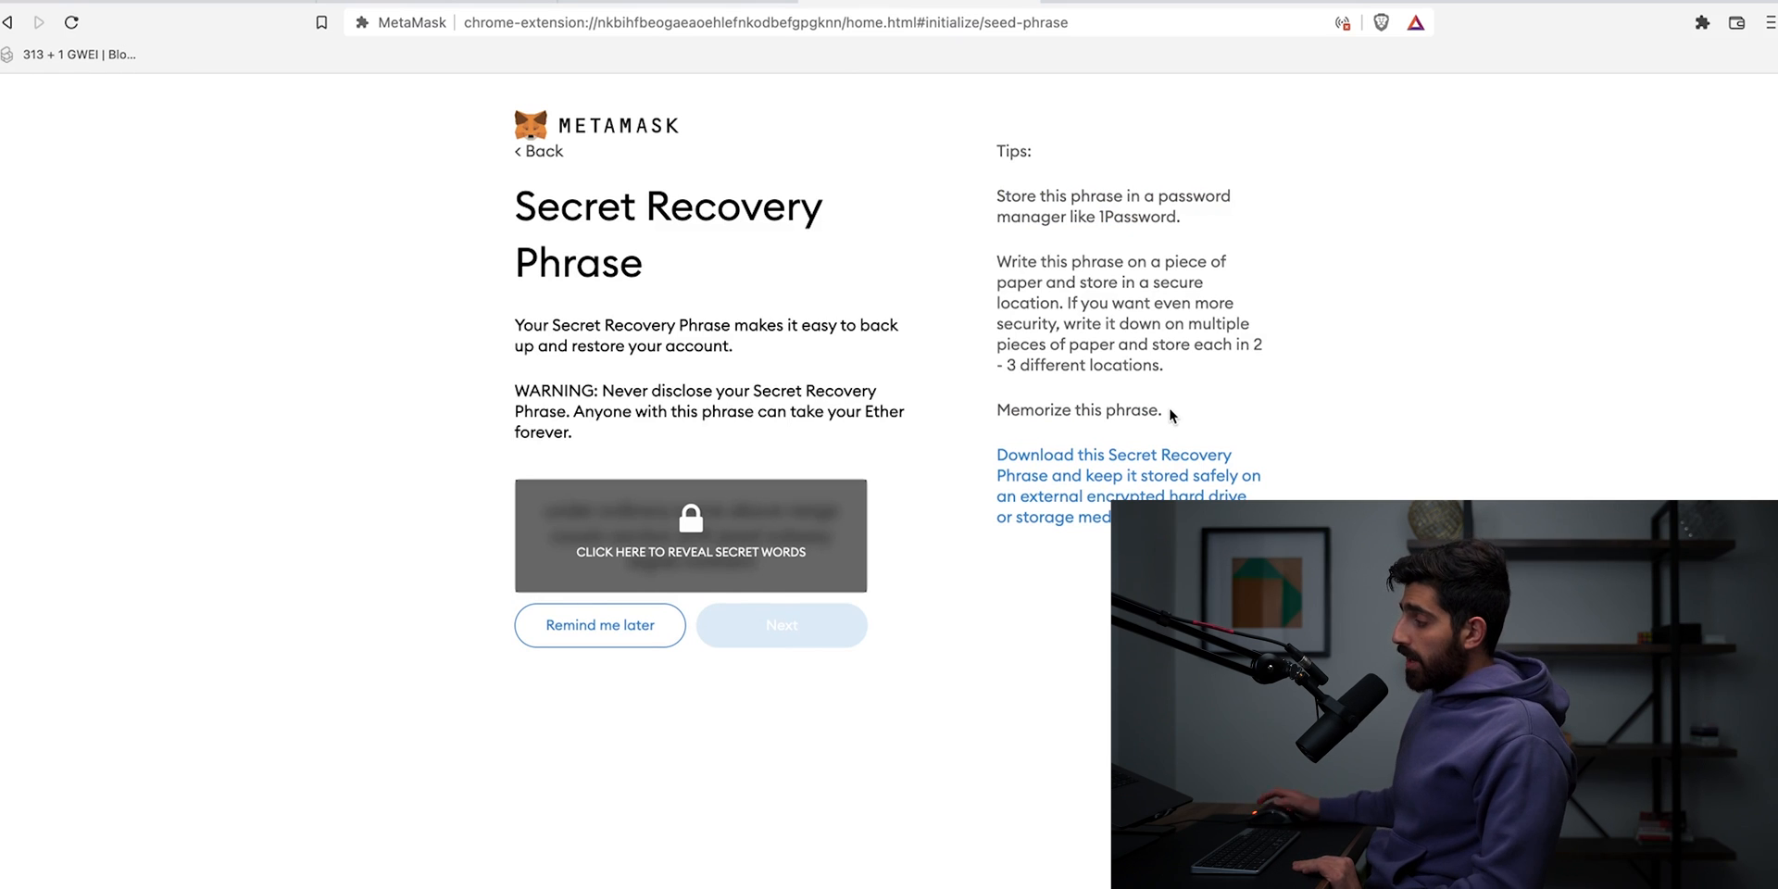
{"action": "mouse_move", "coordinate": [689, 610]}
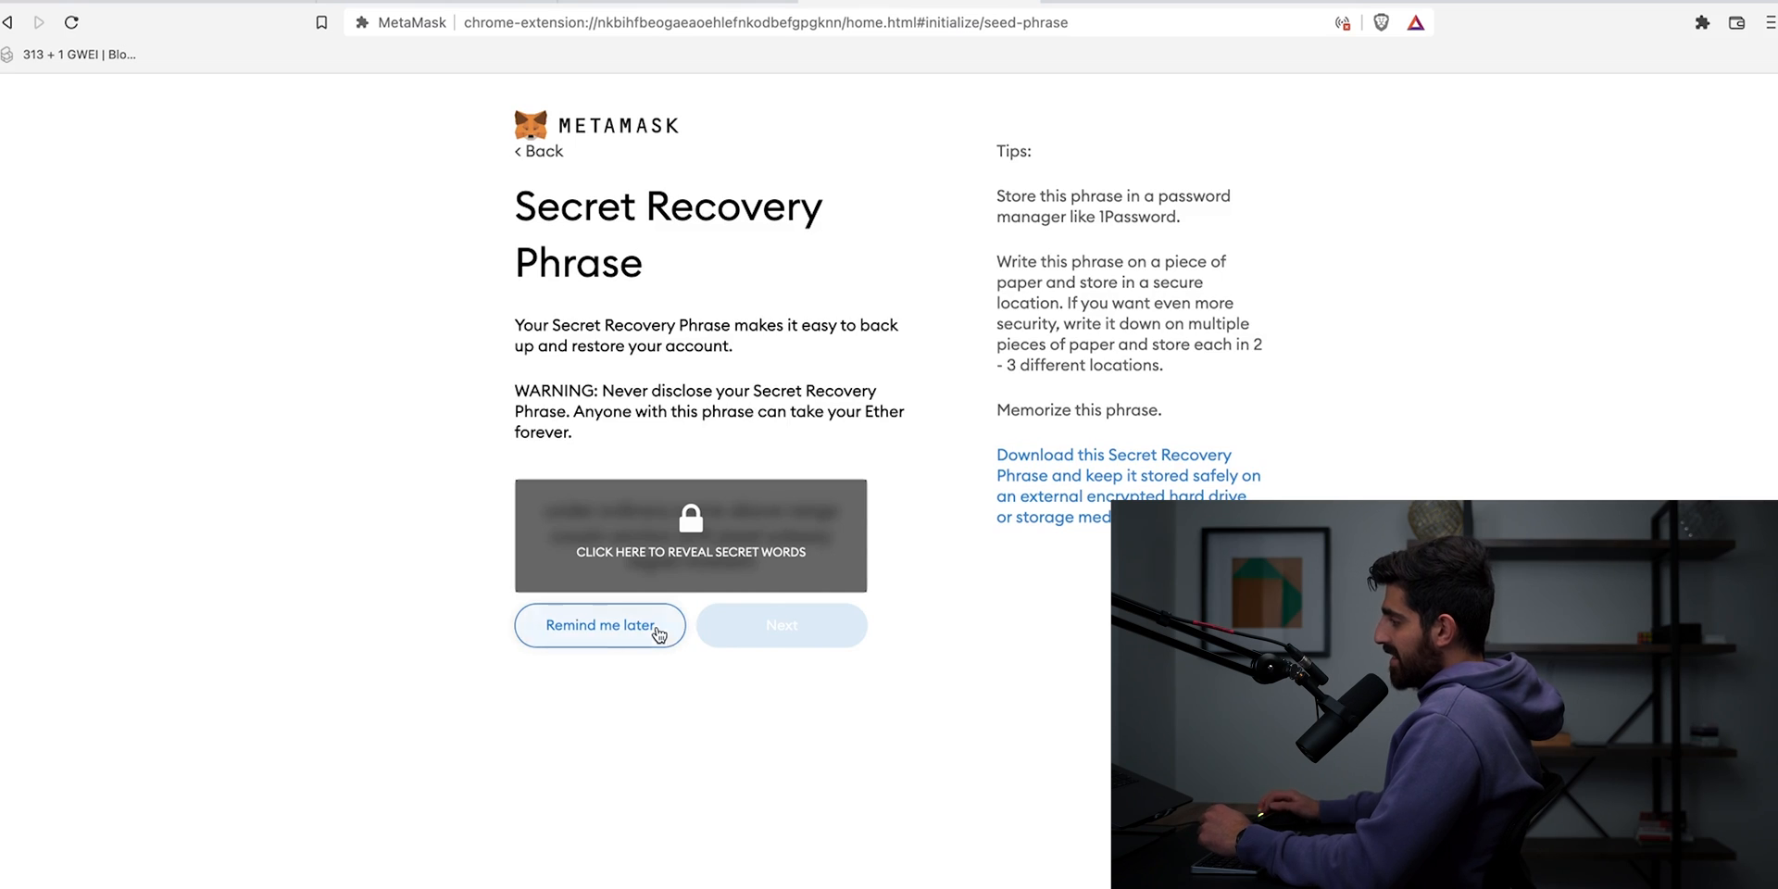
Choose Remind me later to skip the recovery phrase backup
{"action": "left_click", "coordinate": [599, 625]}
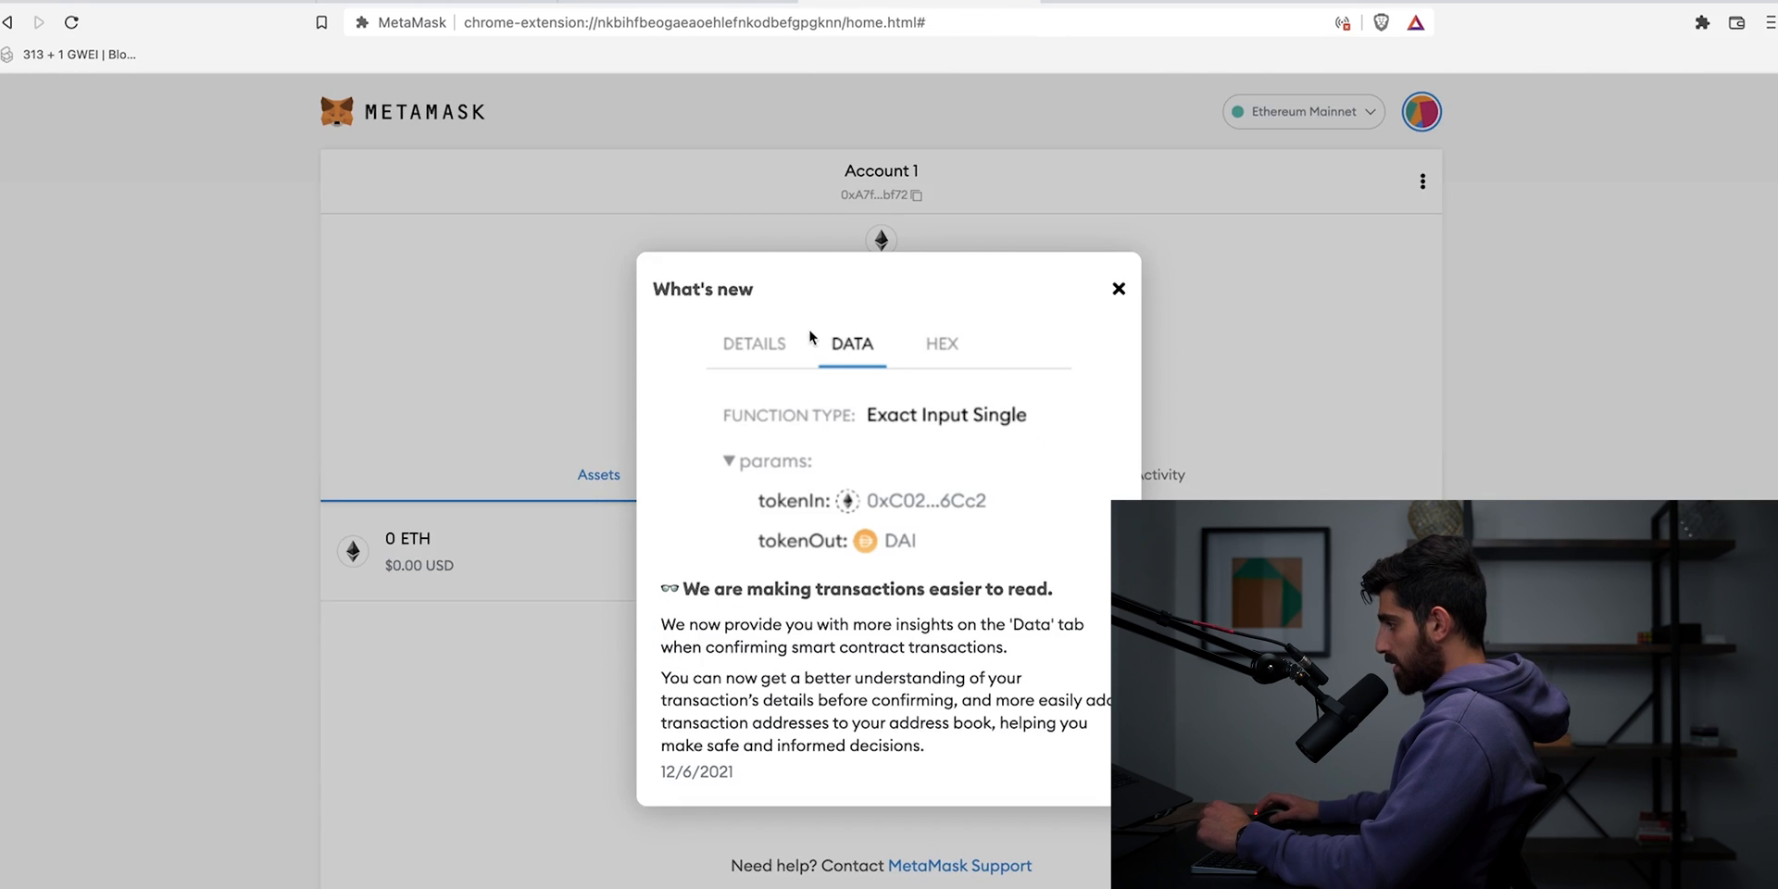
Dismiss the what's-new notice, copy Account 1's address, and open the funded wallet's MetaMask
{"action": "left_click", "coordinate": [1117, 288]}
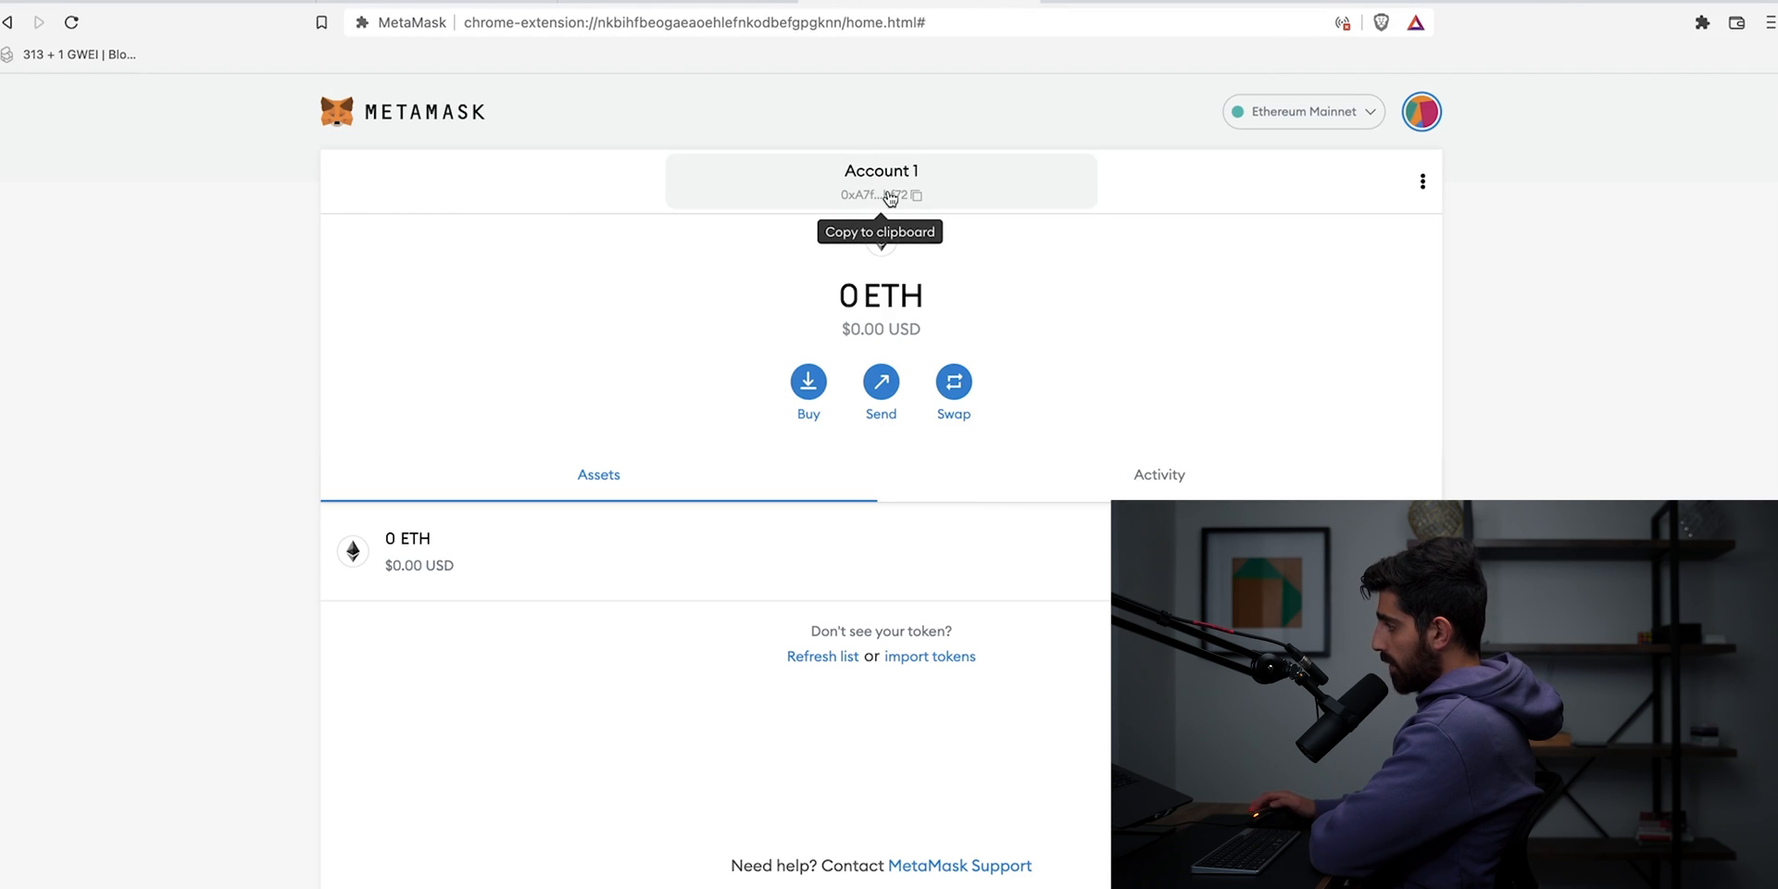
{"action": "left_click", "coordinate": [880, 196]}
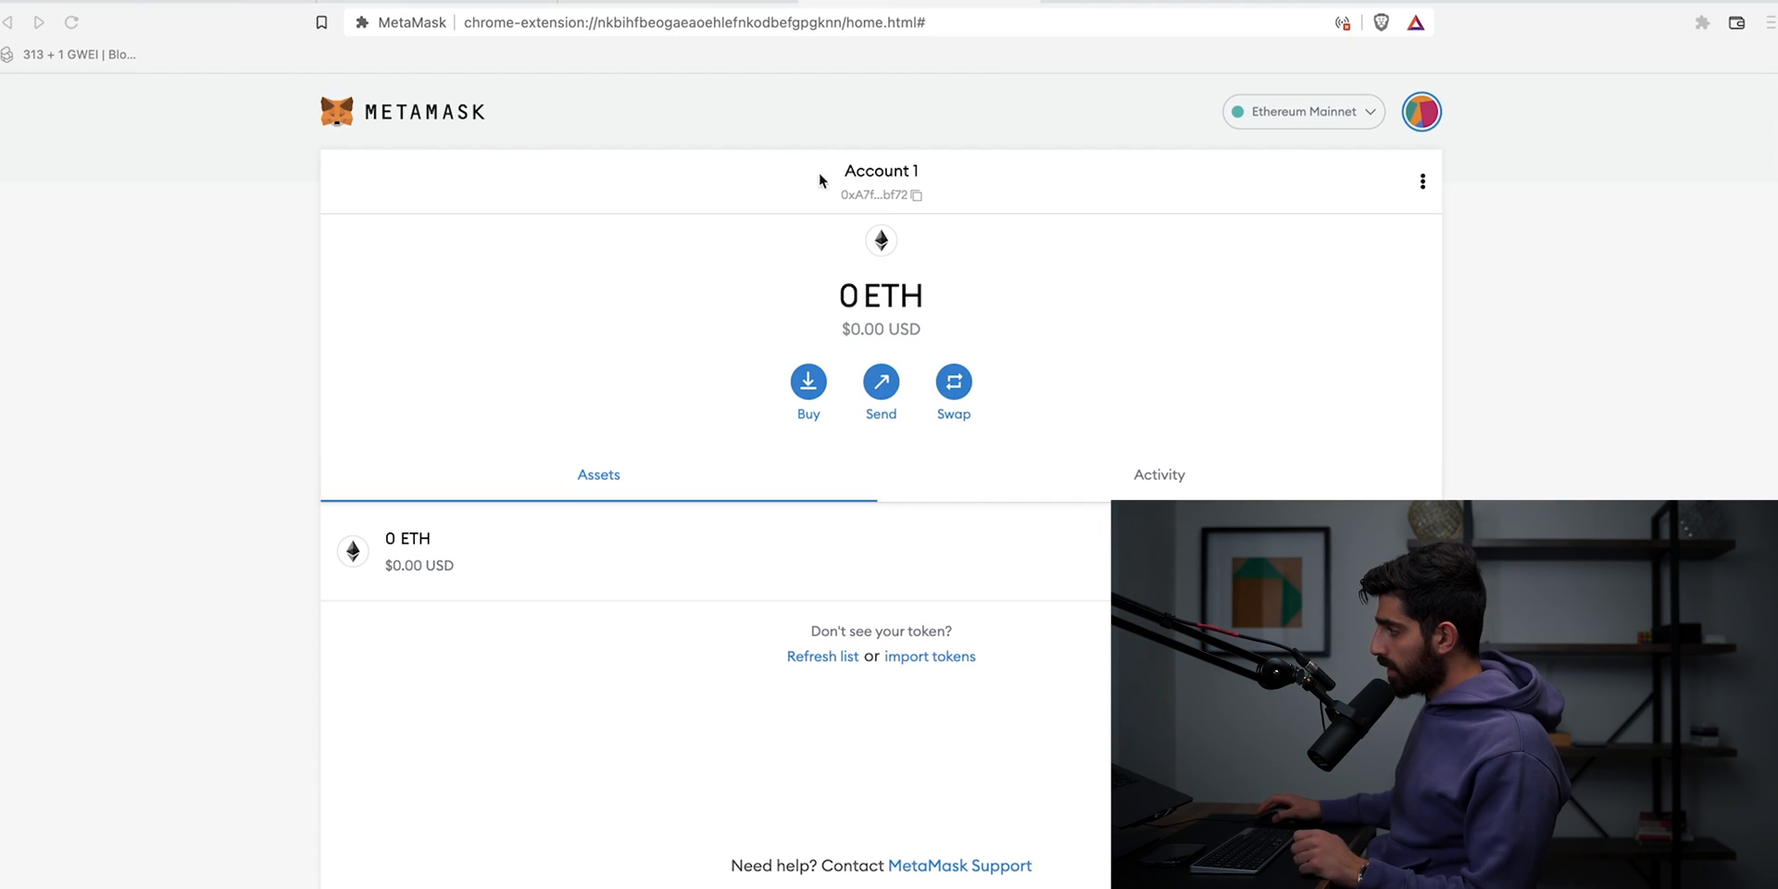
{"action": "mouse_move", "coordinate": [880, 194]}
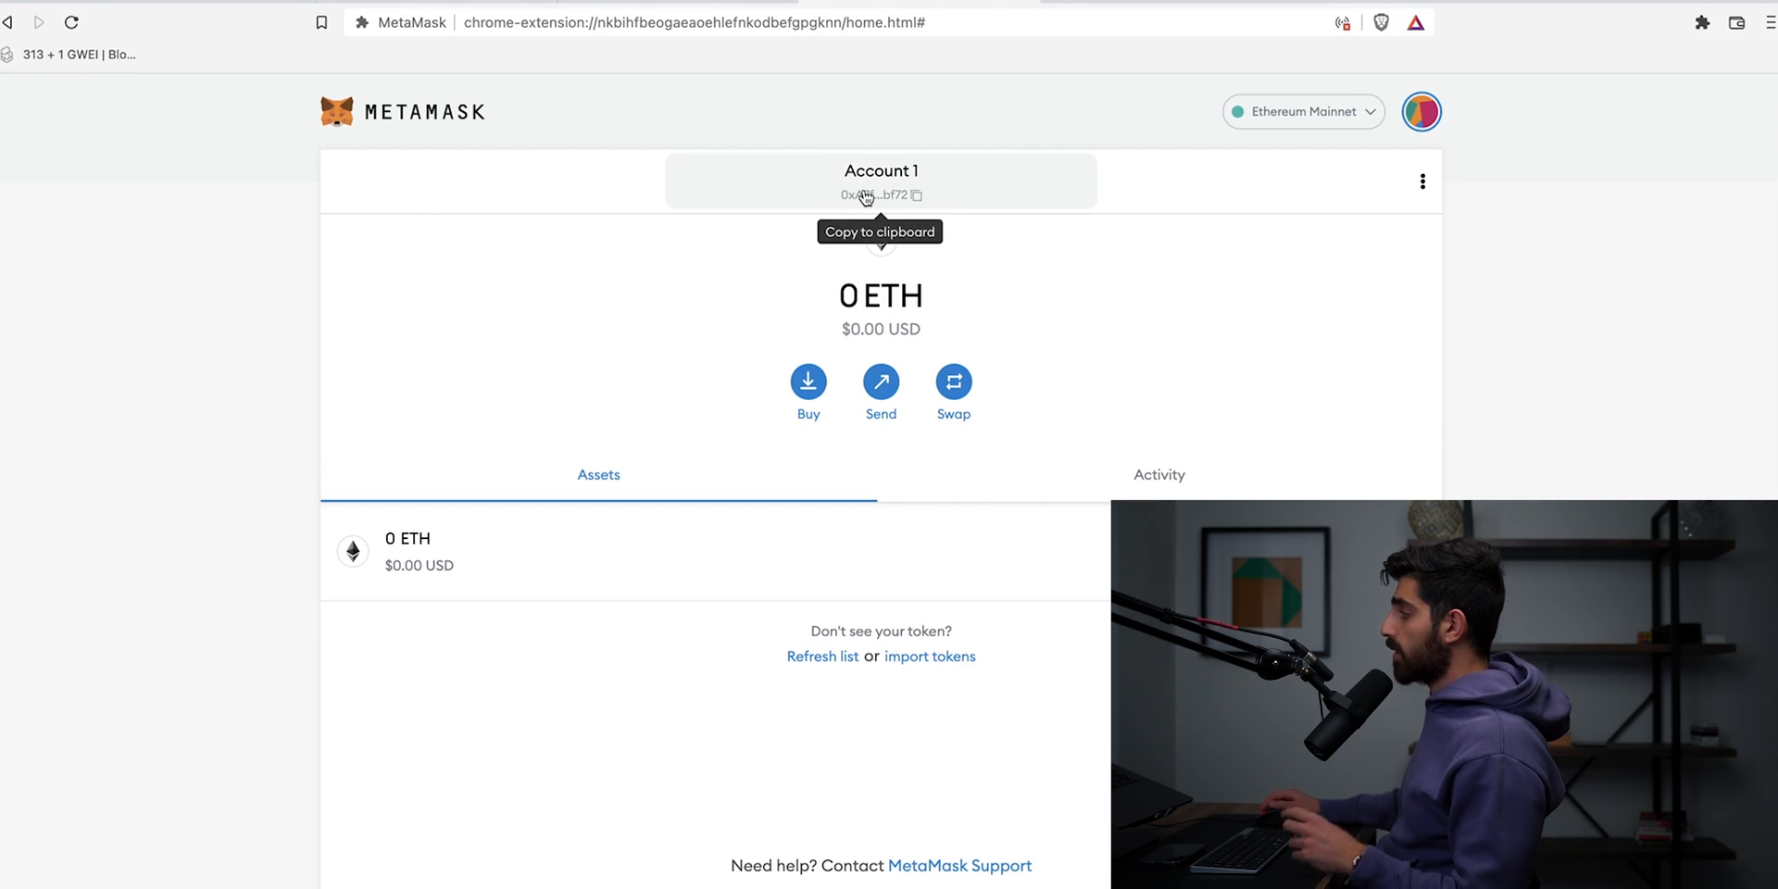
{"action": "left_click", "coordinate": [873, 195]}
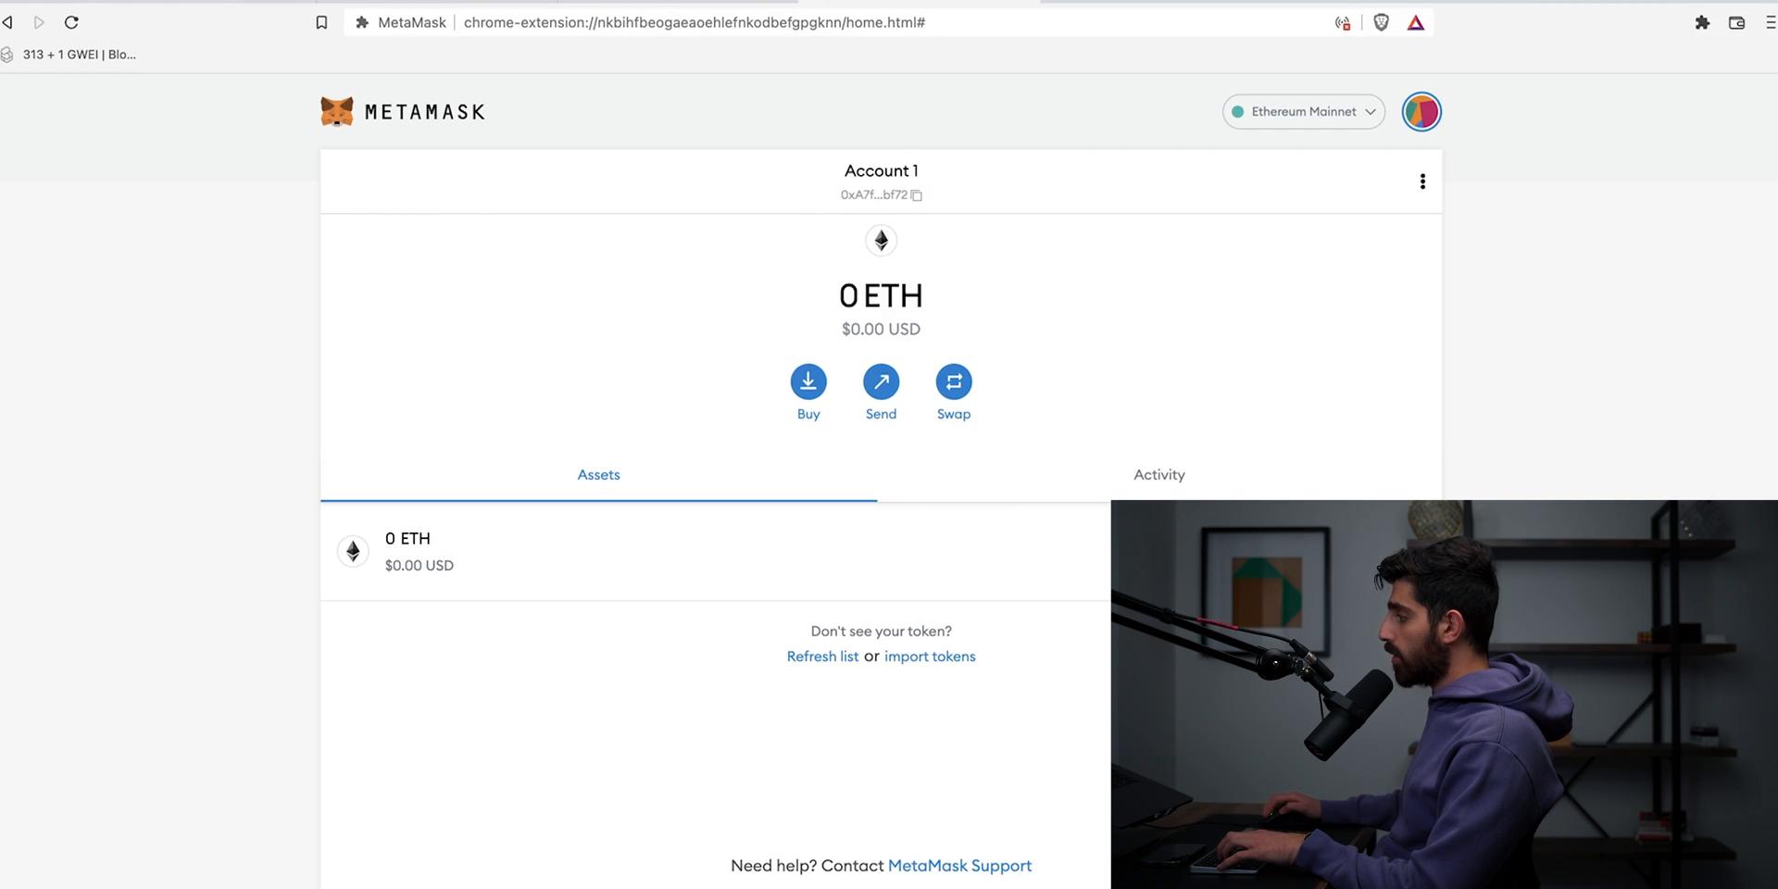
{"action": "left_click", "coordinate": [1672, 26]}
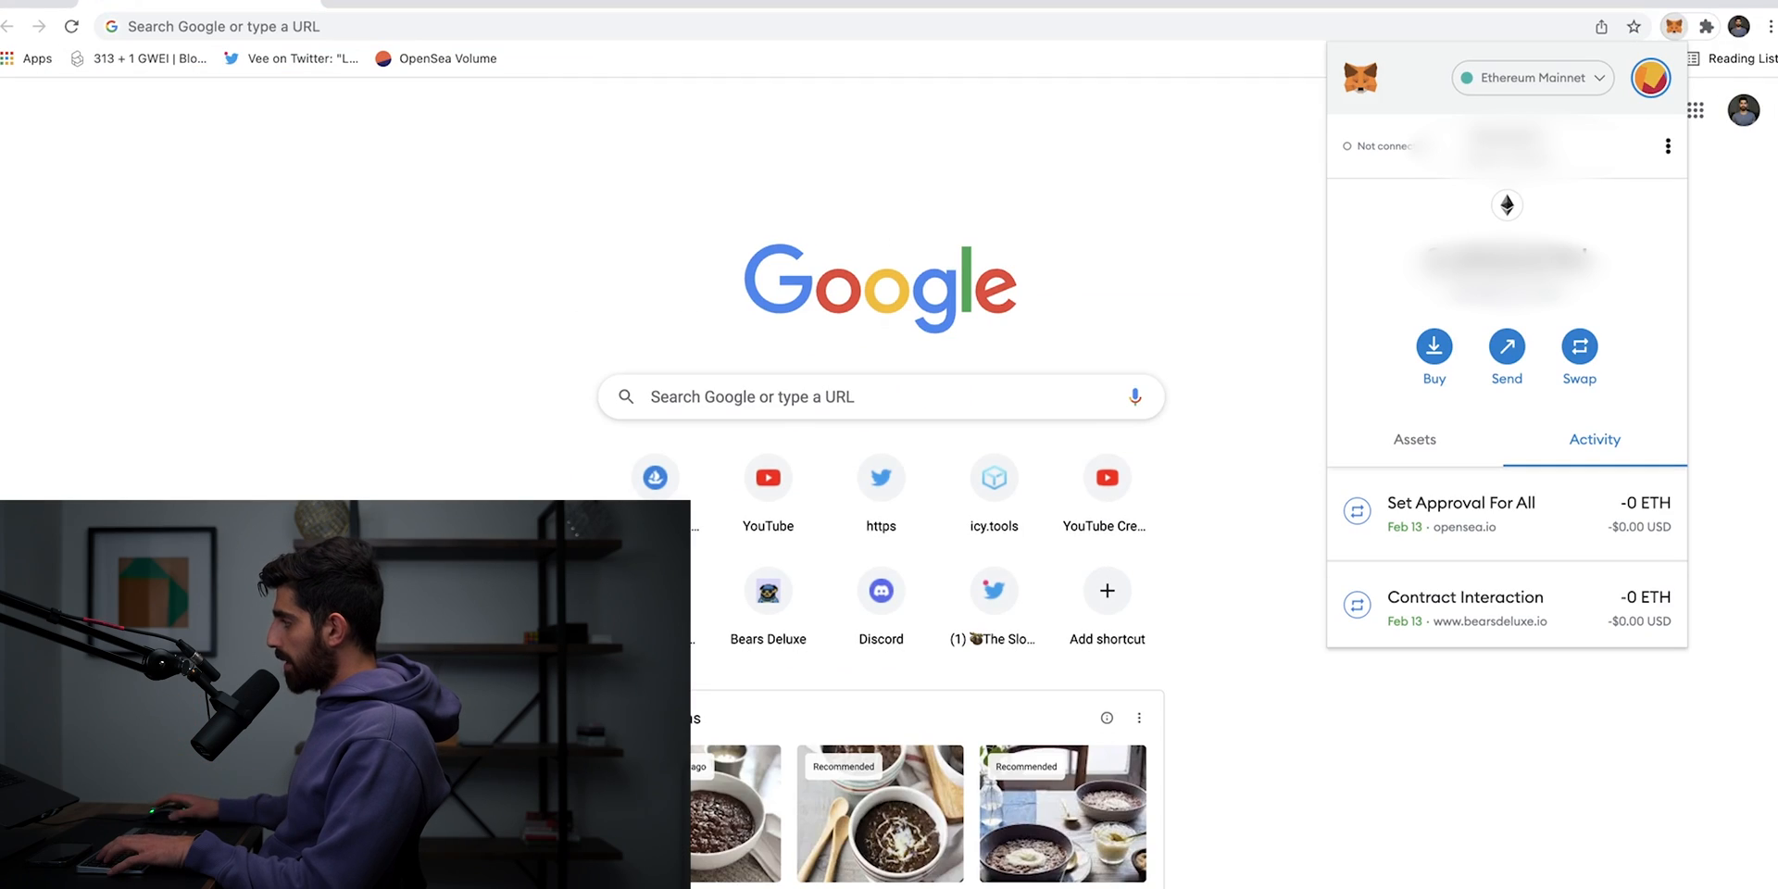
{"action": "left_click", "coordinate": [1505, 348]}
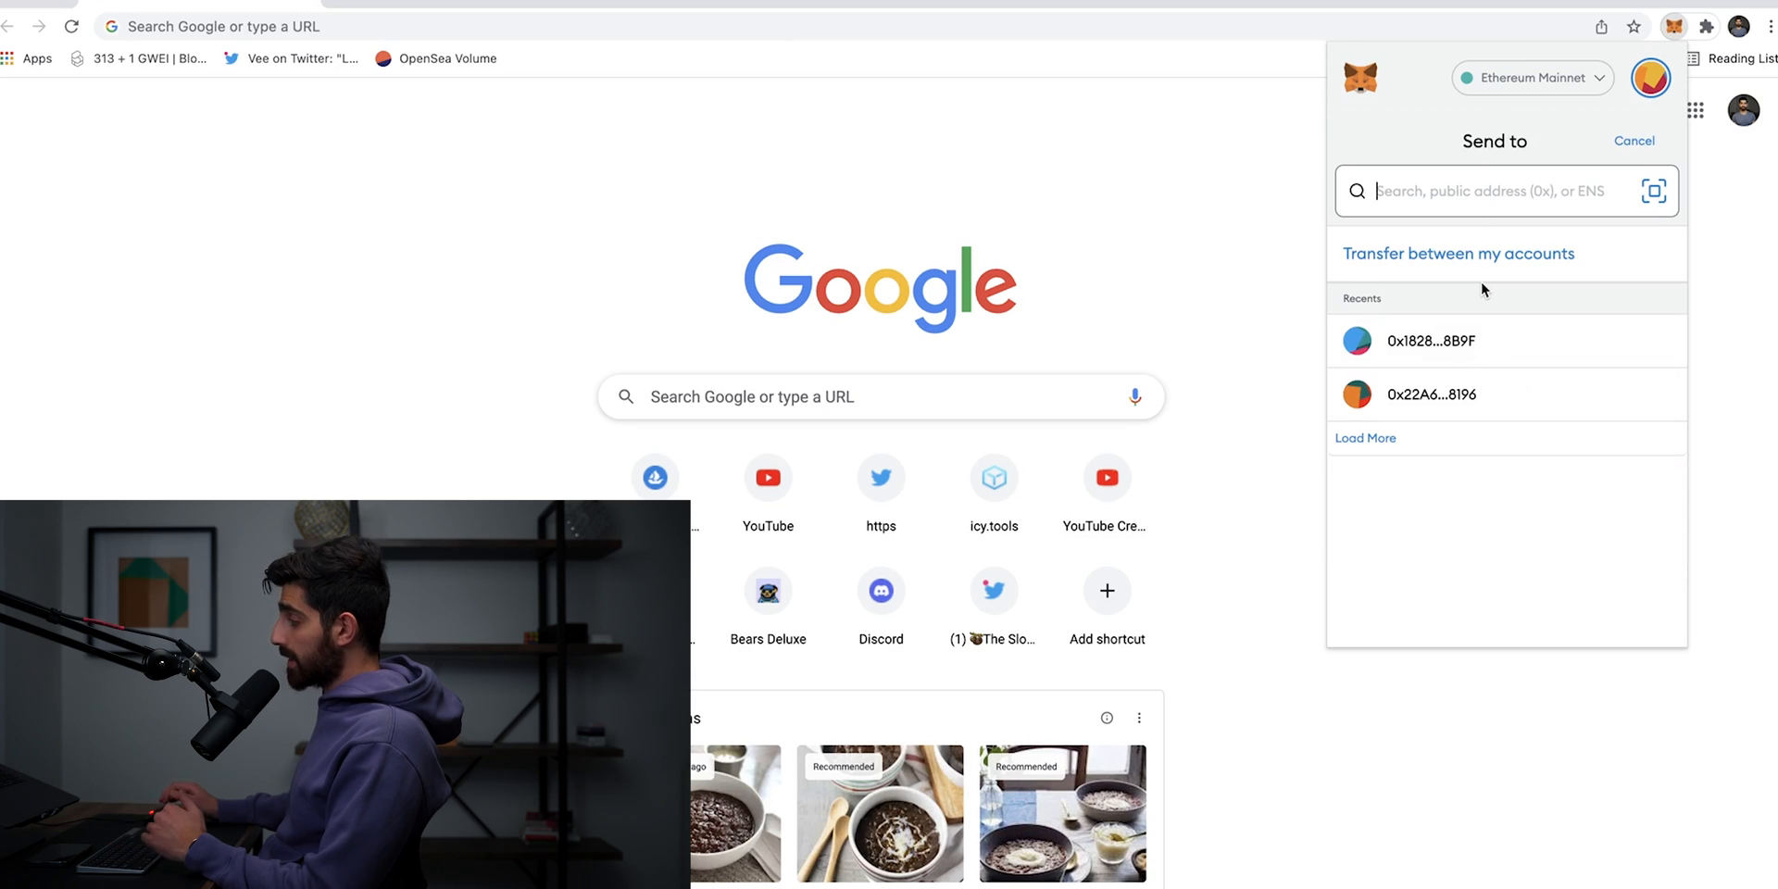
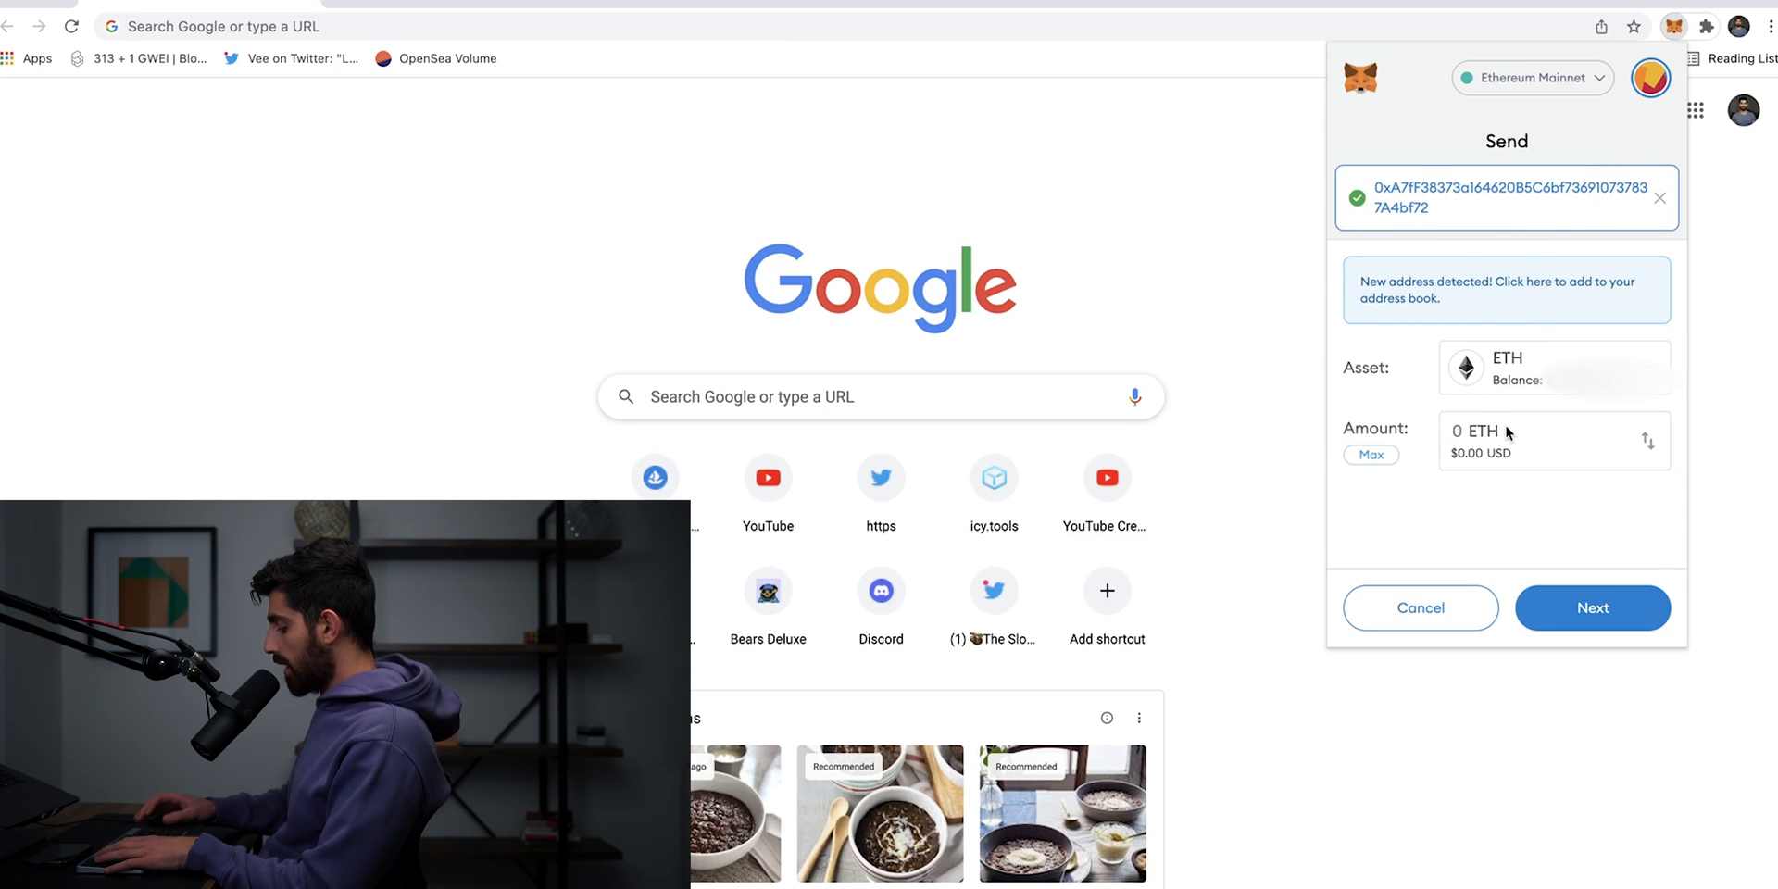
{"action": "type", "text": "0.1"}
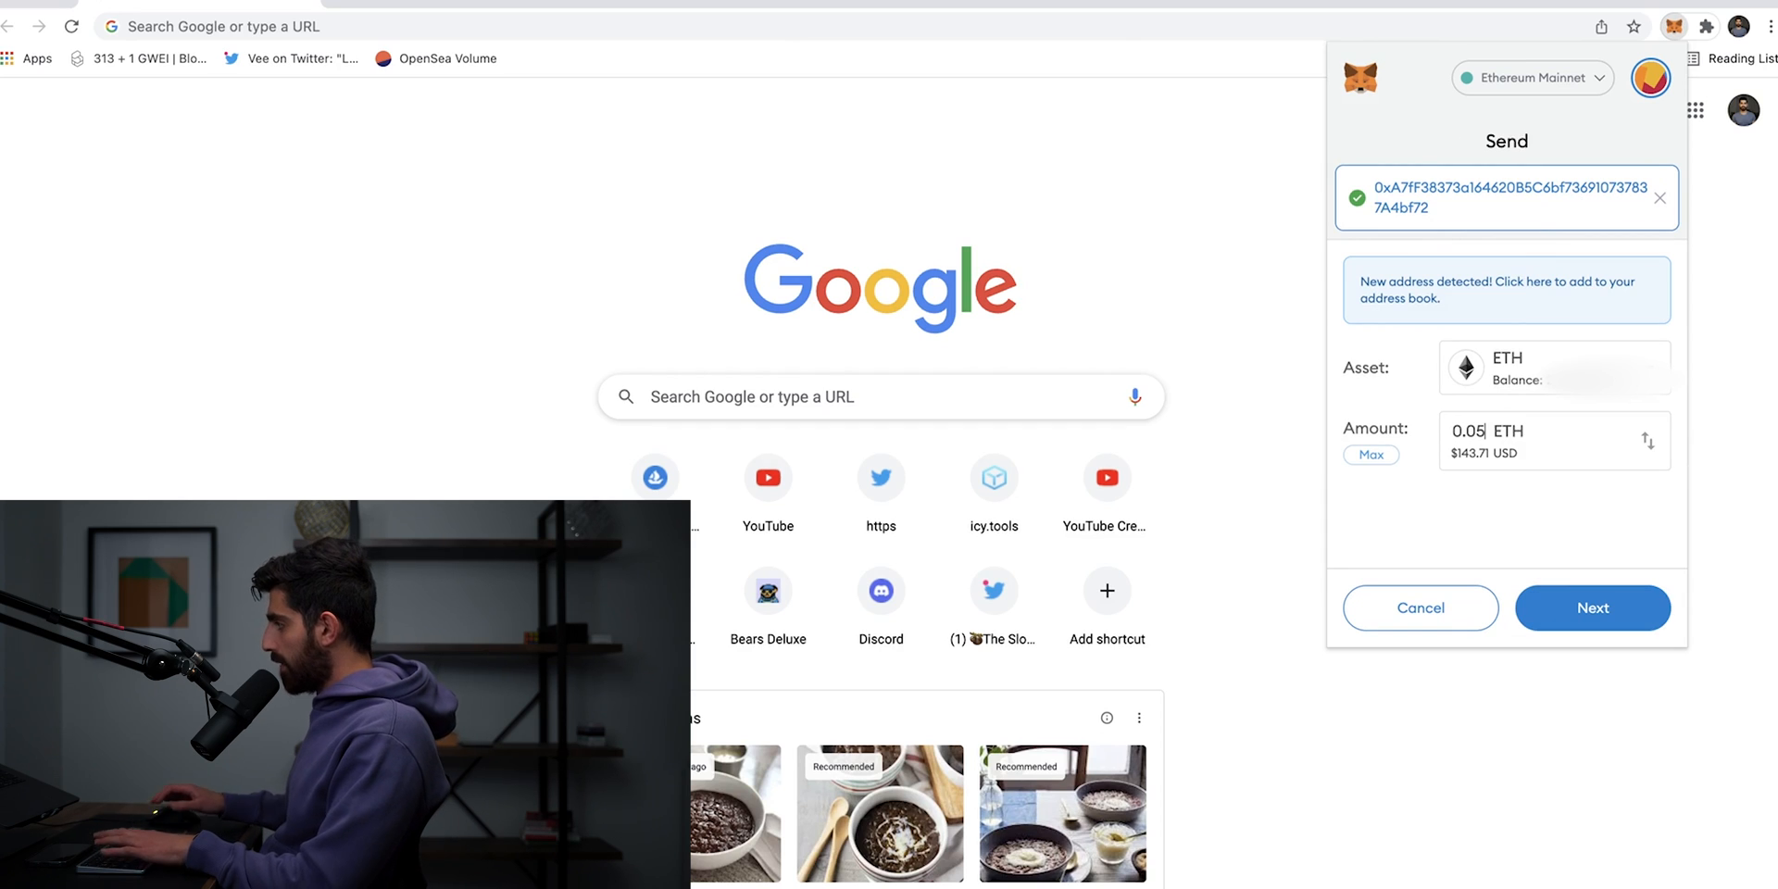
{"action": "left_click", "coordinate": [1590, 606]}
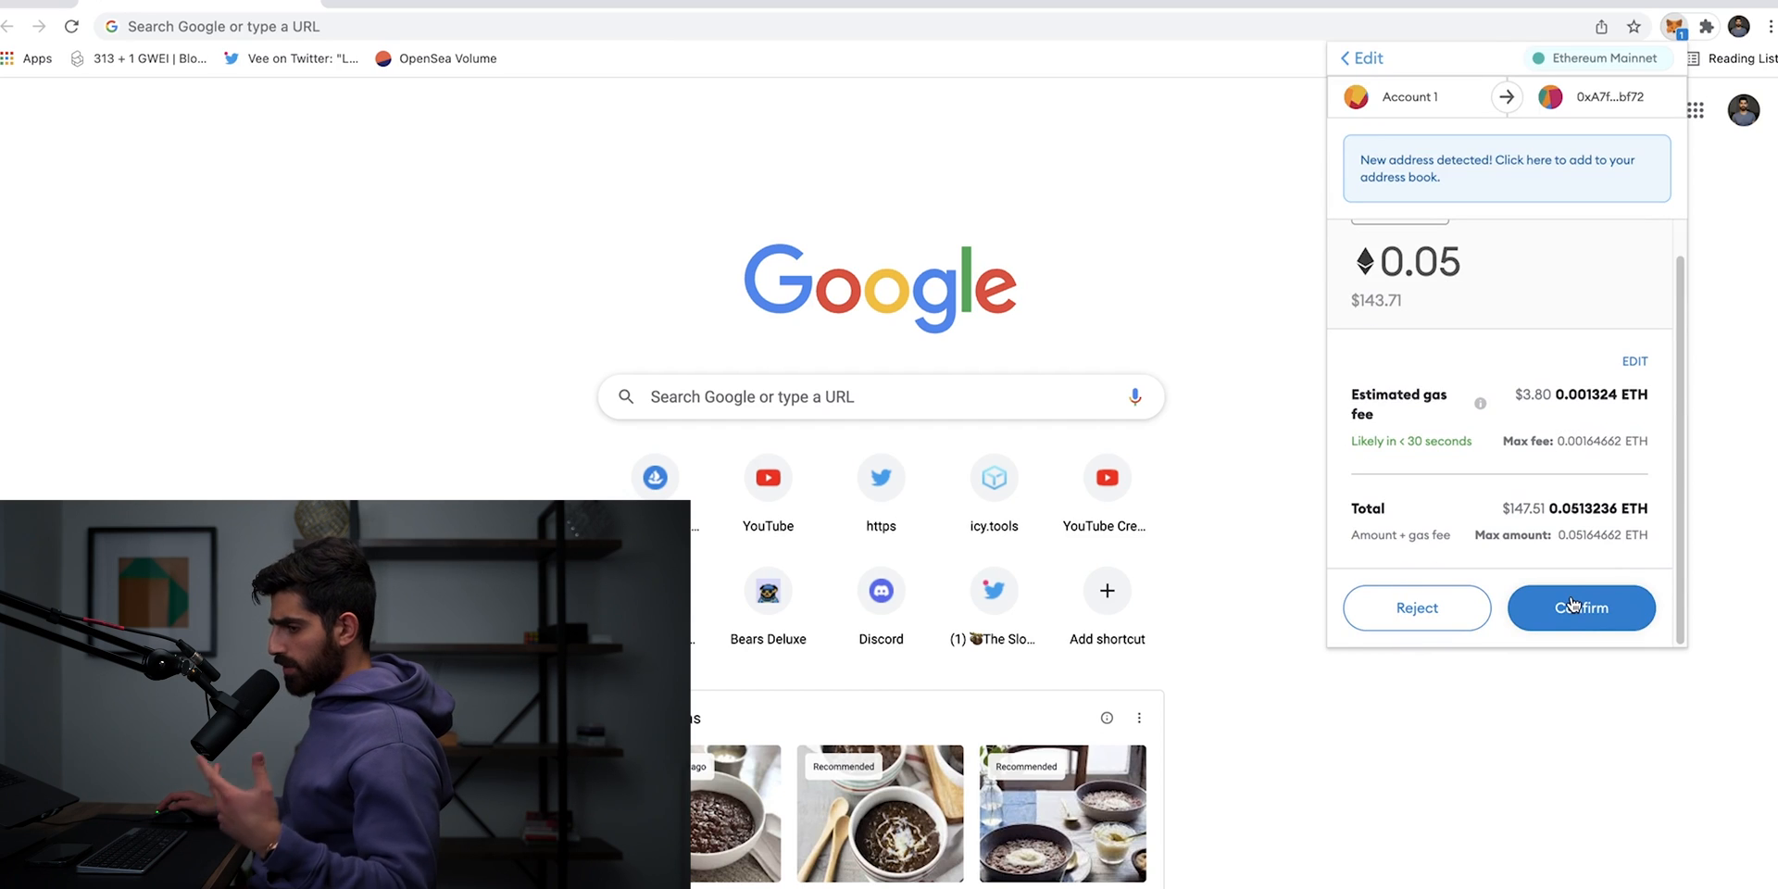
{"action": "left_click", "coordinate": [1580, 607]}
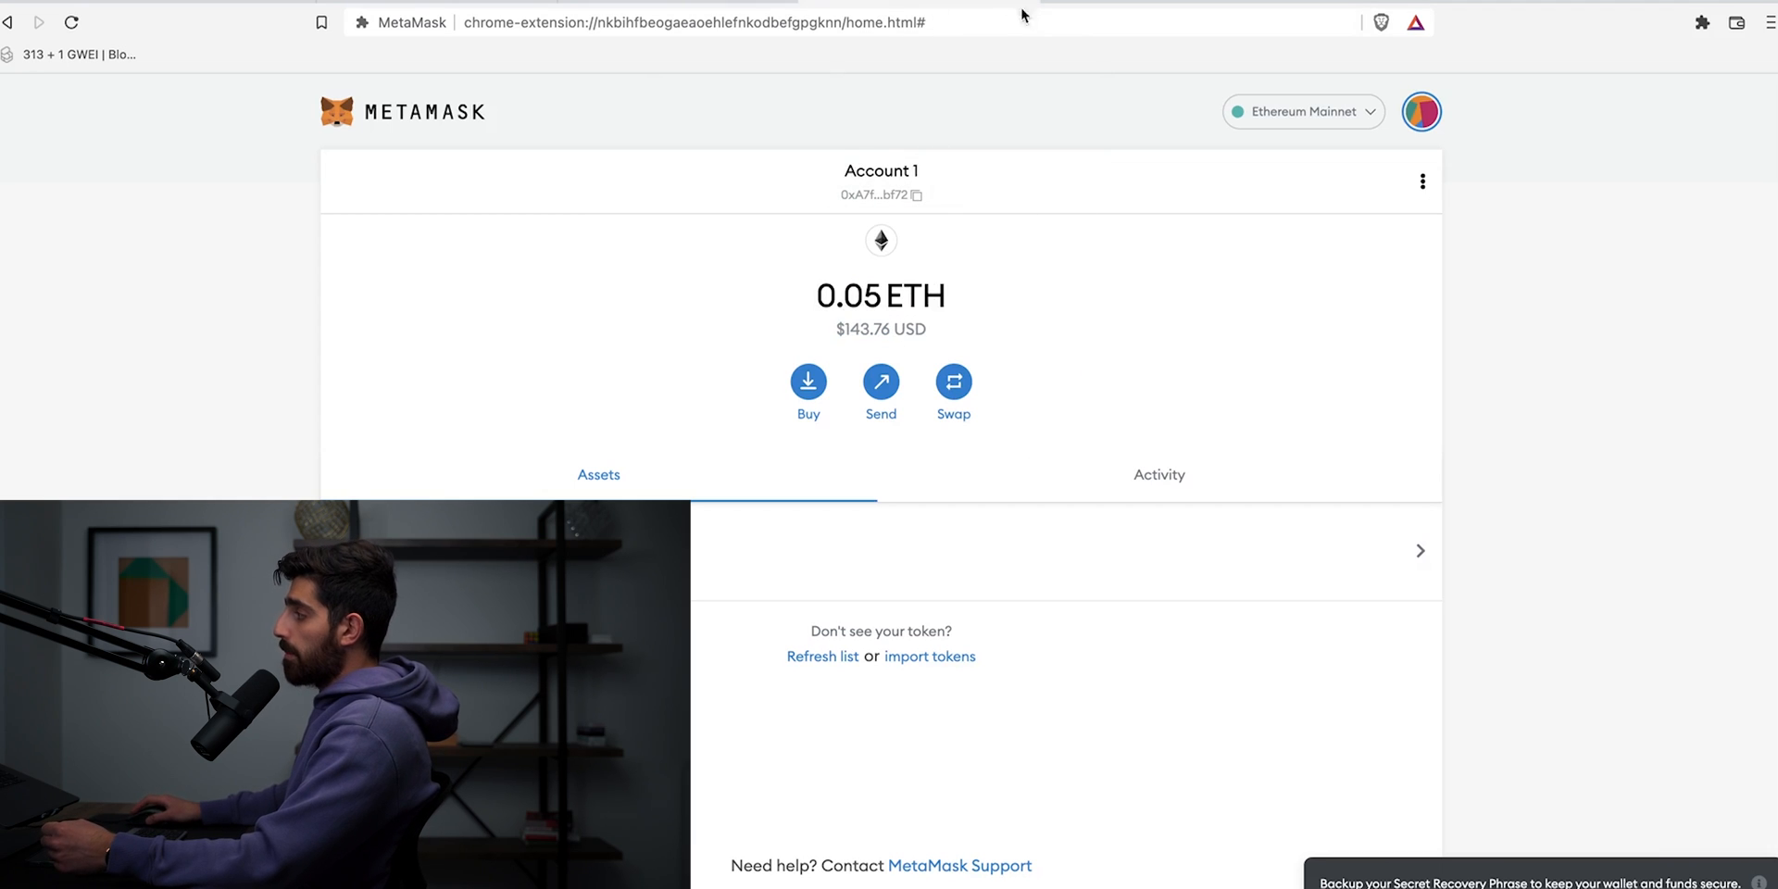
{"action": "mouse_move", "coordinate": [1026, 11]}
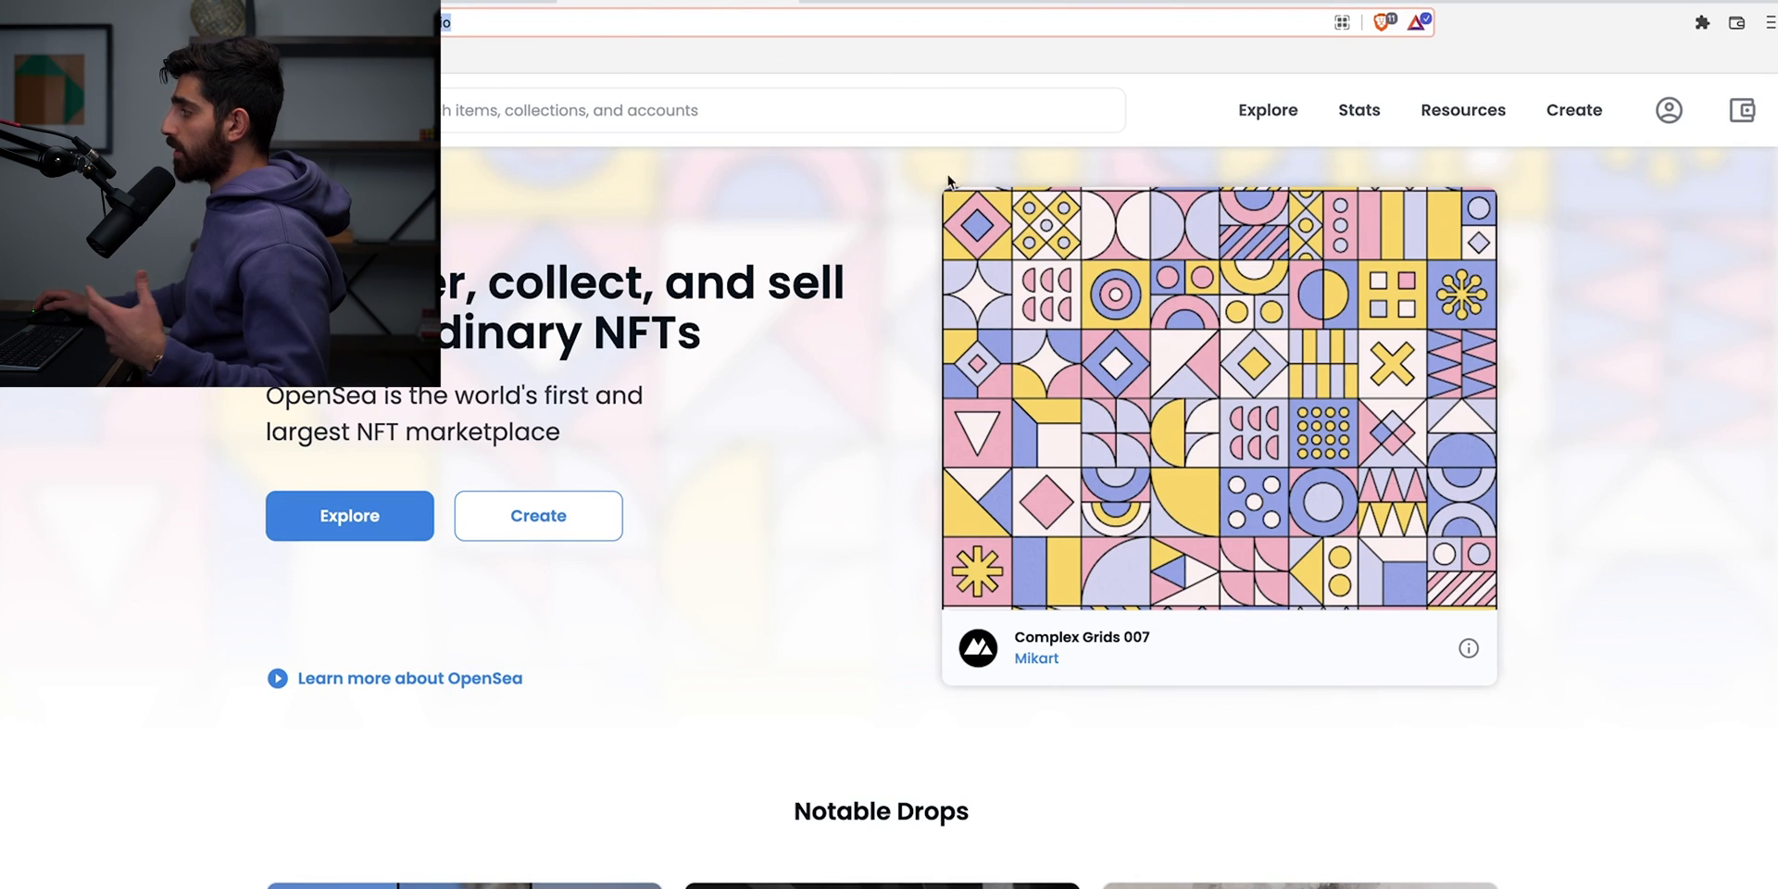
Browse the CryptoPunks collection, then open the profile and connect MetaMask
{"action": "left_click", "coordinate": [1266, 110]}
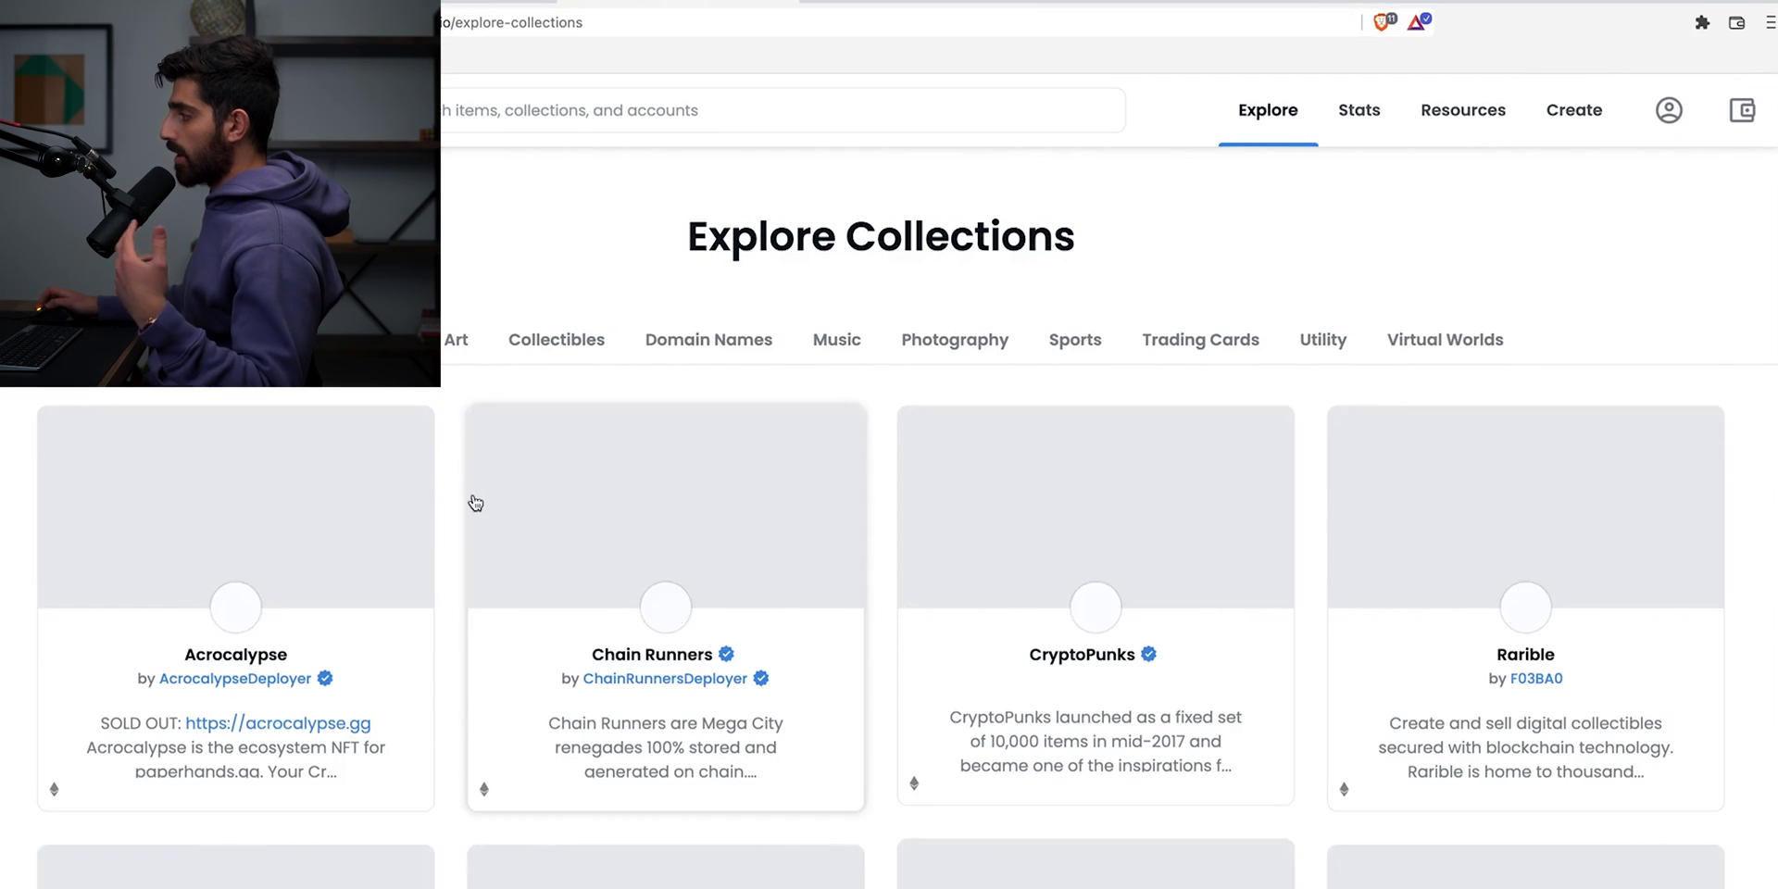
{"action": "left_click", "coordinate": [1092, 505]}
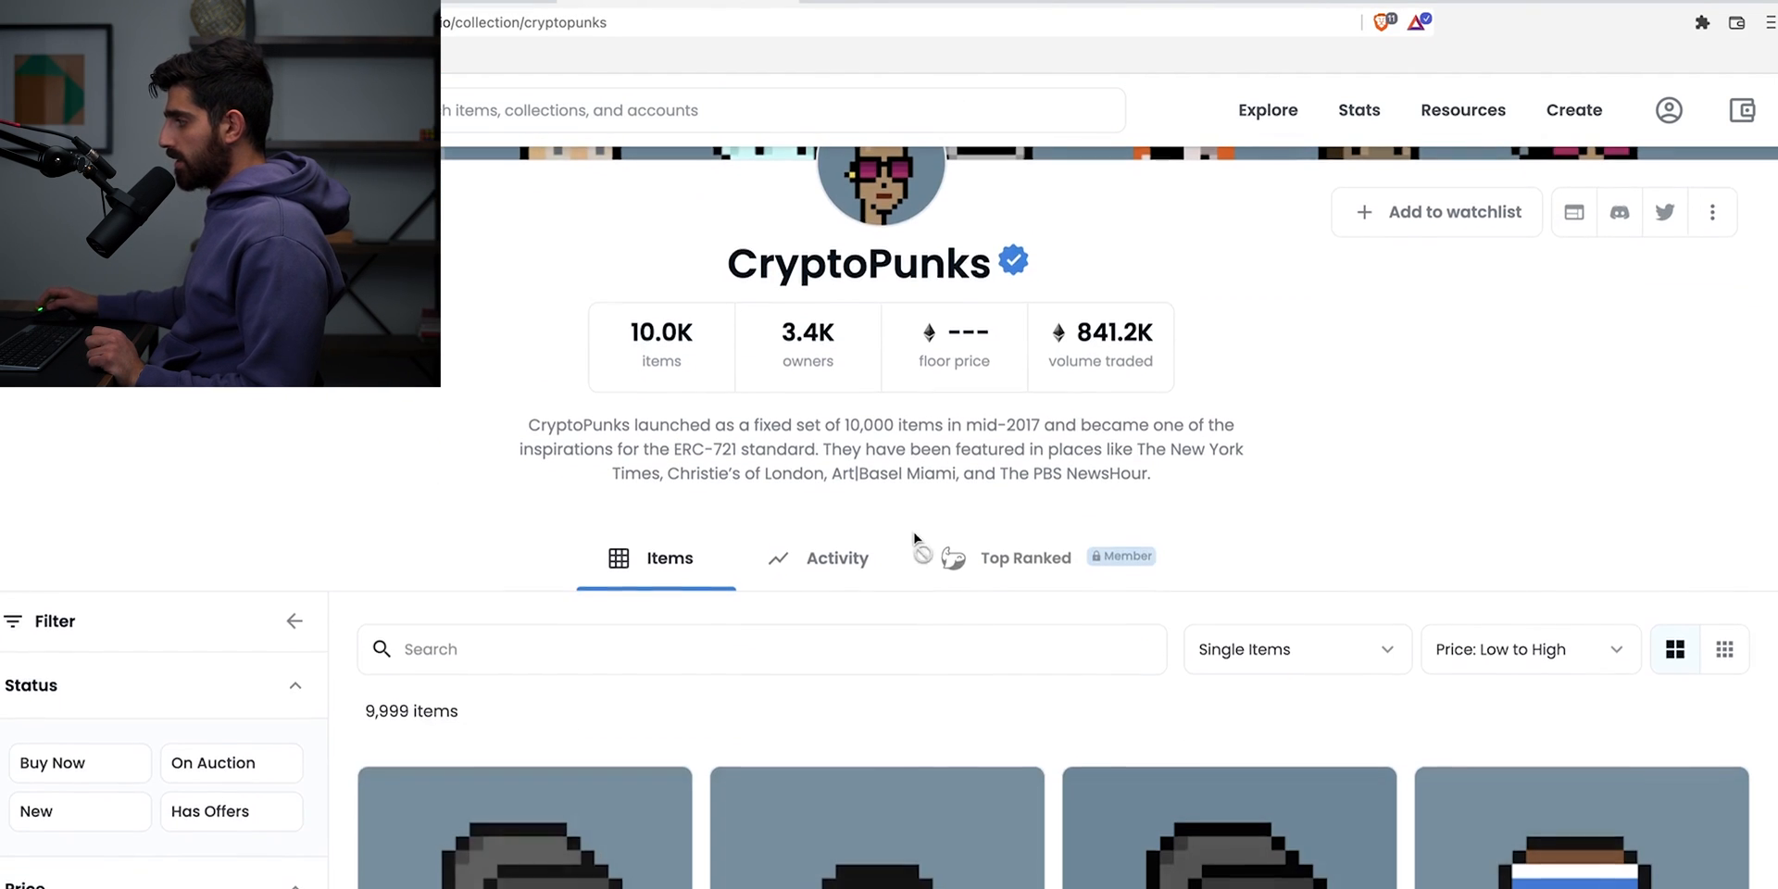
{"action": "left_click", "coordinate": [839, 557]}
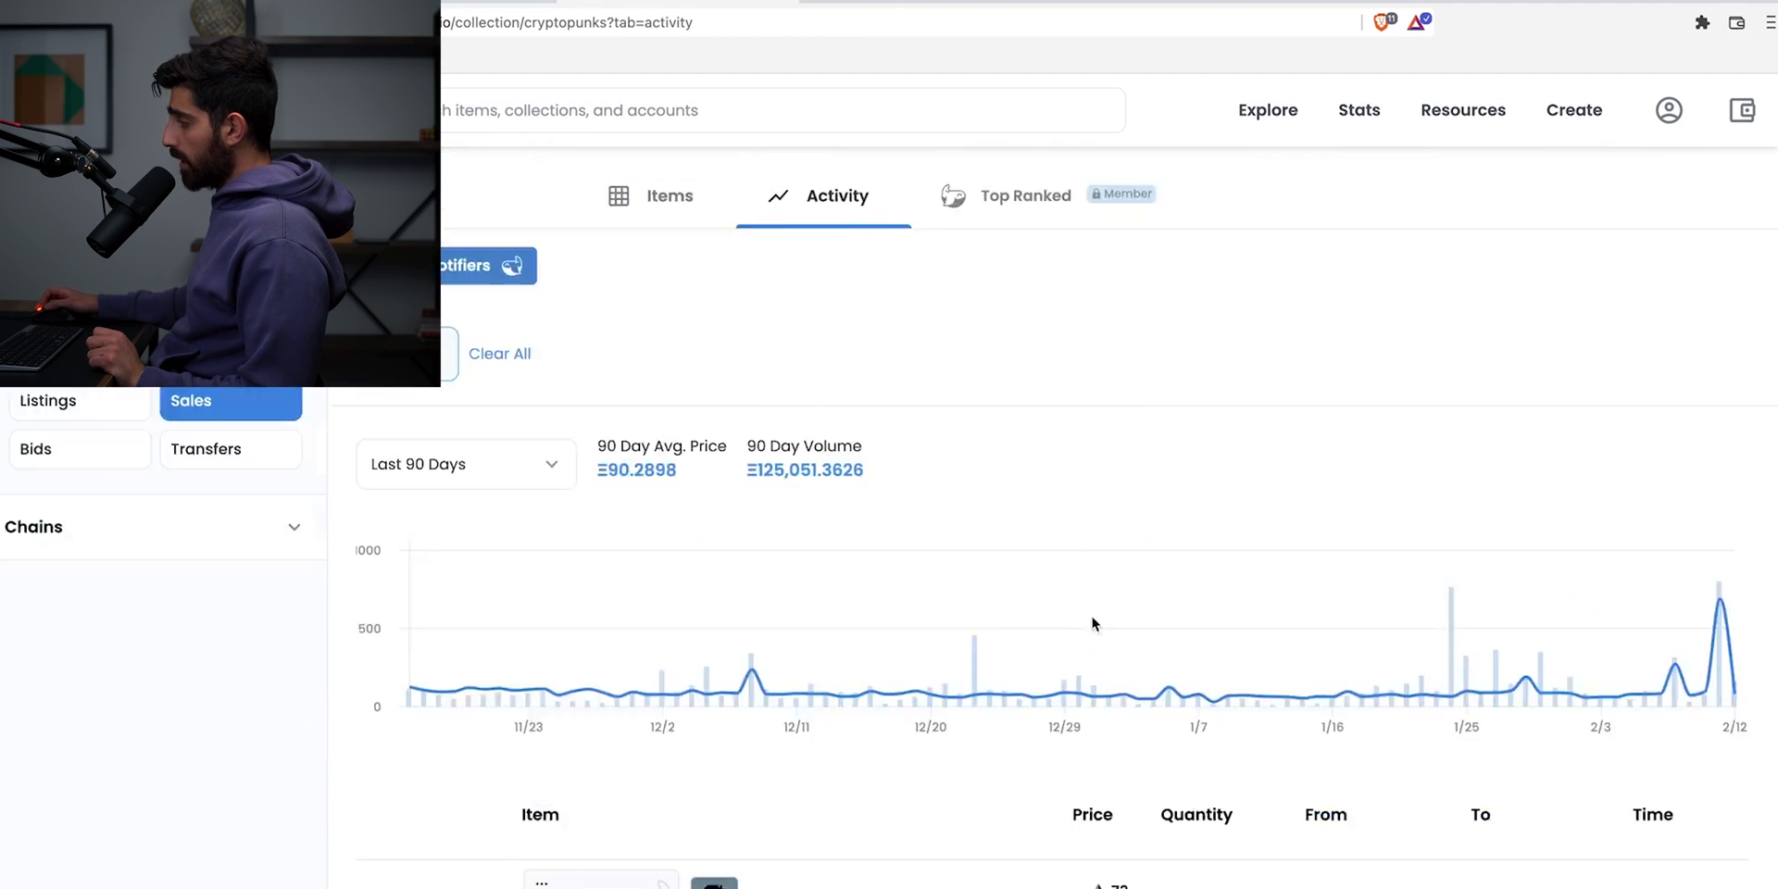
{"action": "left_click", "coordinate": [1667, 110]}
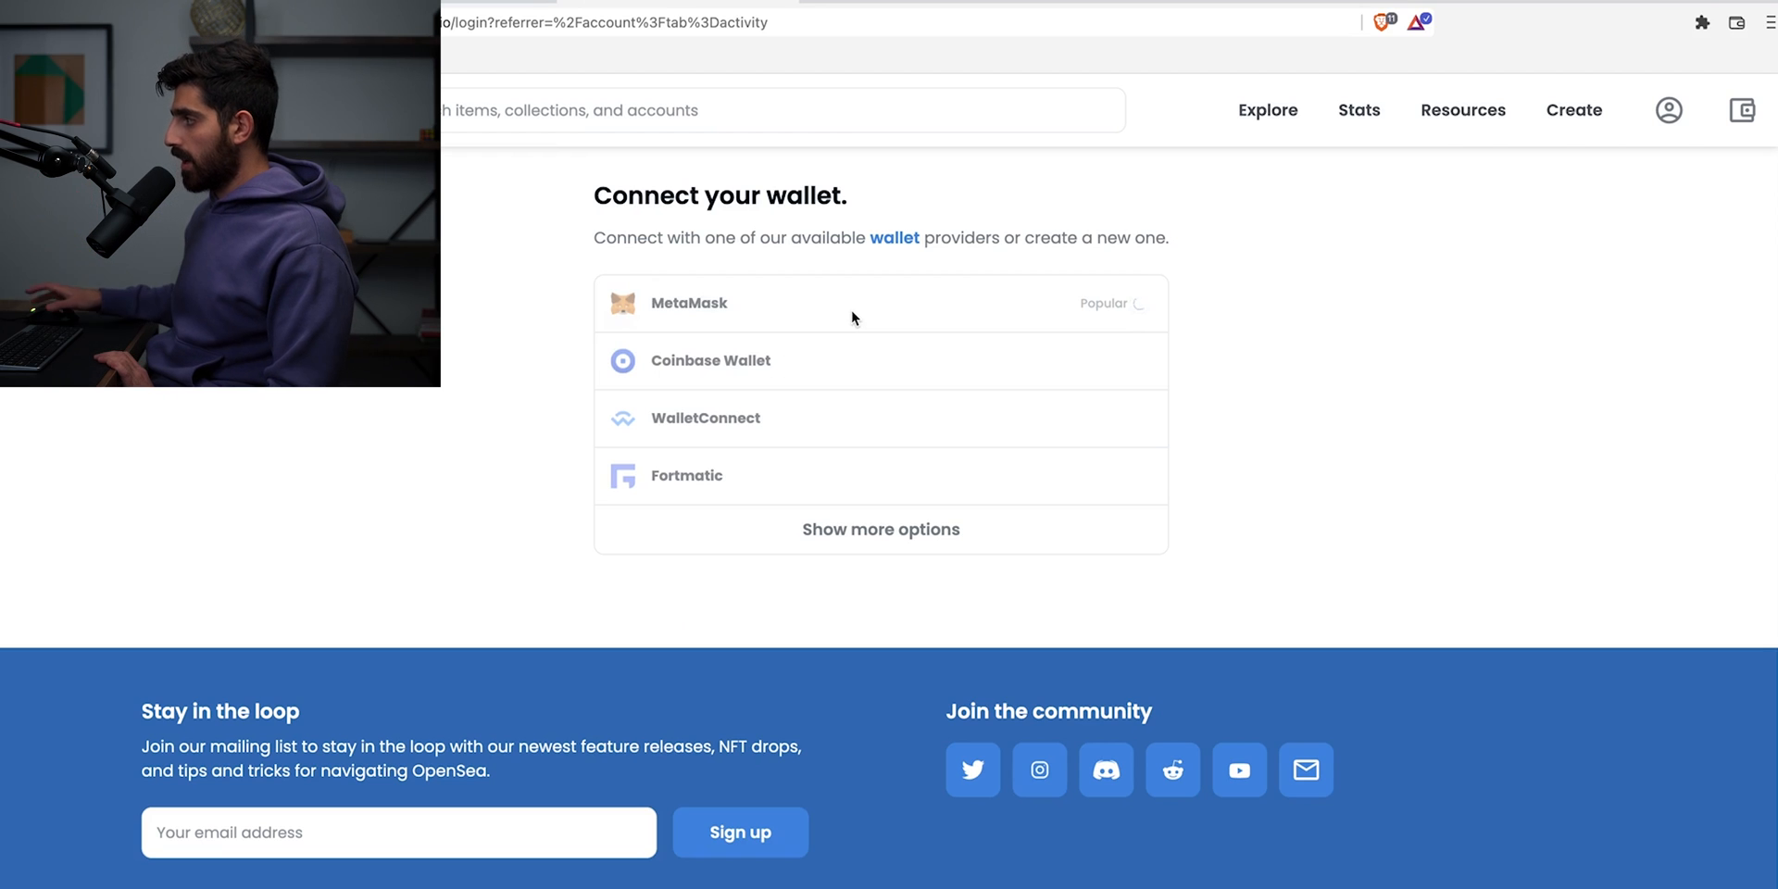
{"action": "left_click", "coordinate": [688, 303]}
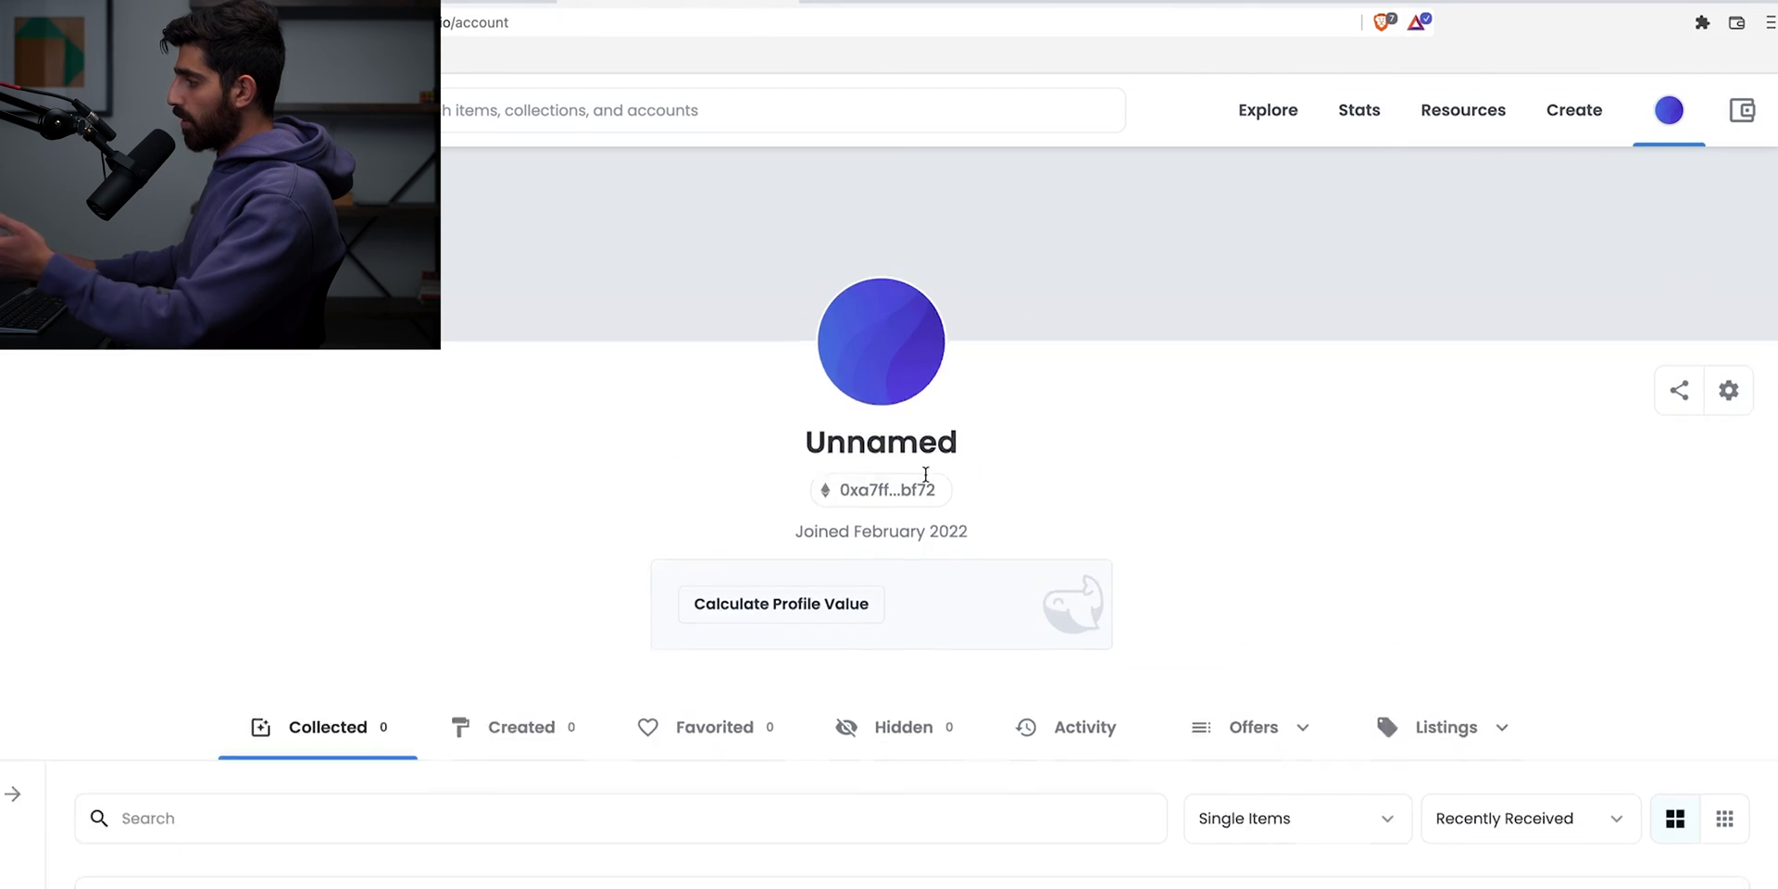
Look over the new profile and visit Profile Settings, entering 12345
{"action": "scroll", "scroll_direction": "down", "scroll_amount": 3}
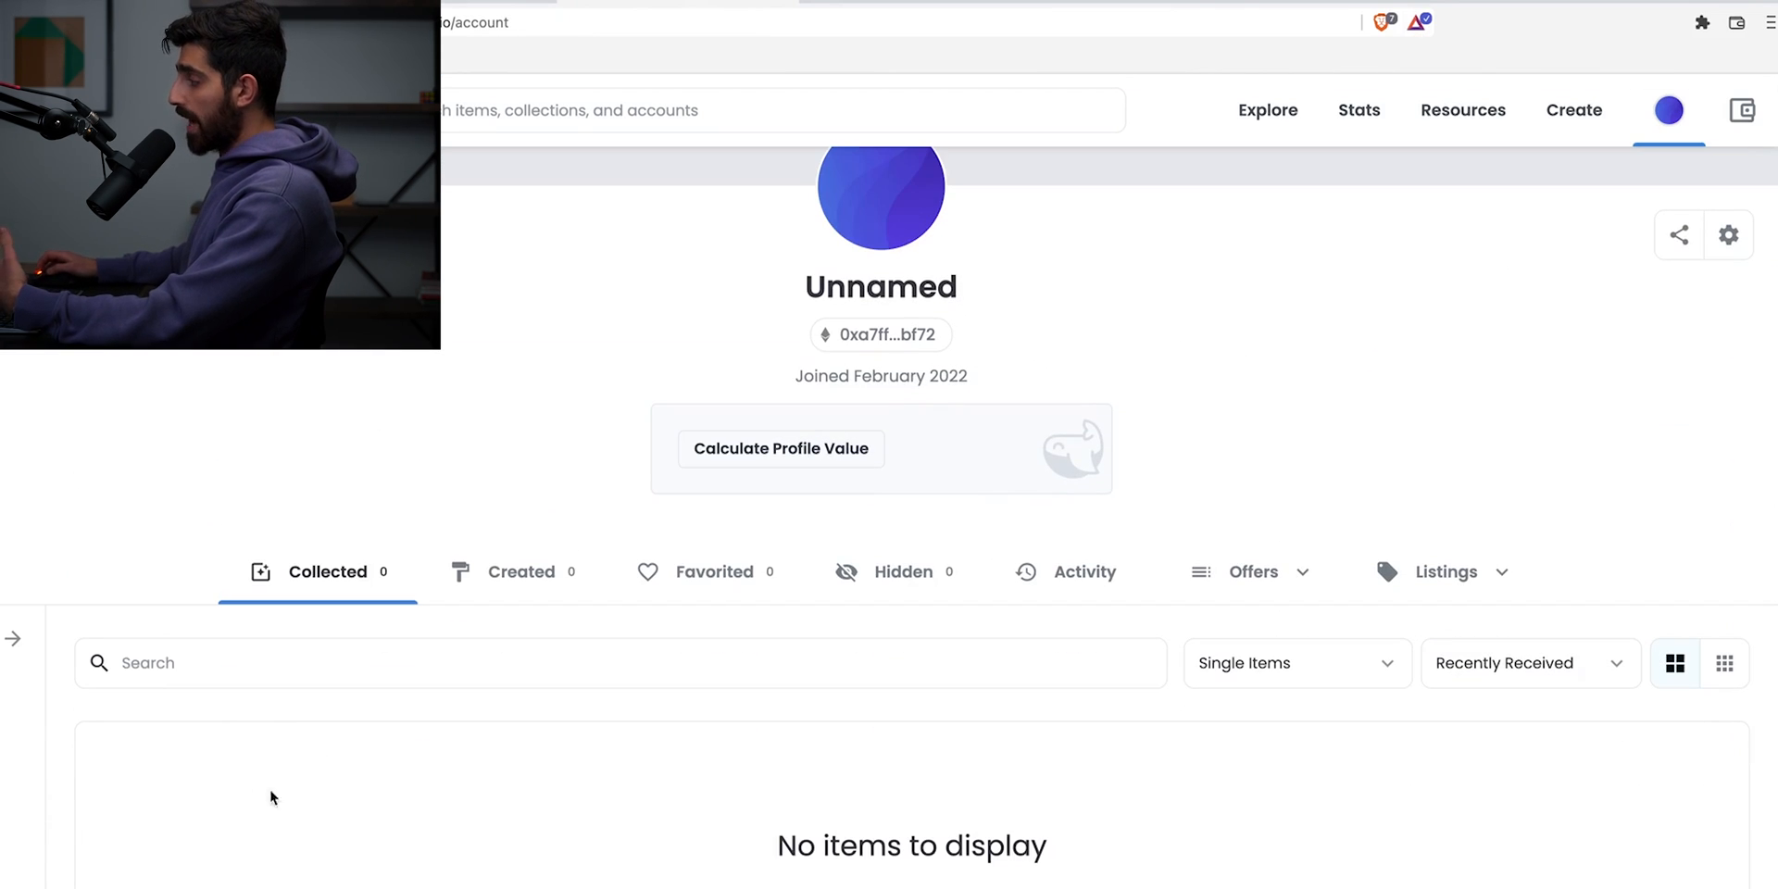
{"action": "mouse_move", "coordinate": [325, 821]}
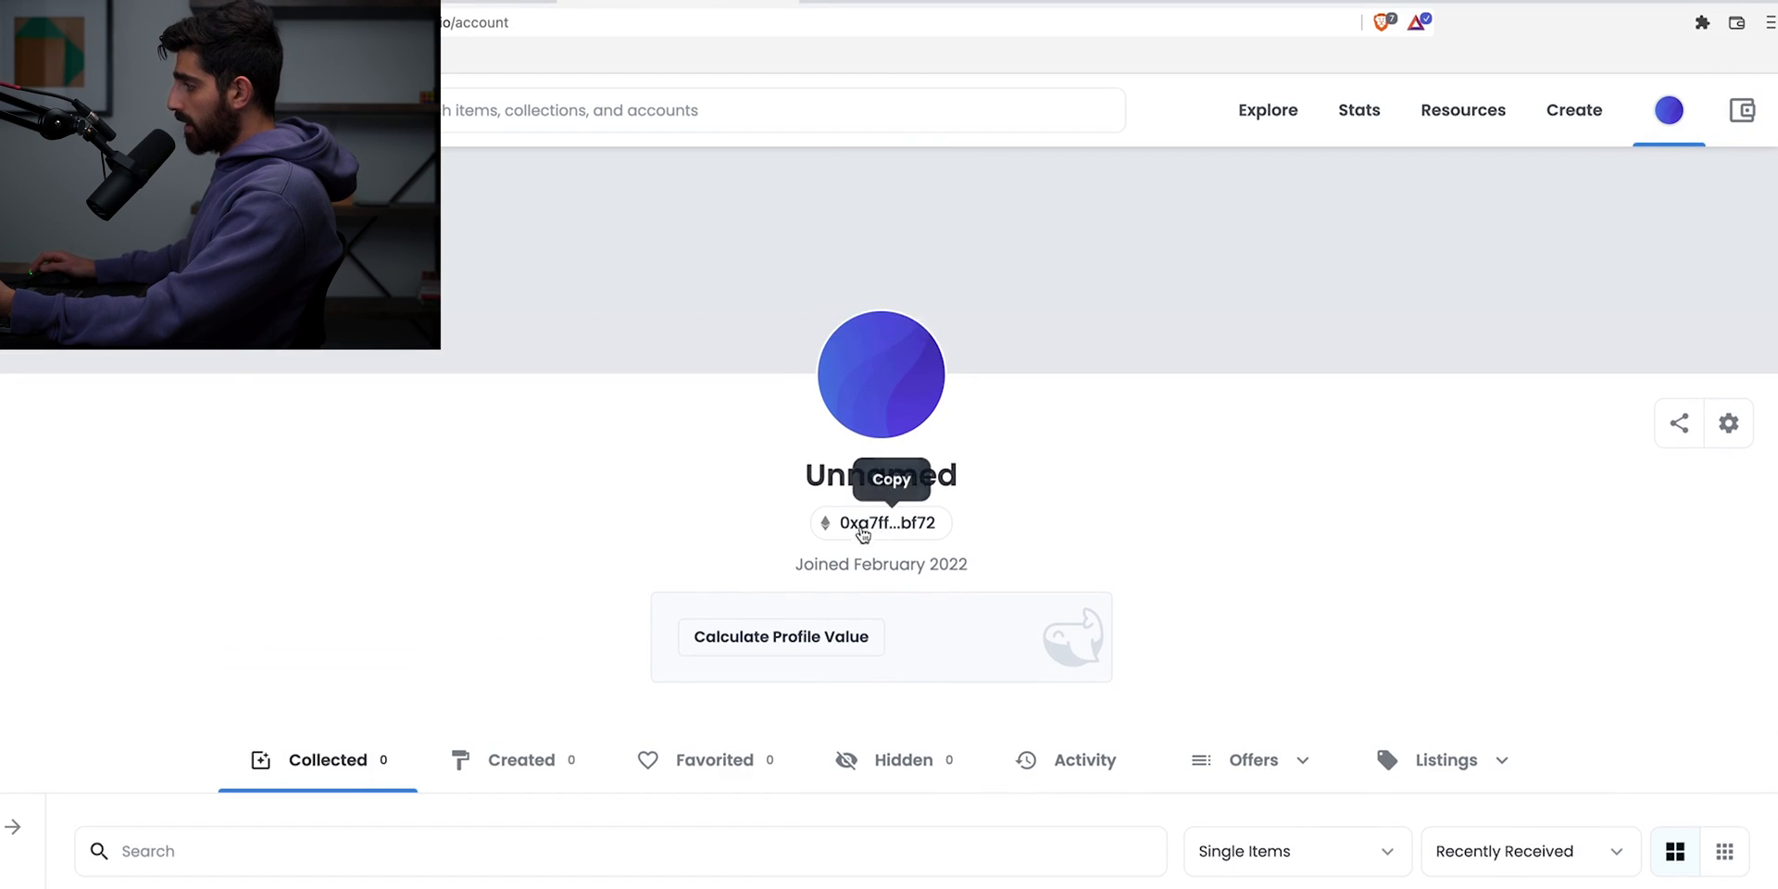
{"action": "mouse_move", "coordinate": [1678, 423]}
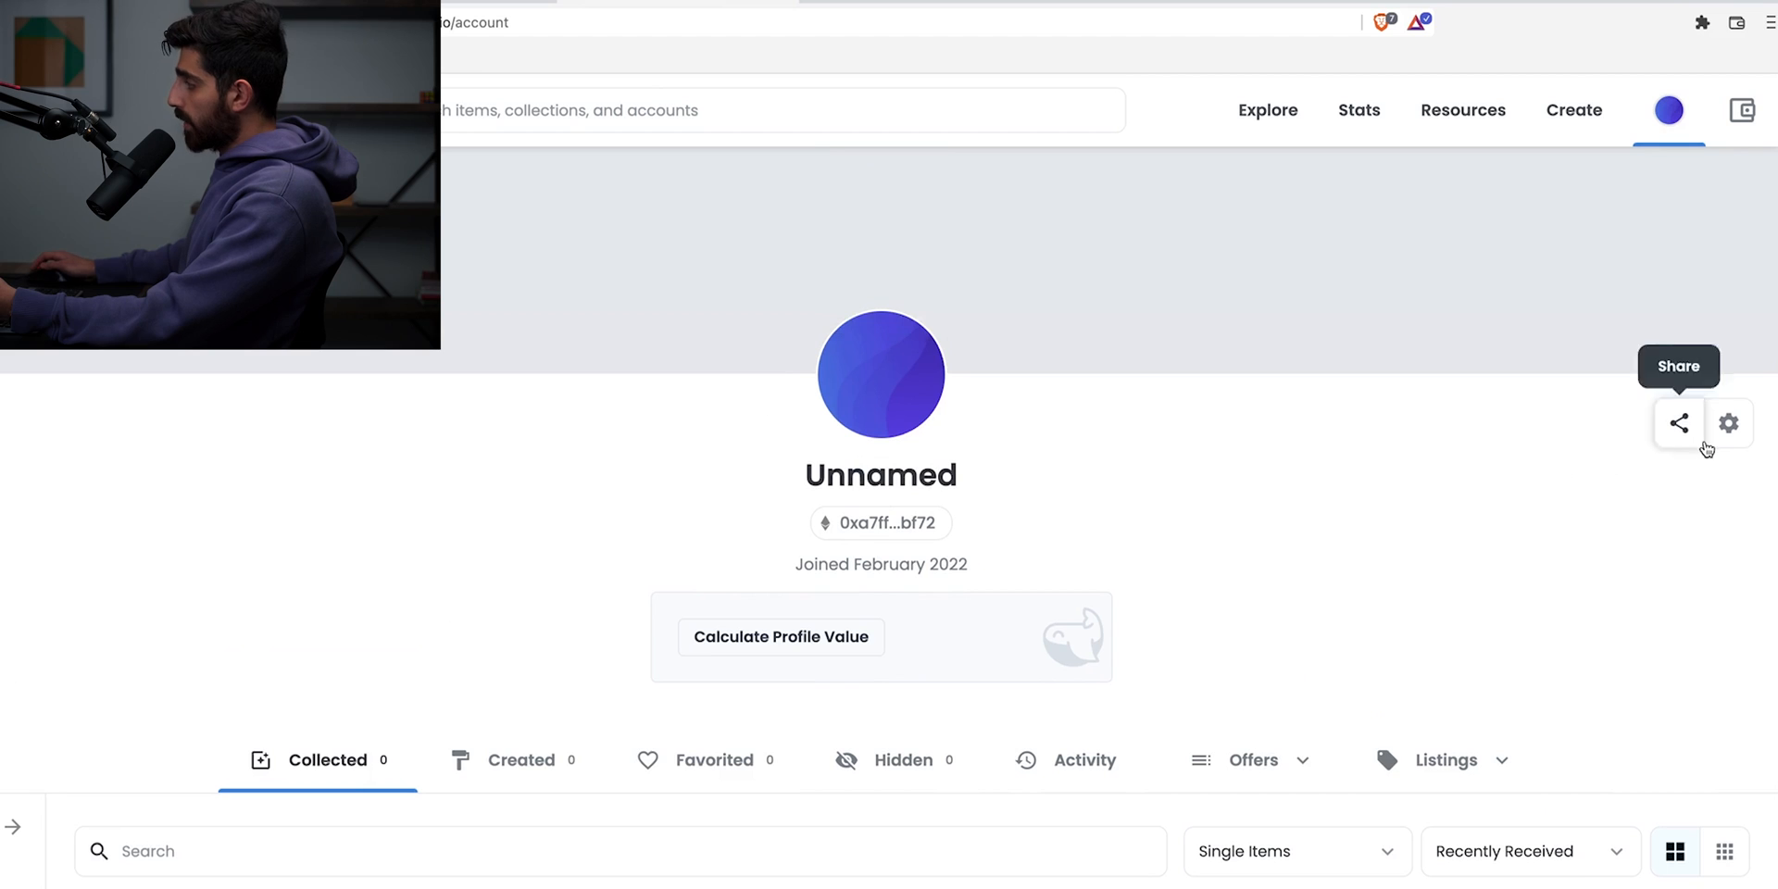
{"action": "left_click", "coordinate": [1736, 23]}
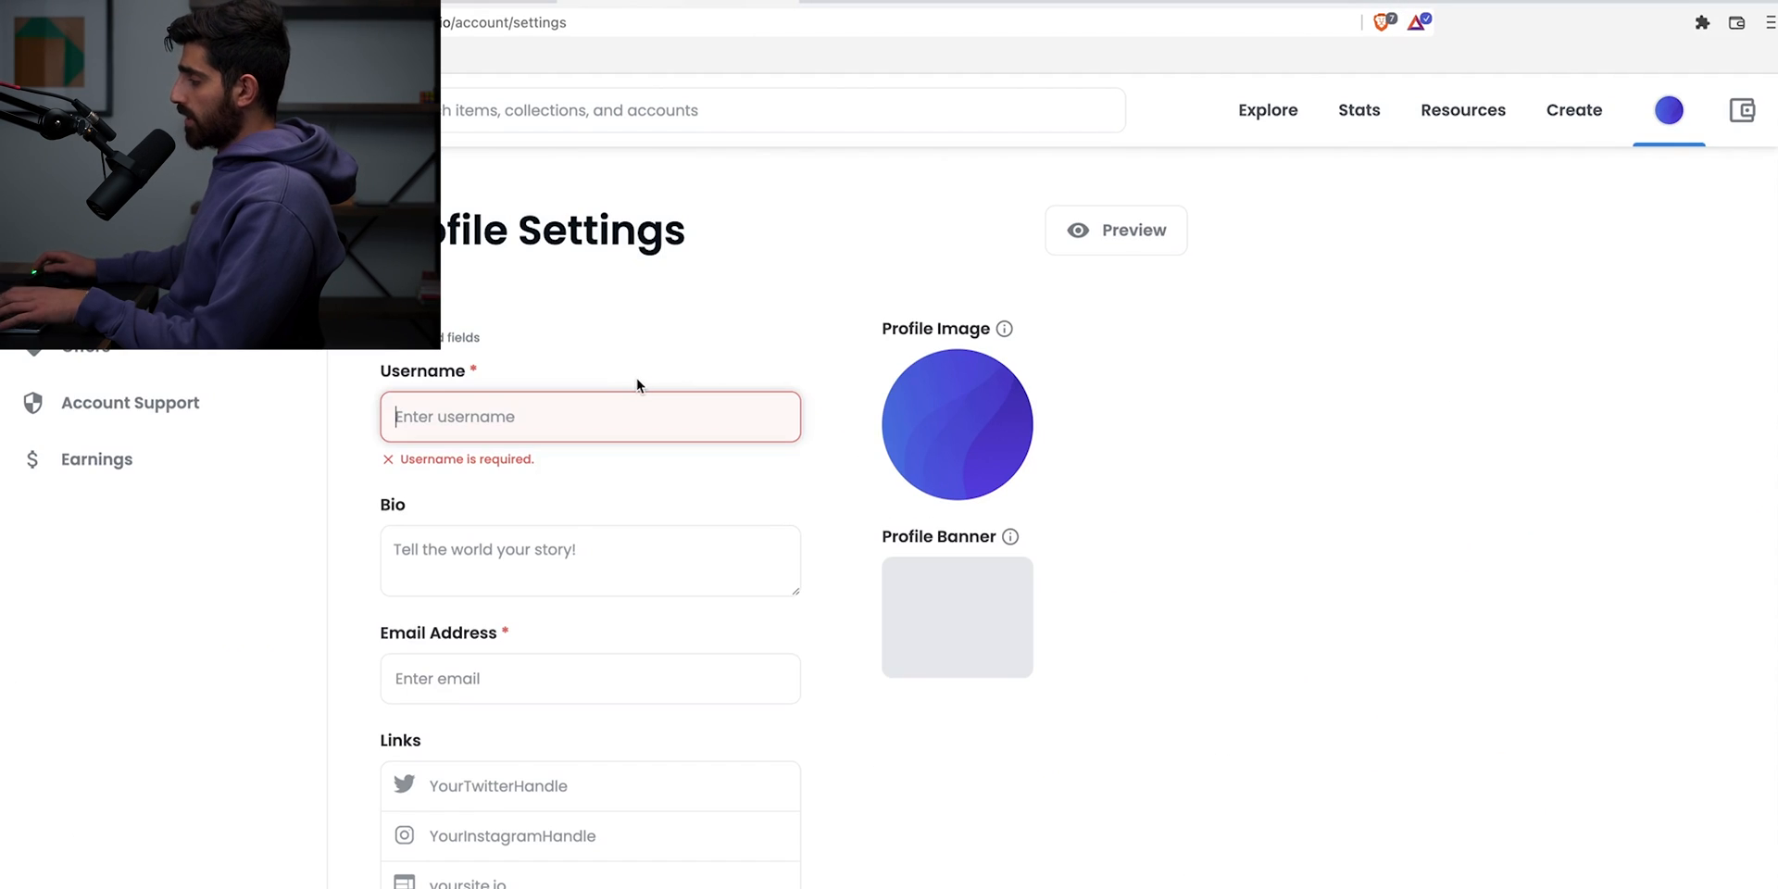
{"action": "type", "text": "12345"}
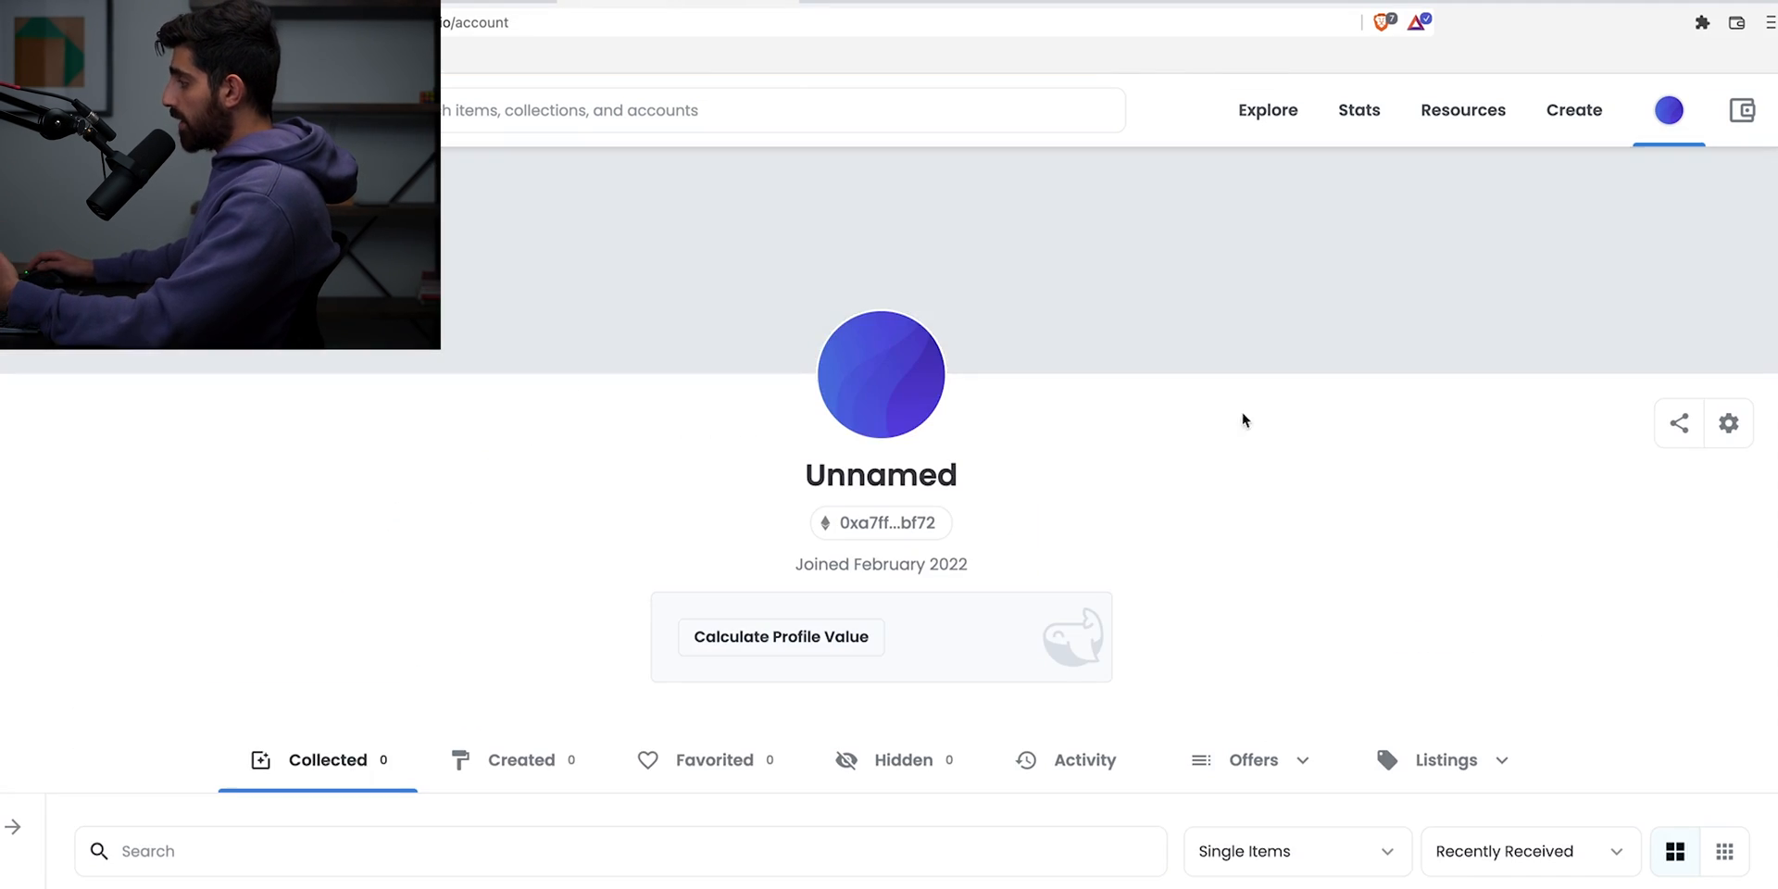
{"action": "mouse_move", "coordinate": [903, 459]}
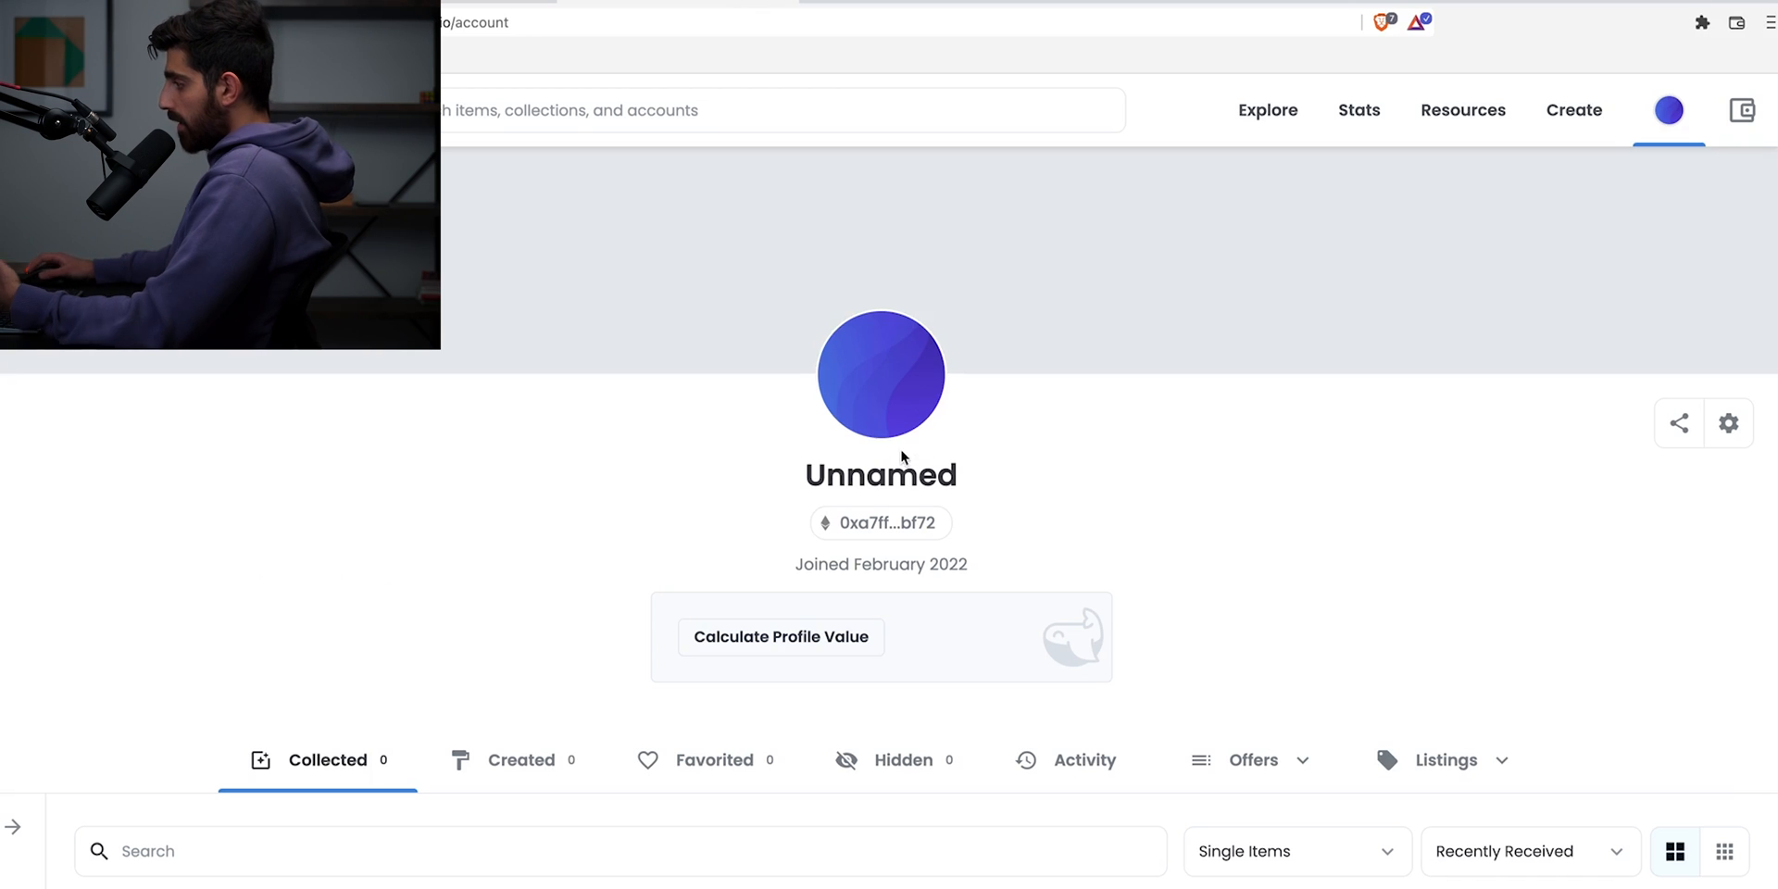
{"action": "mouse_move", "coordinate": [875, 89]}
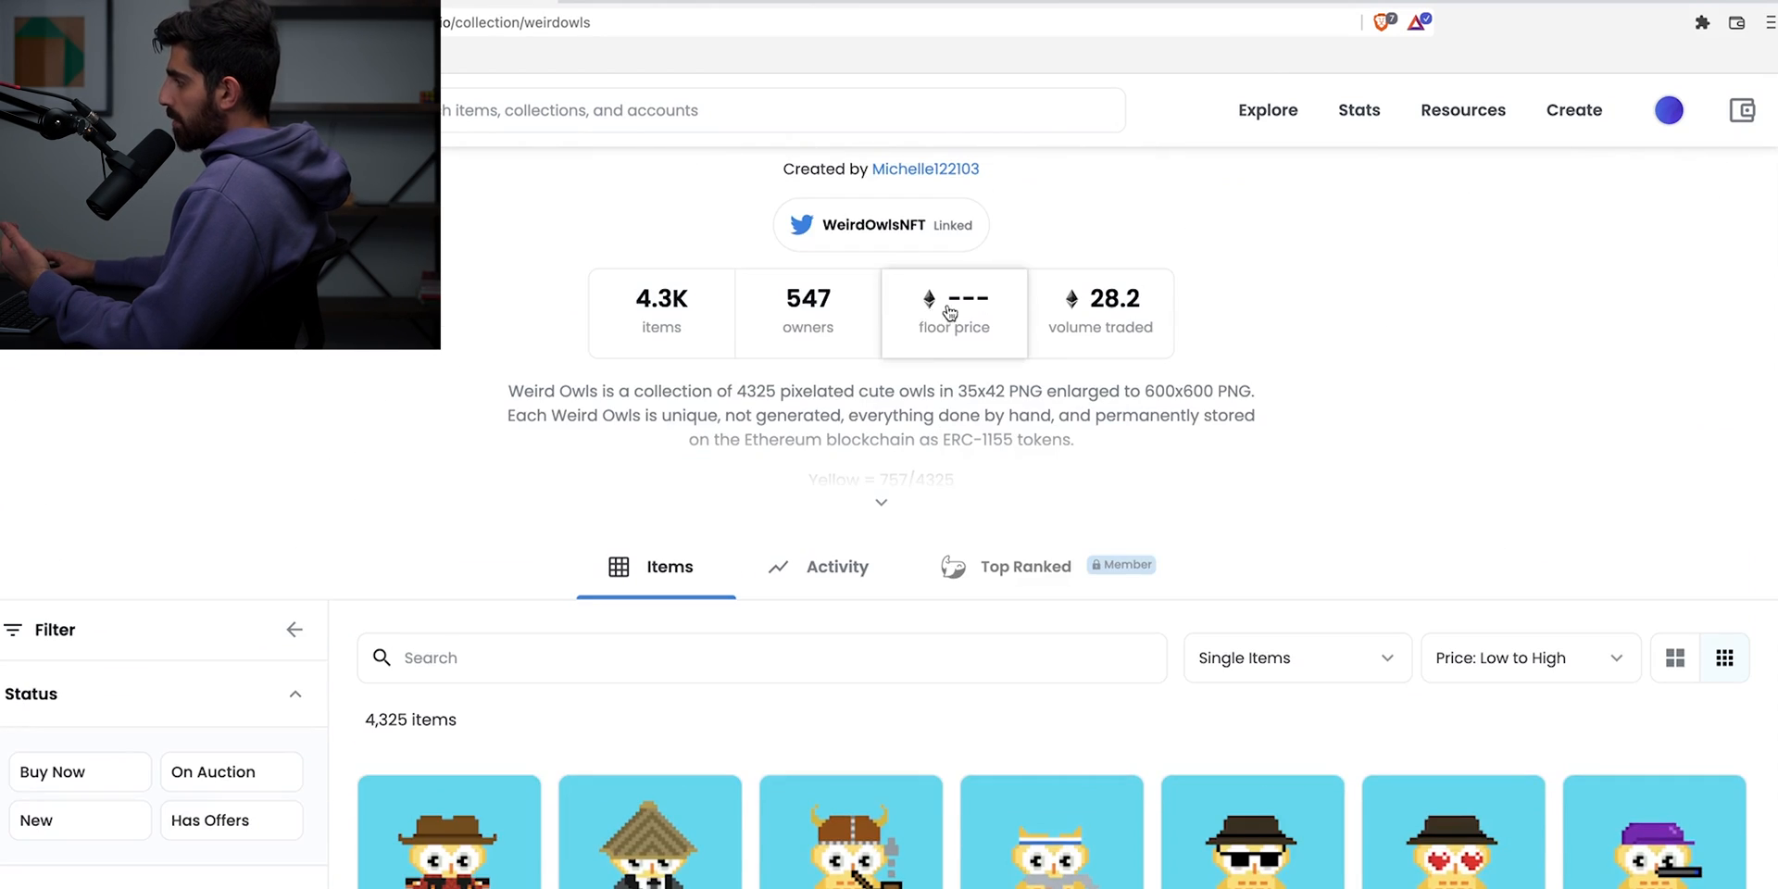
Buy Weird Owls #238 for 0 ETH, accepting the terms and approving in MetaMask
{"action": "scroll", "scroll_direction": "down", "scroll_amount": 3}
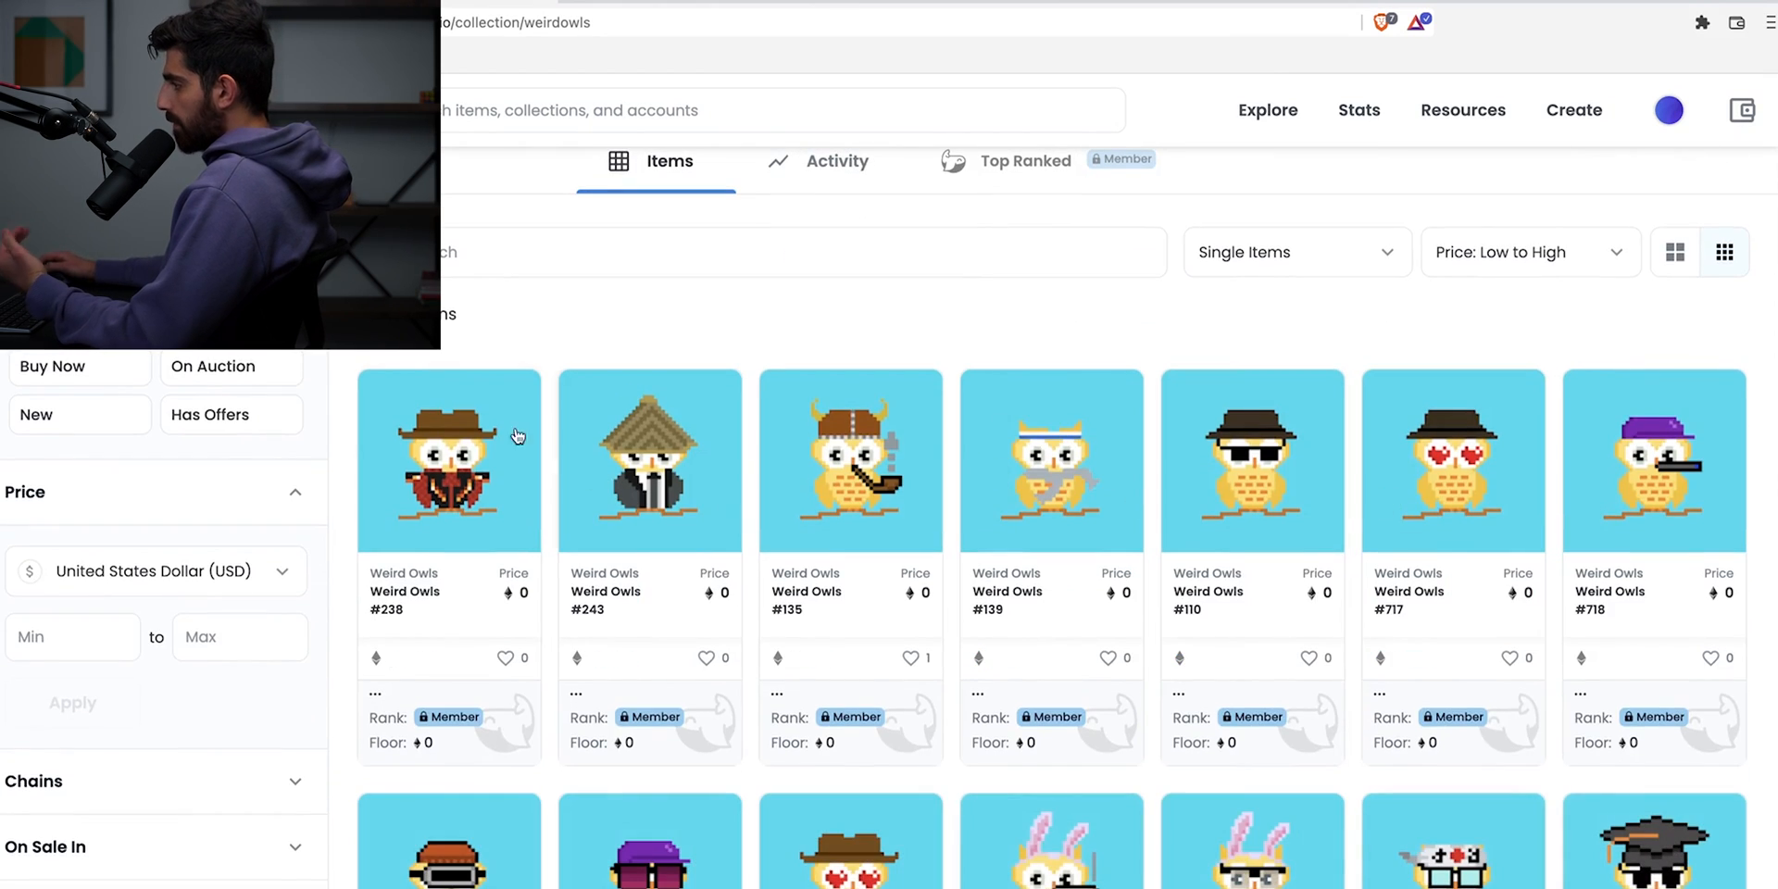
{"action": "left_click", "coordinate": [448, 459]}
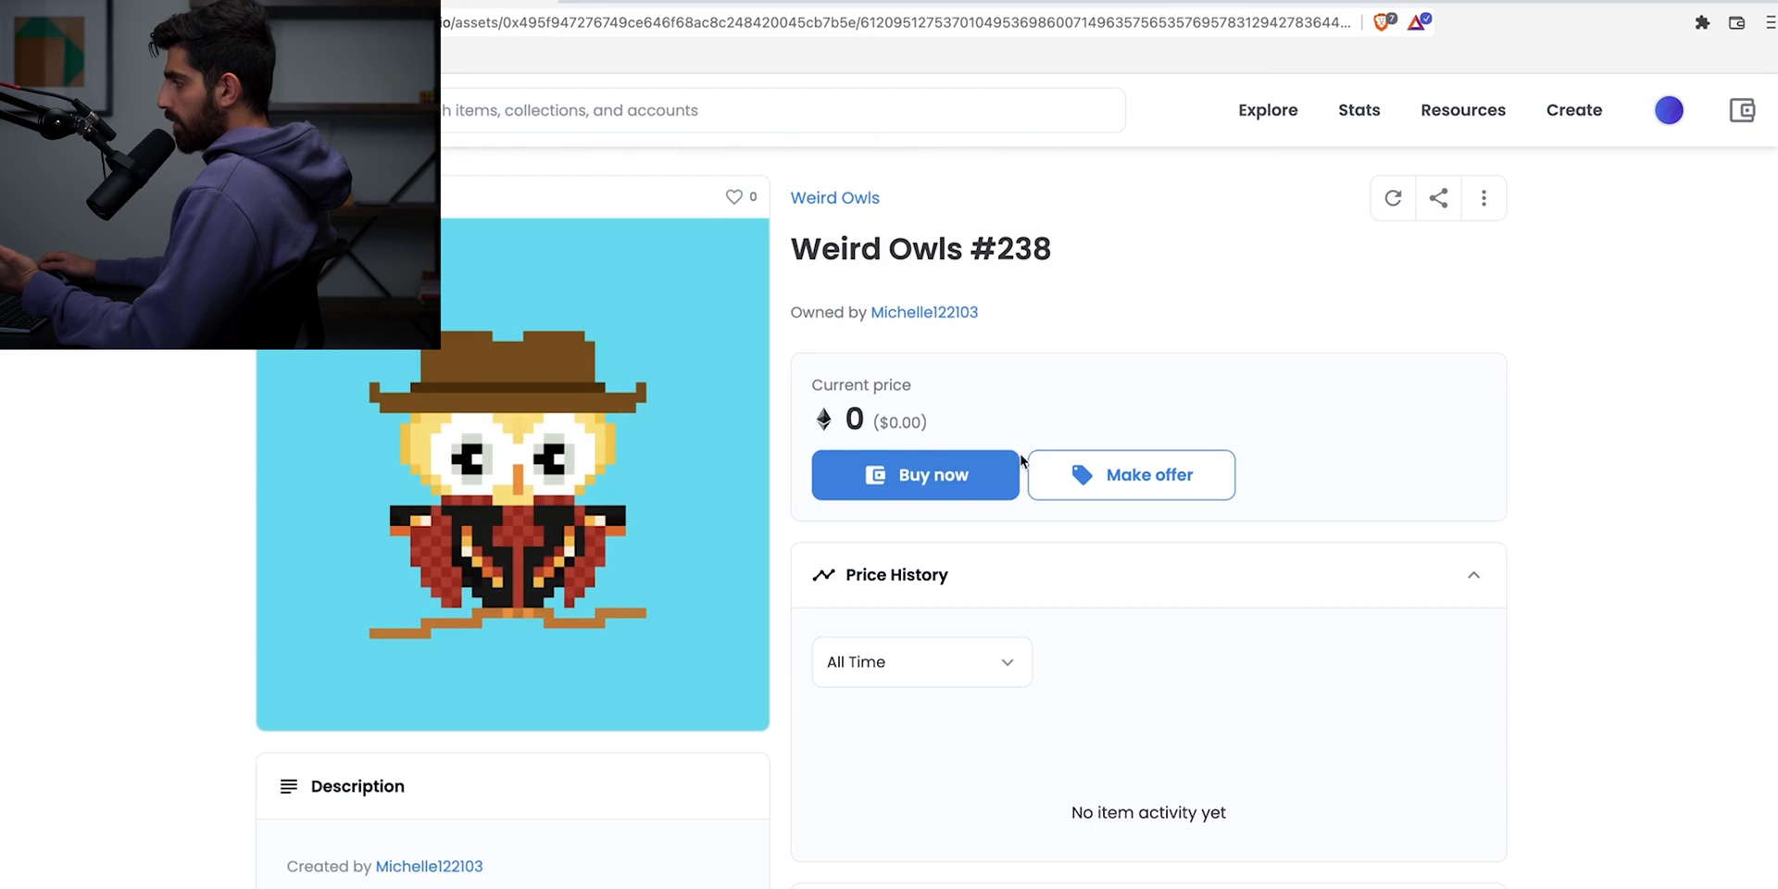
{"action": "left_click", "coordinate": [915, 474]}
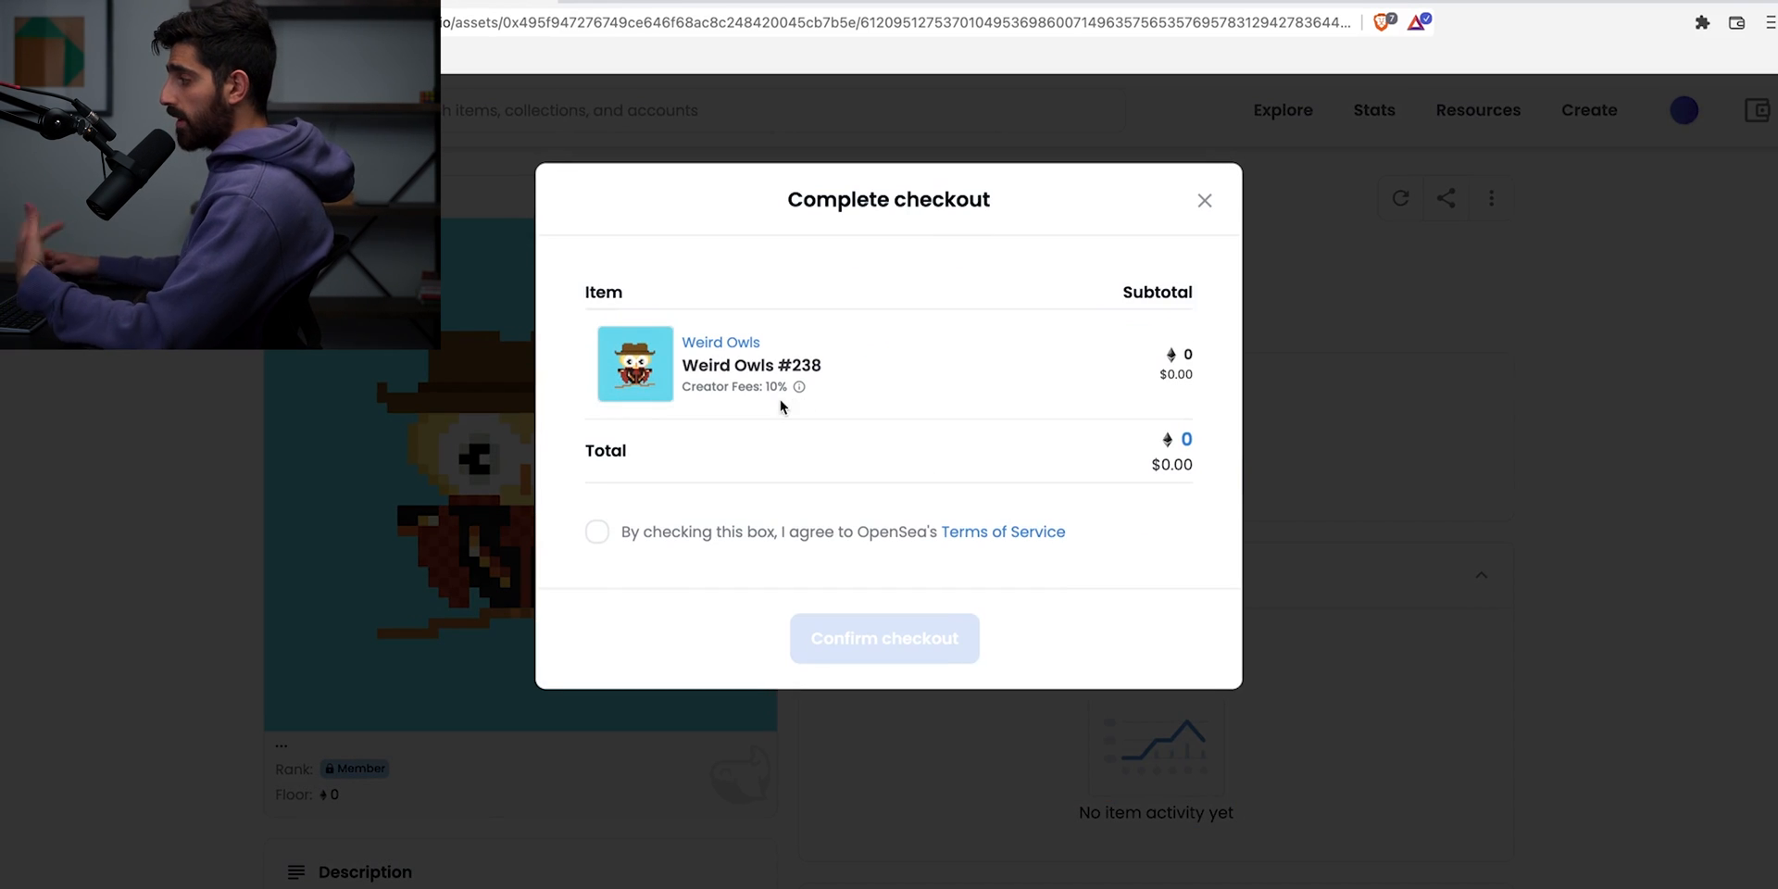
{"action": "left_click", "coordinate": [596, 530]}
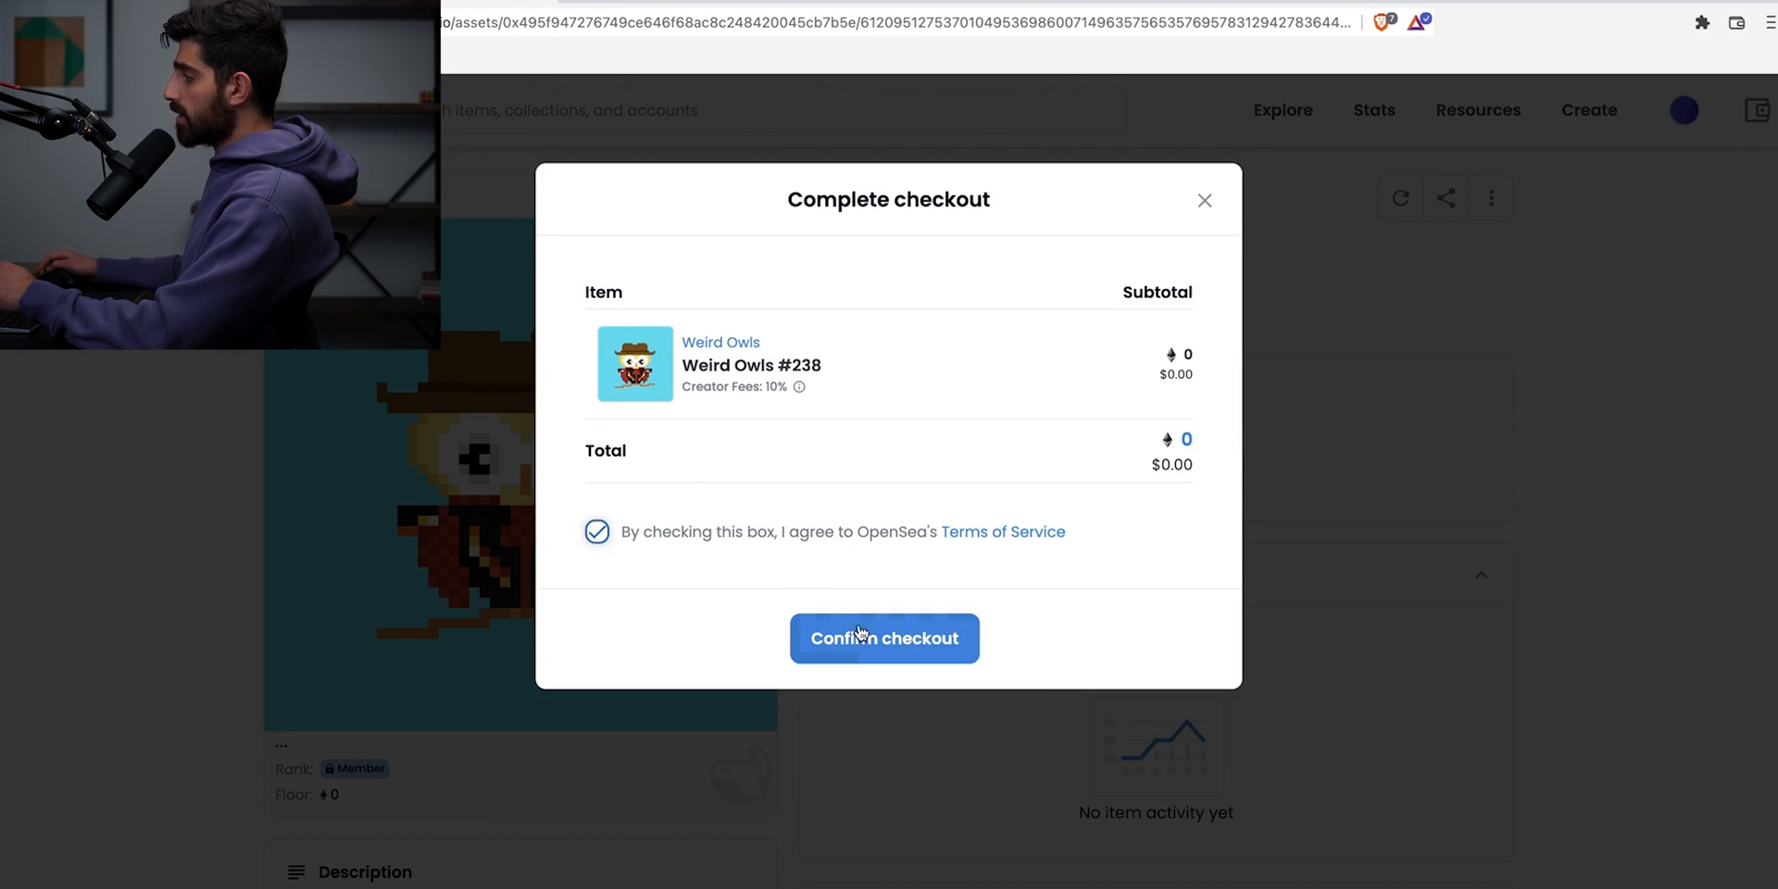
{"action": "left_click", "coordinate": [883, 638]}
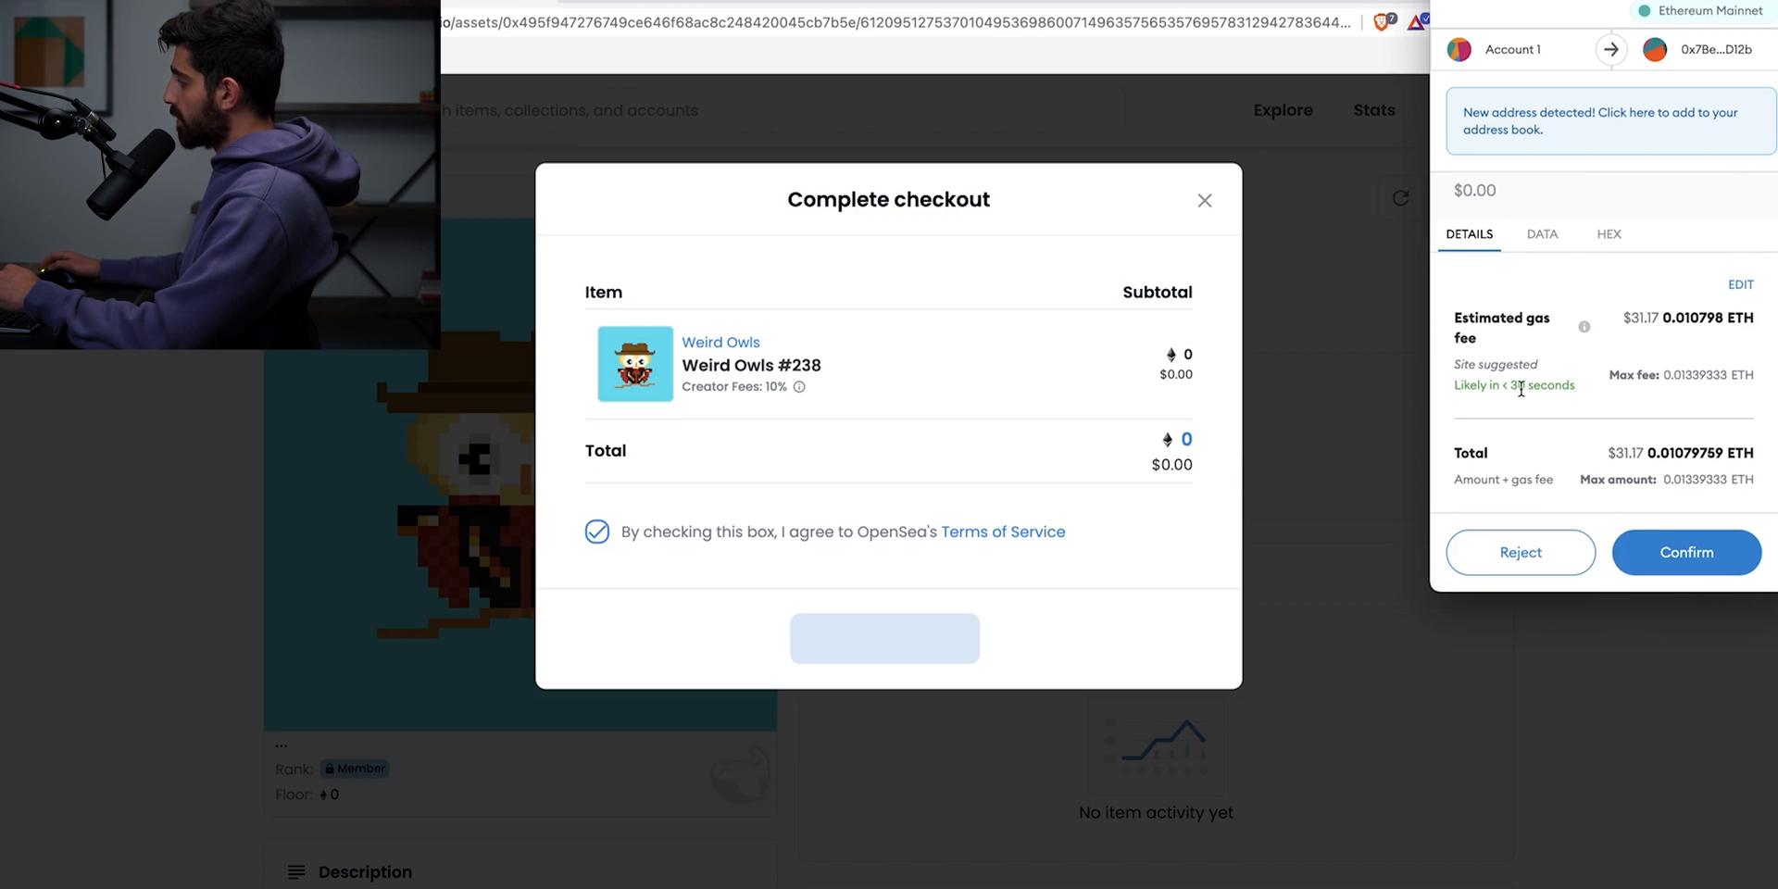
{"action": "left_click", "coordinate": [1686, 552]}
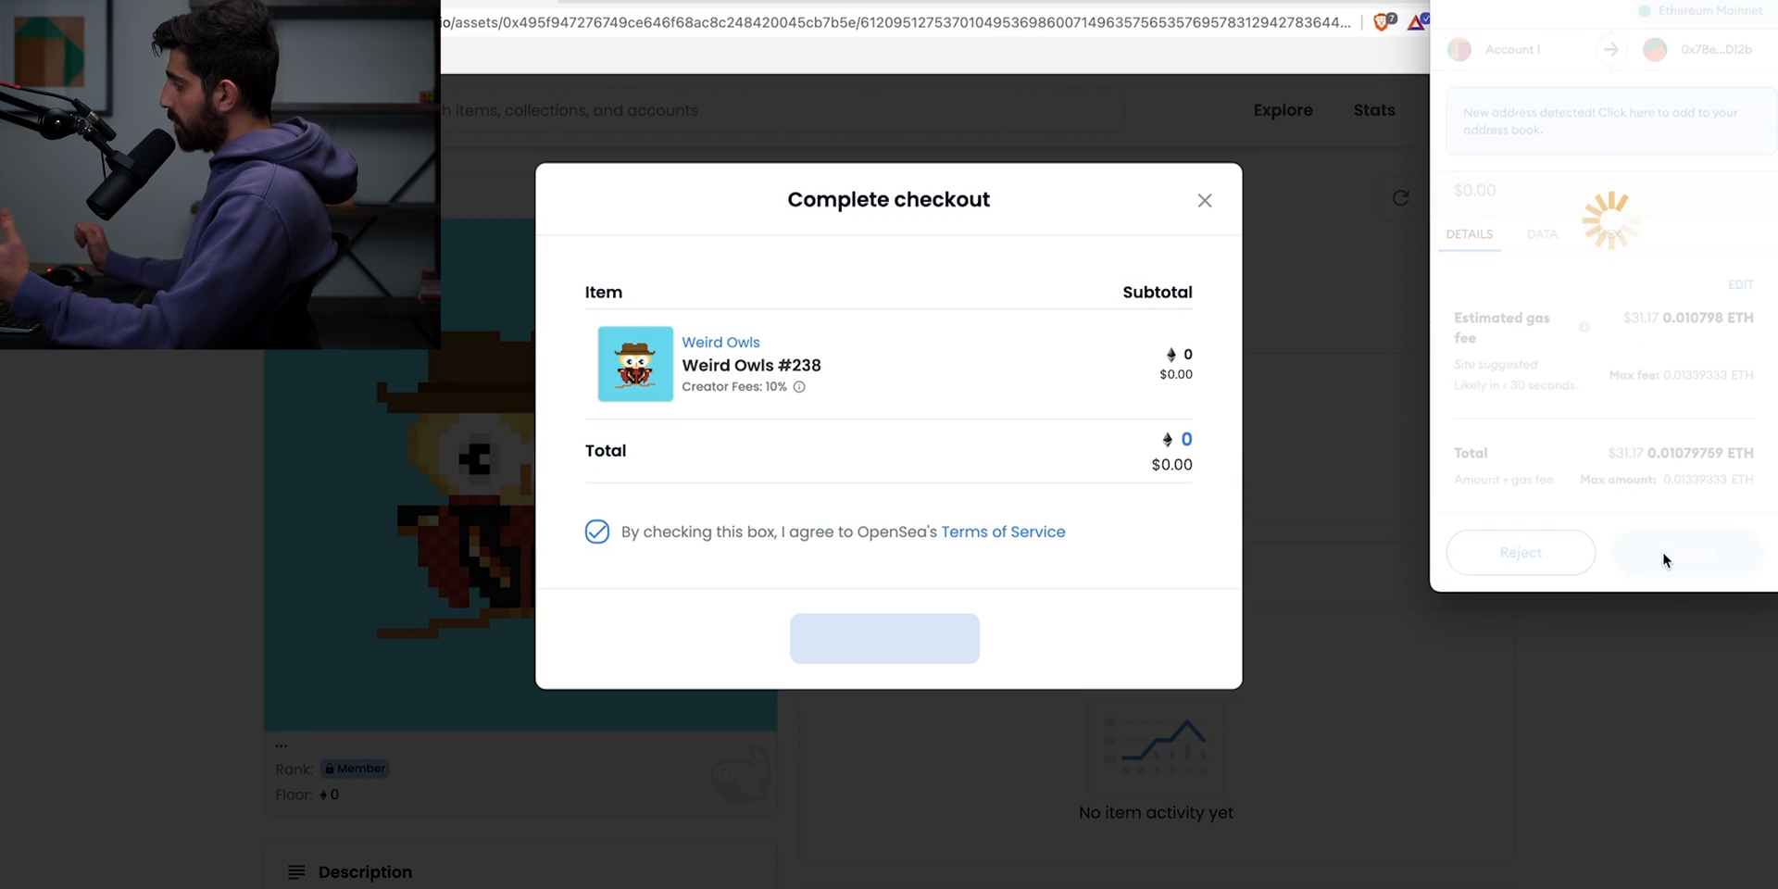
{"action": "left_click", "coordinate": [1683, 552]}
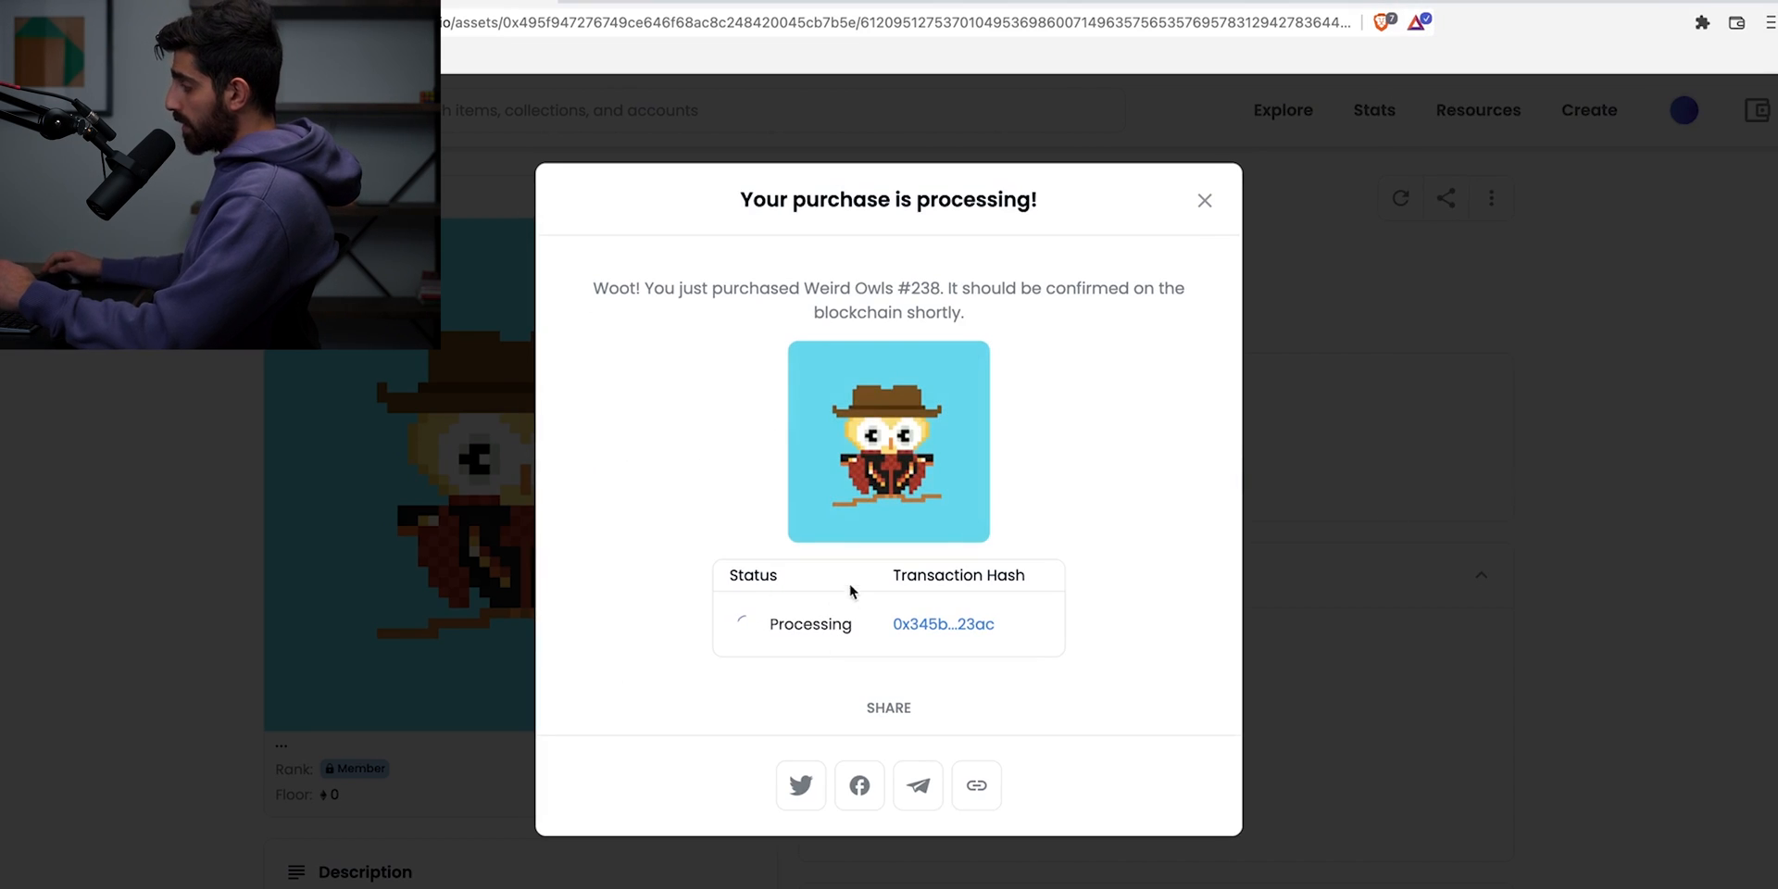
Pin MetaMask to the toolbar, check the pending purchase, and return to the profile
{"action": "left_click", "coordinate": [1701, 22]}
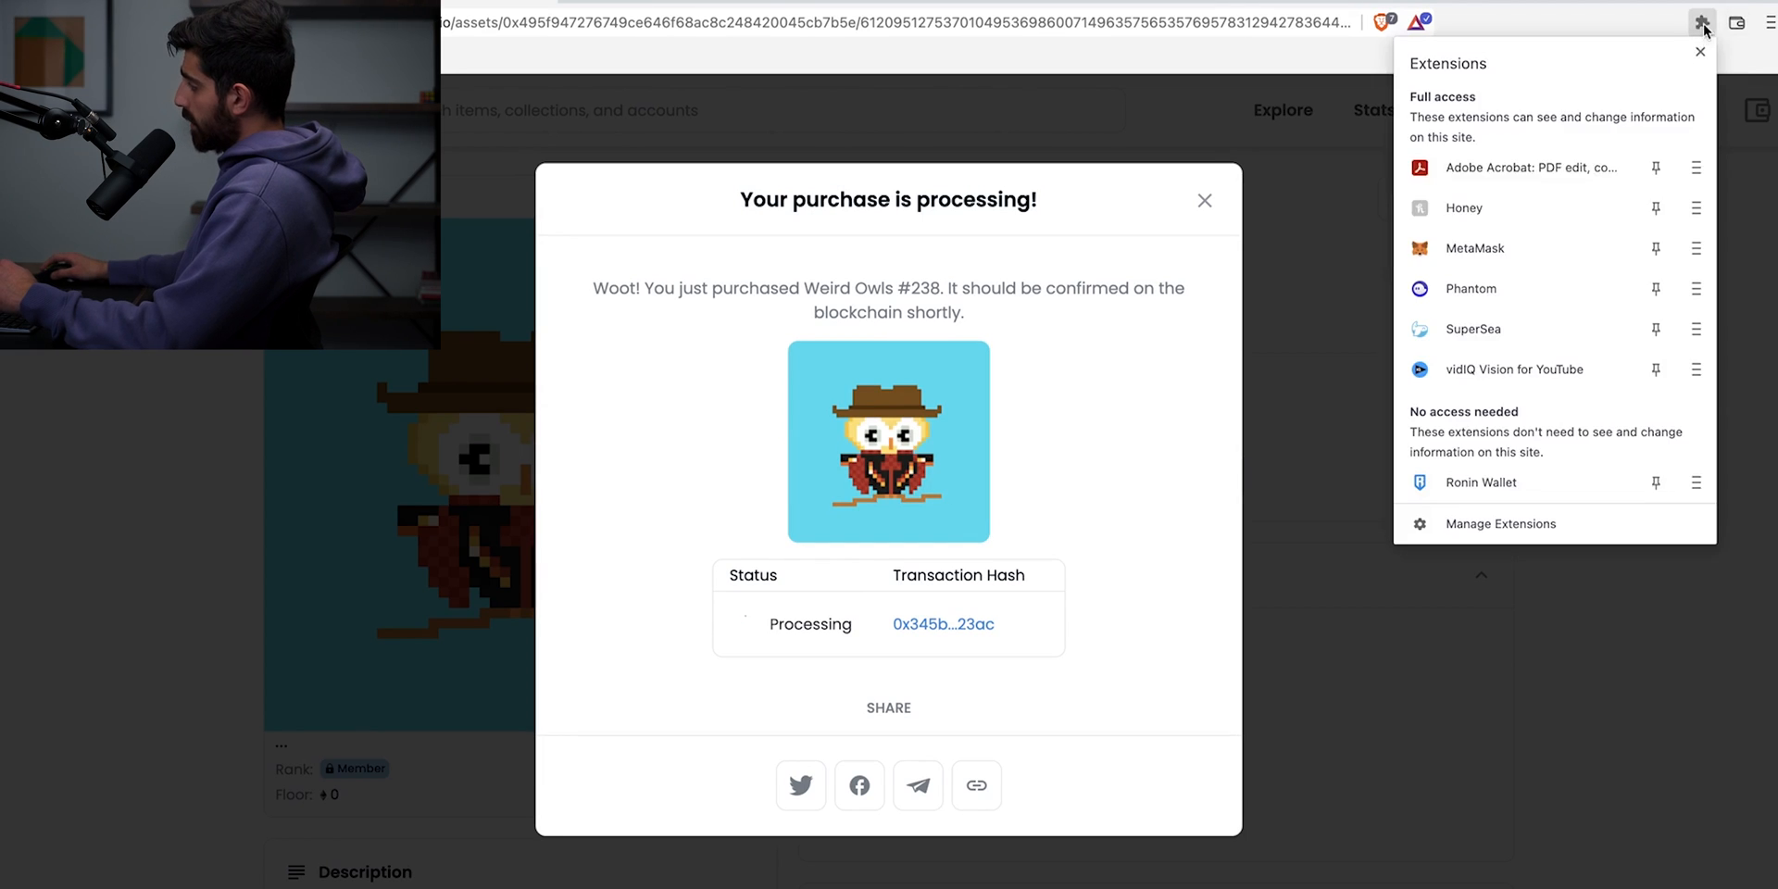
{"action": "left_click", "coordinate": [1700, 21]}
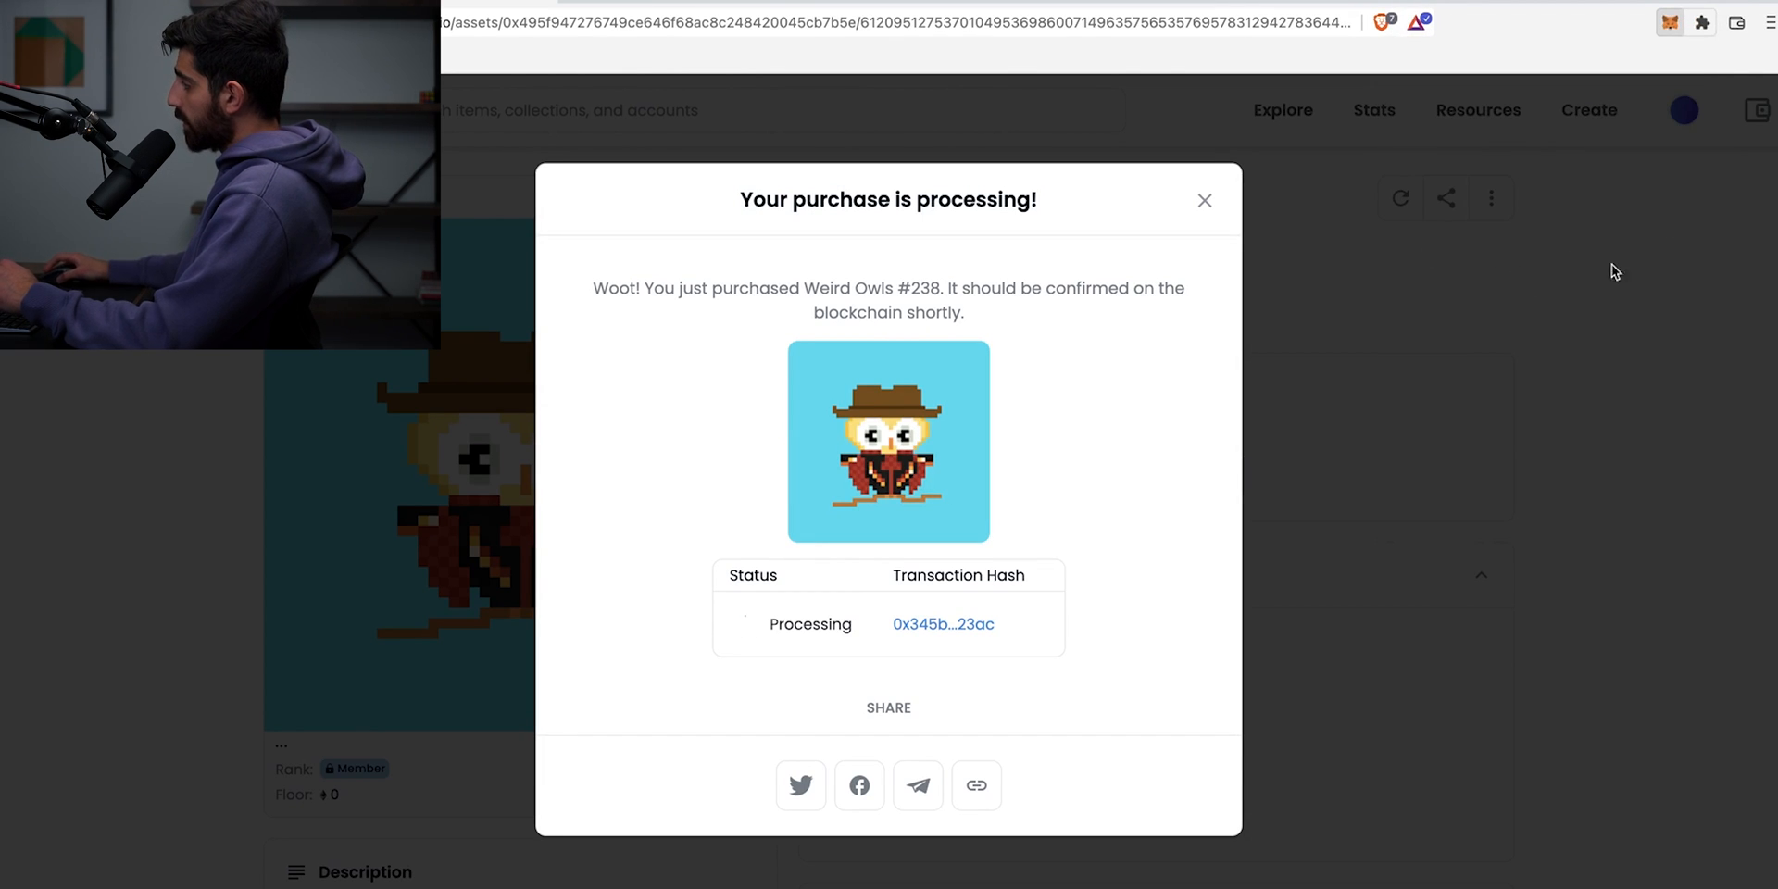
{"action": "left_click", "coordinate": [1667, 22]}
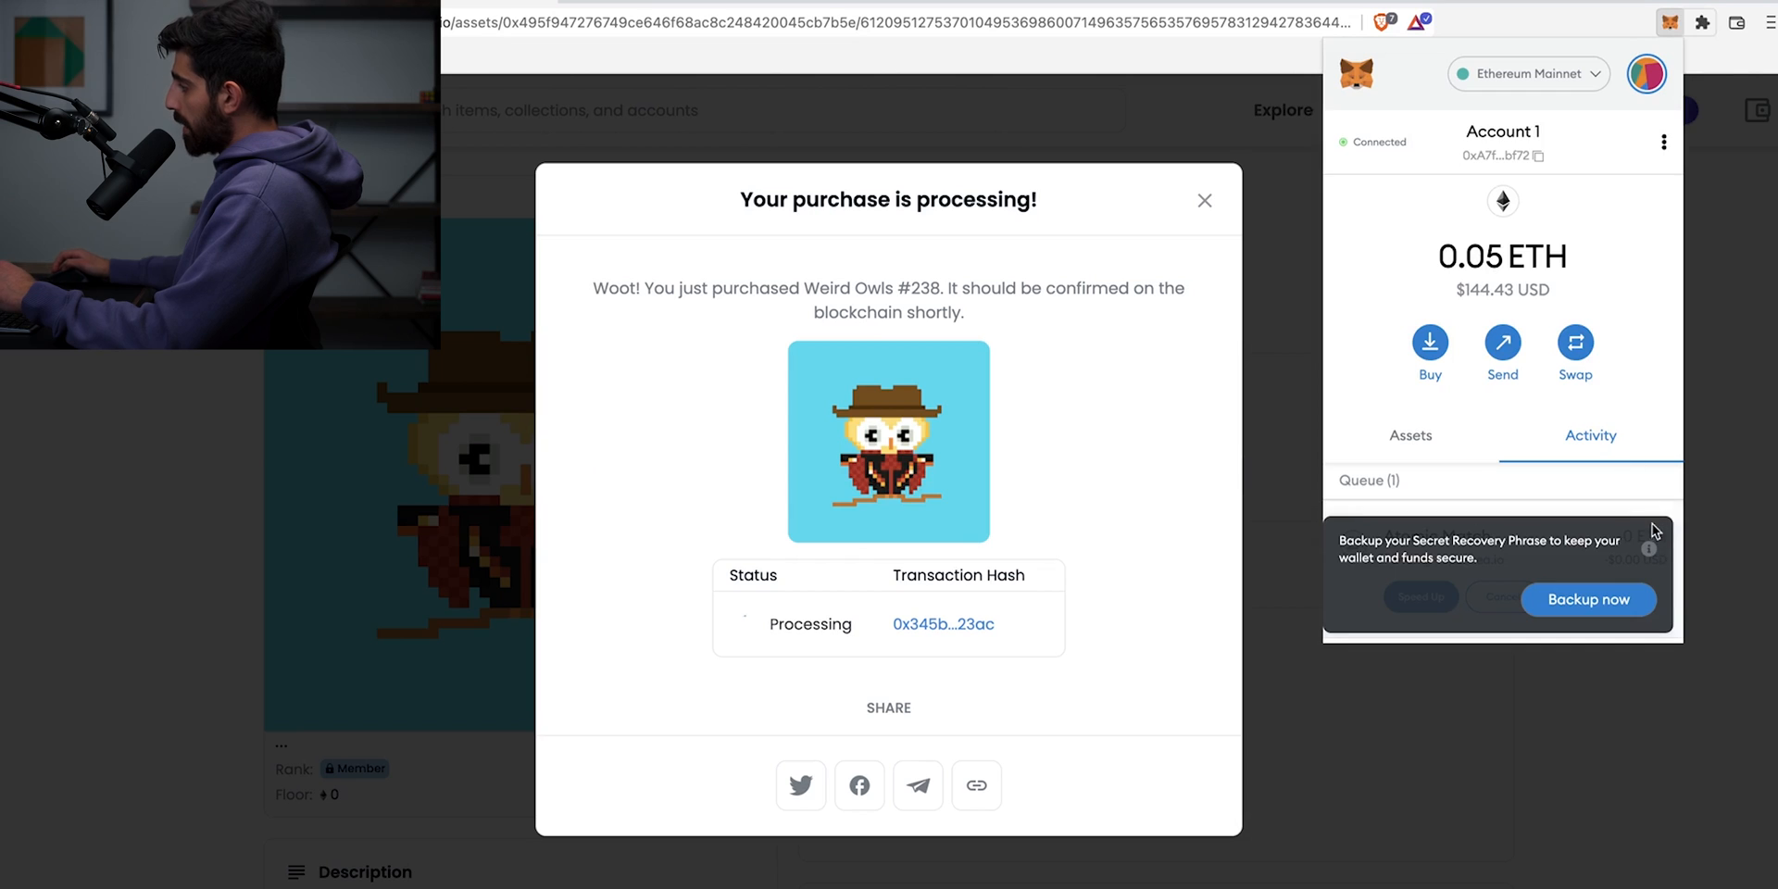
{"action": "mouse_move", "coordinate": [1650, 438]}
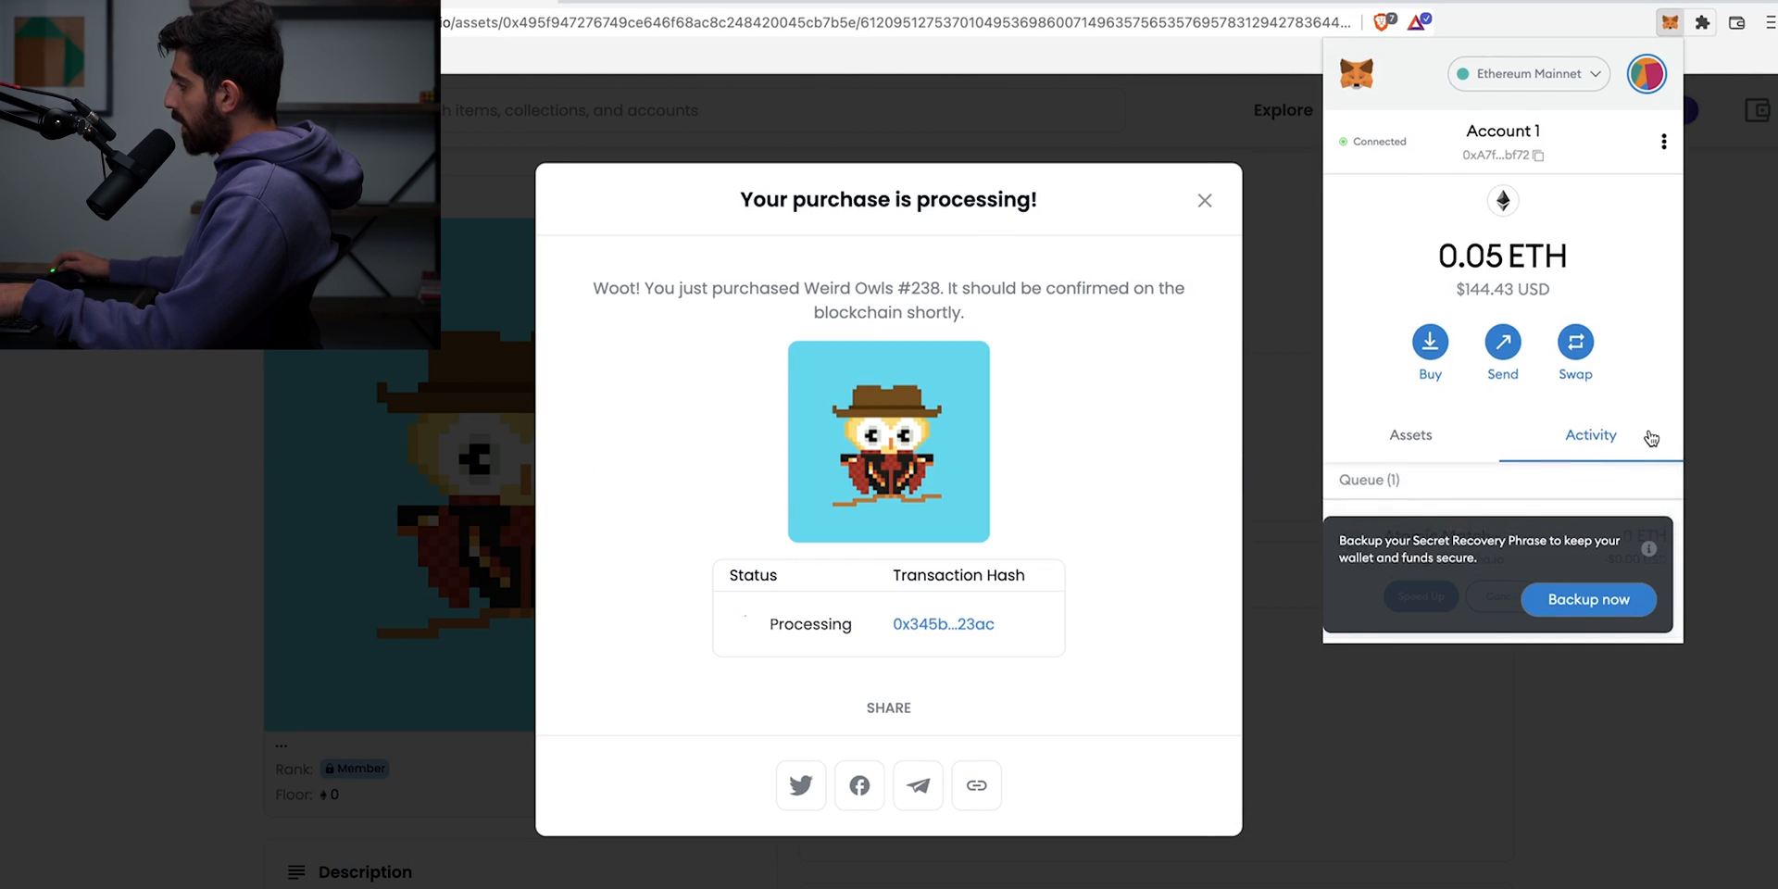
{"action": "scroll", "scroll_direction": "down", "scroll_amount": 3}
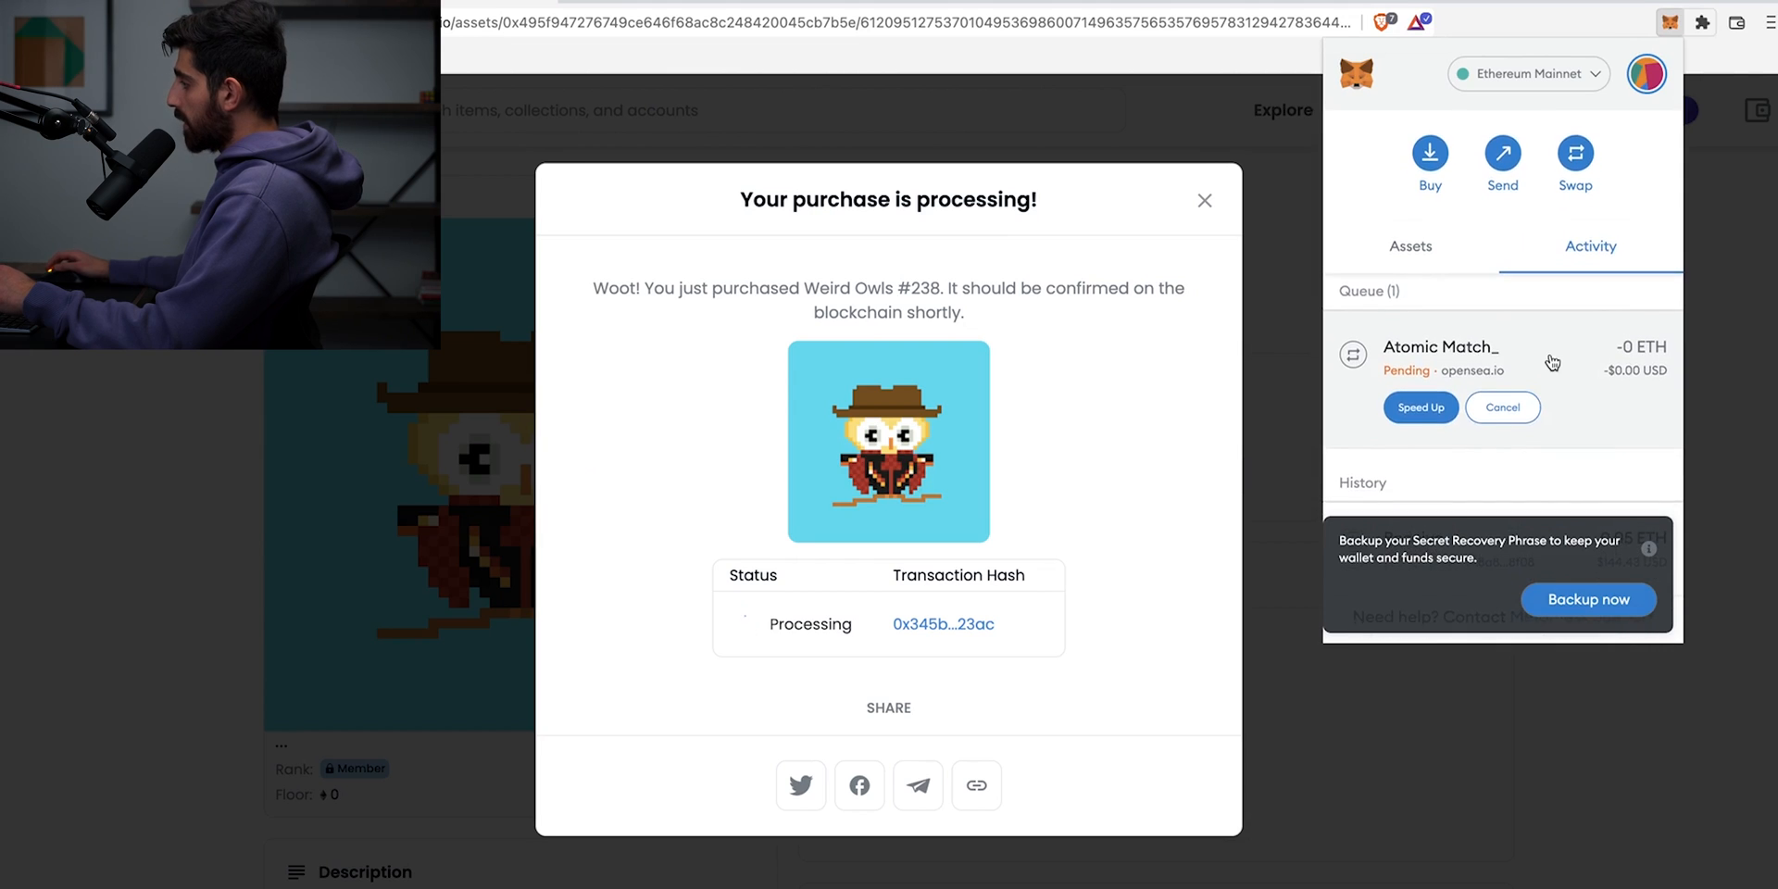
{"action": "left_click", "coordinate": [941, 624]}
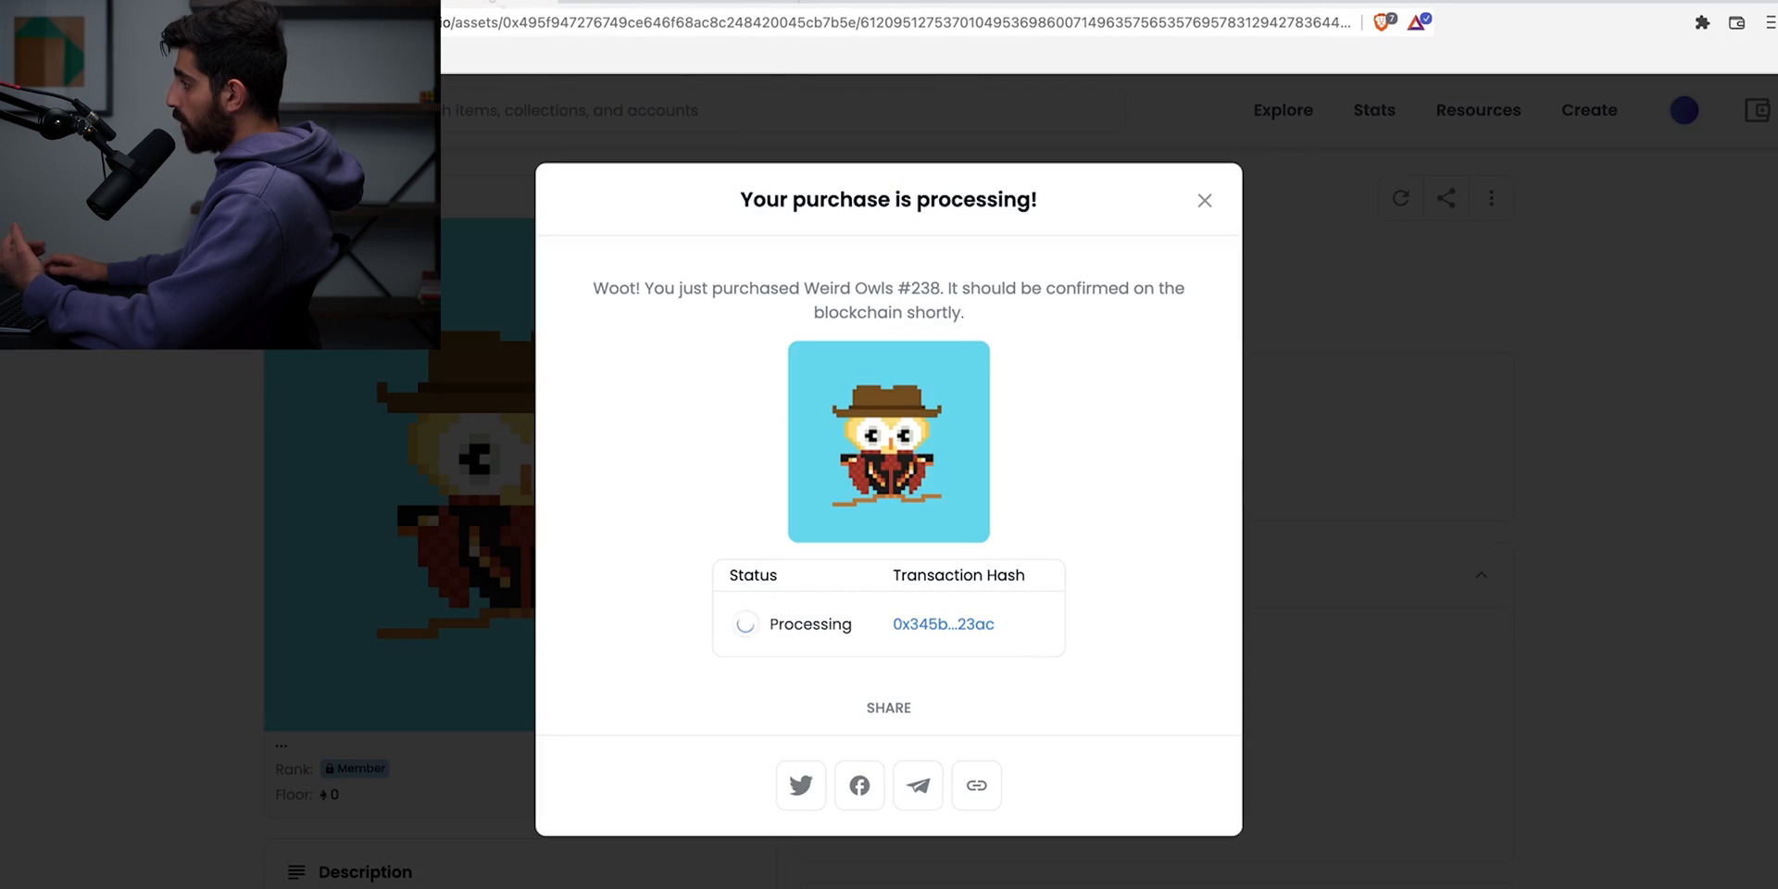
{"action": "left_click", "coordinate": [1203, 200]}
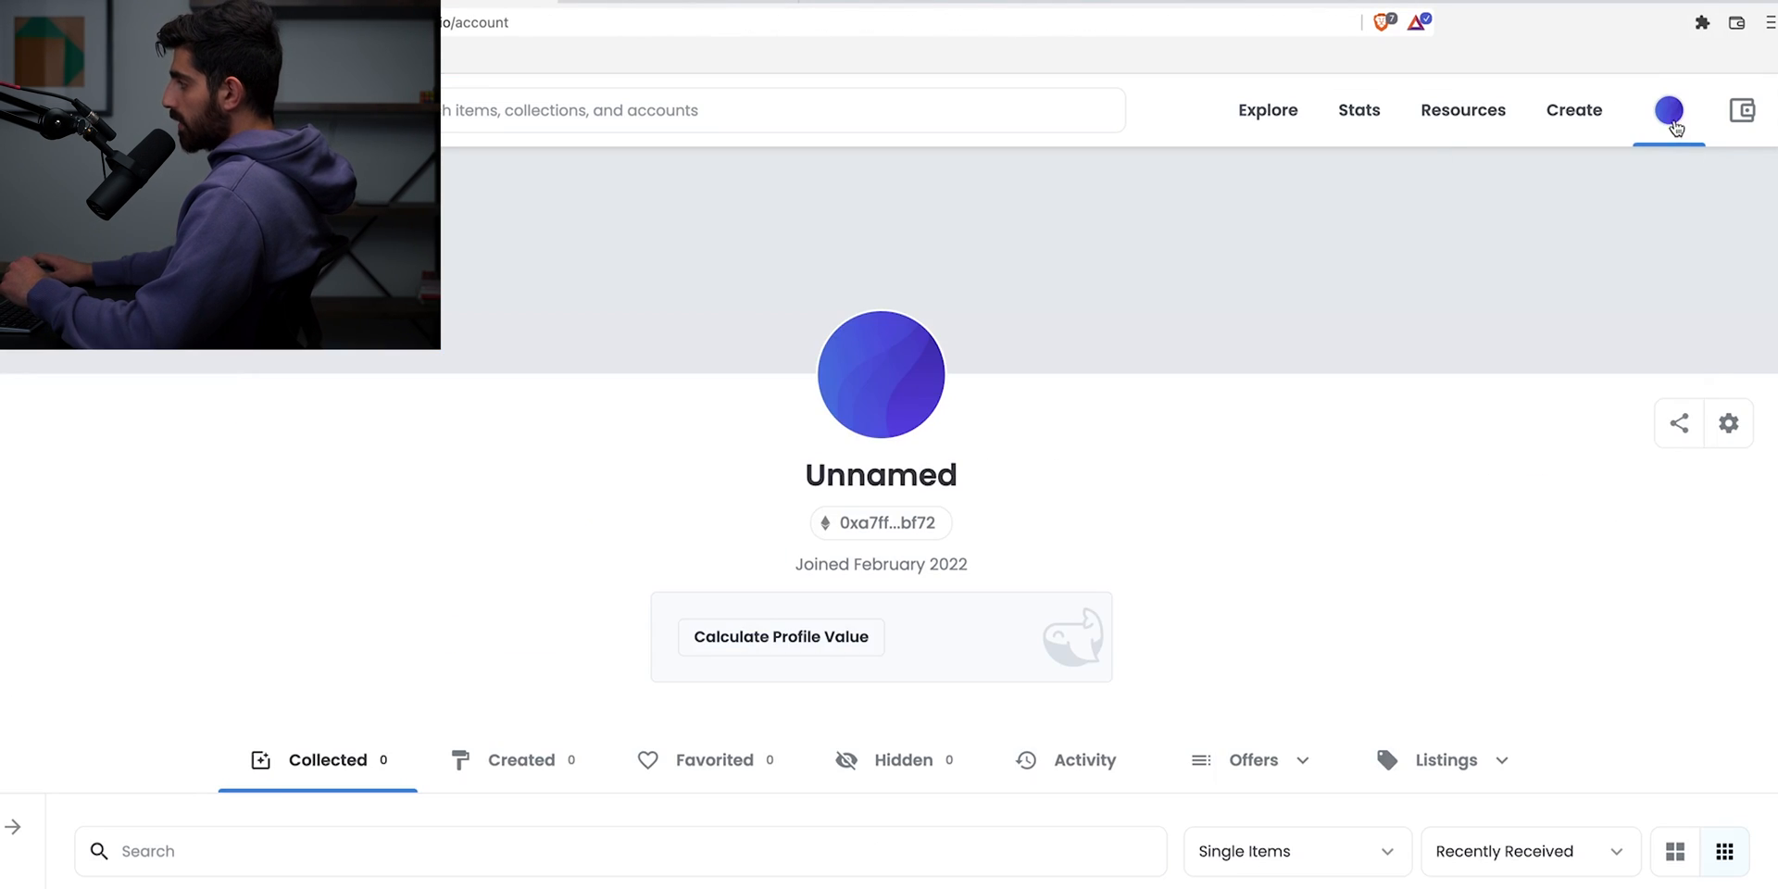
Check the Etherscan transaction fee, then open the owned Weird Owls #238 card
{"action": "scroll", "scroll_direction": "down", "scroll_amount": 3}
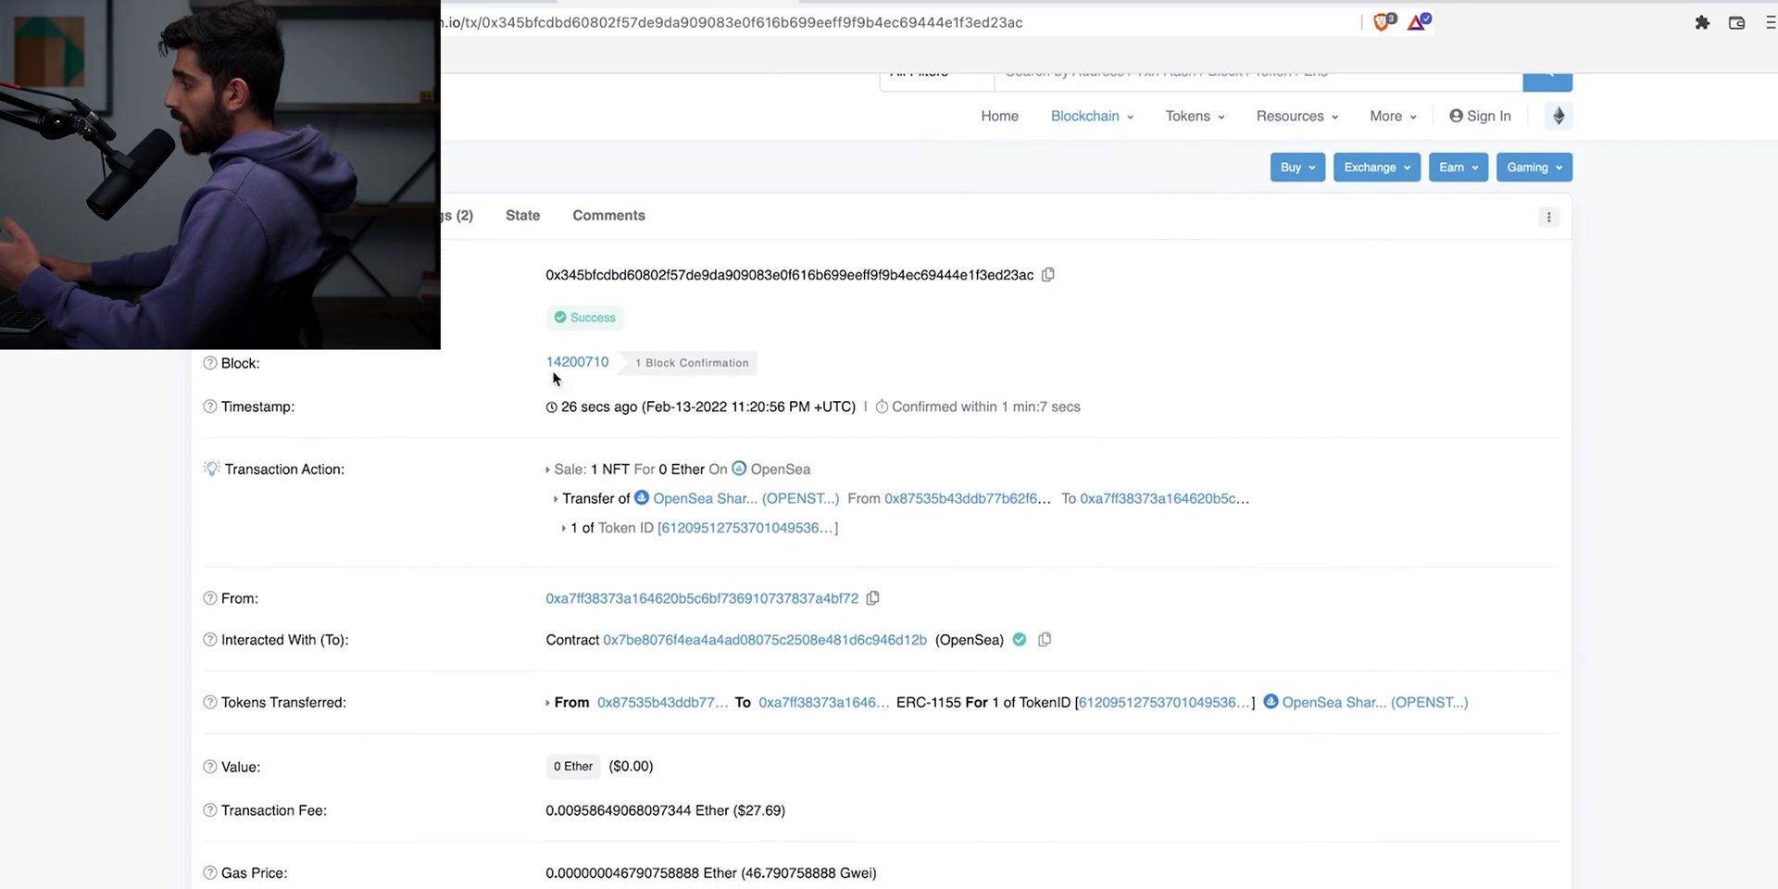
{"action": "scroll", "scroll_direction": "down", "scroll_amount": 3}
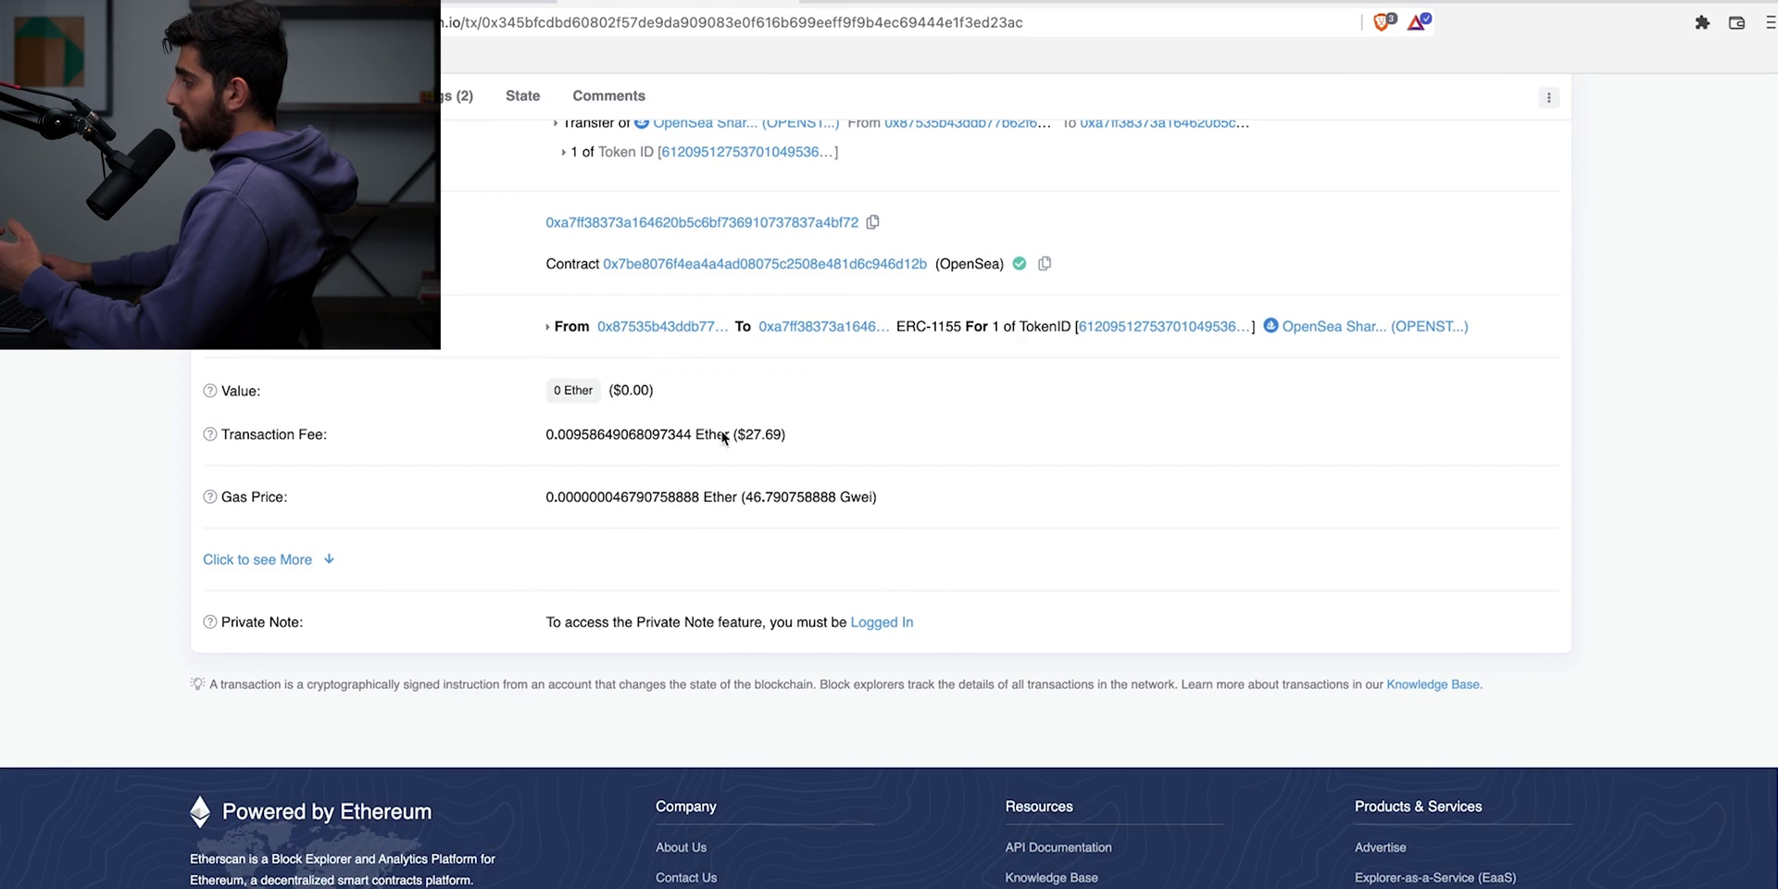
{"action": "double_click", "coordinate": [757, 435]}
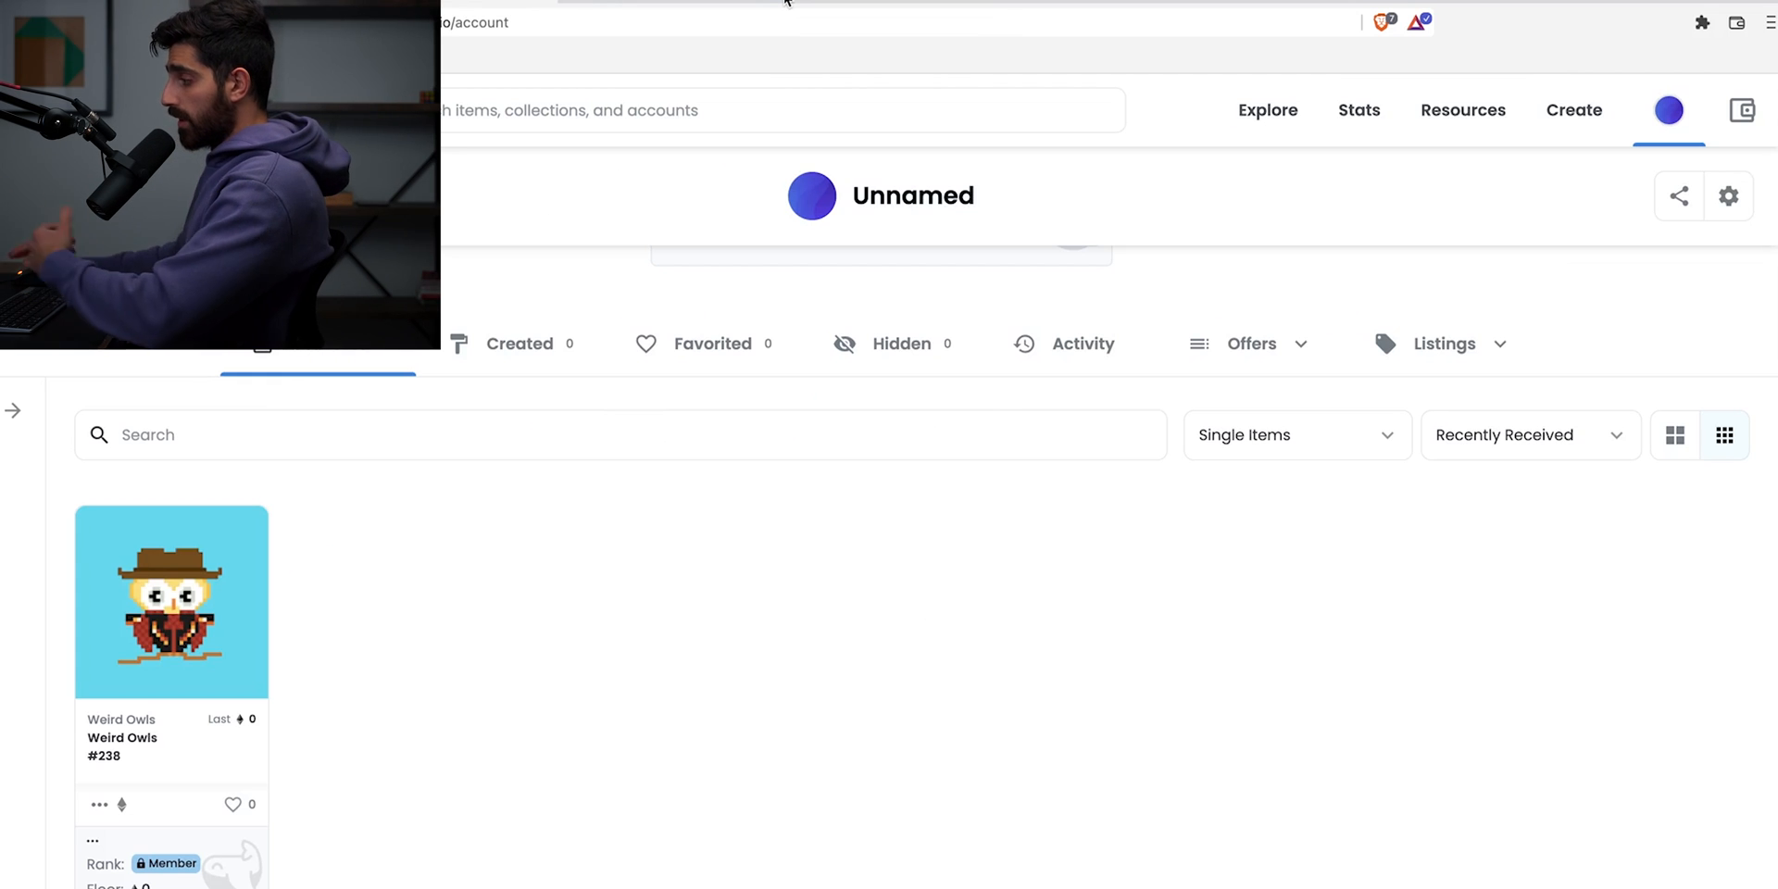
{"action": "left_click", "coordinate": [172, 601]}
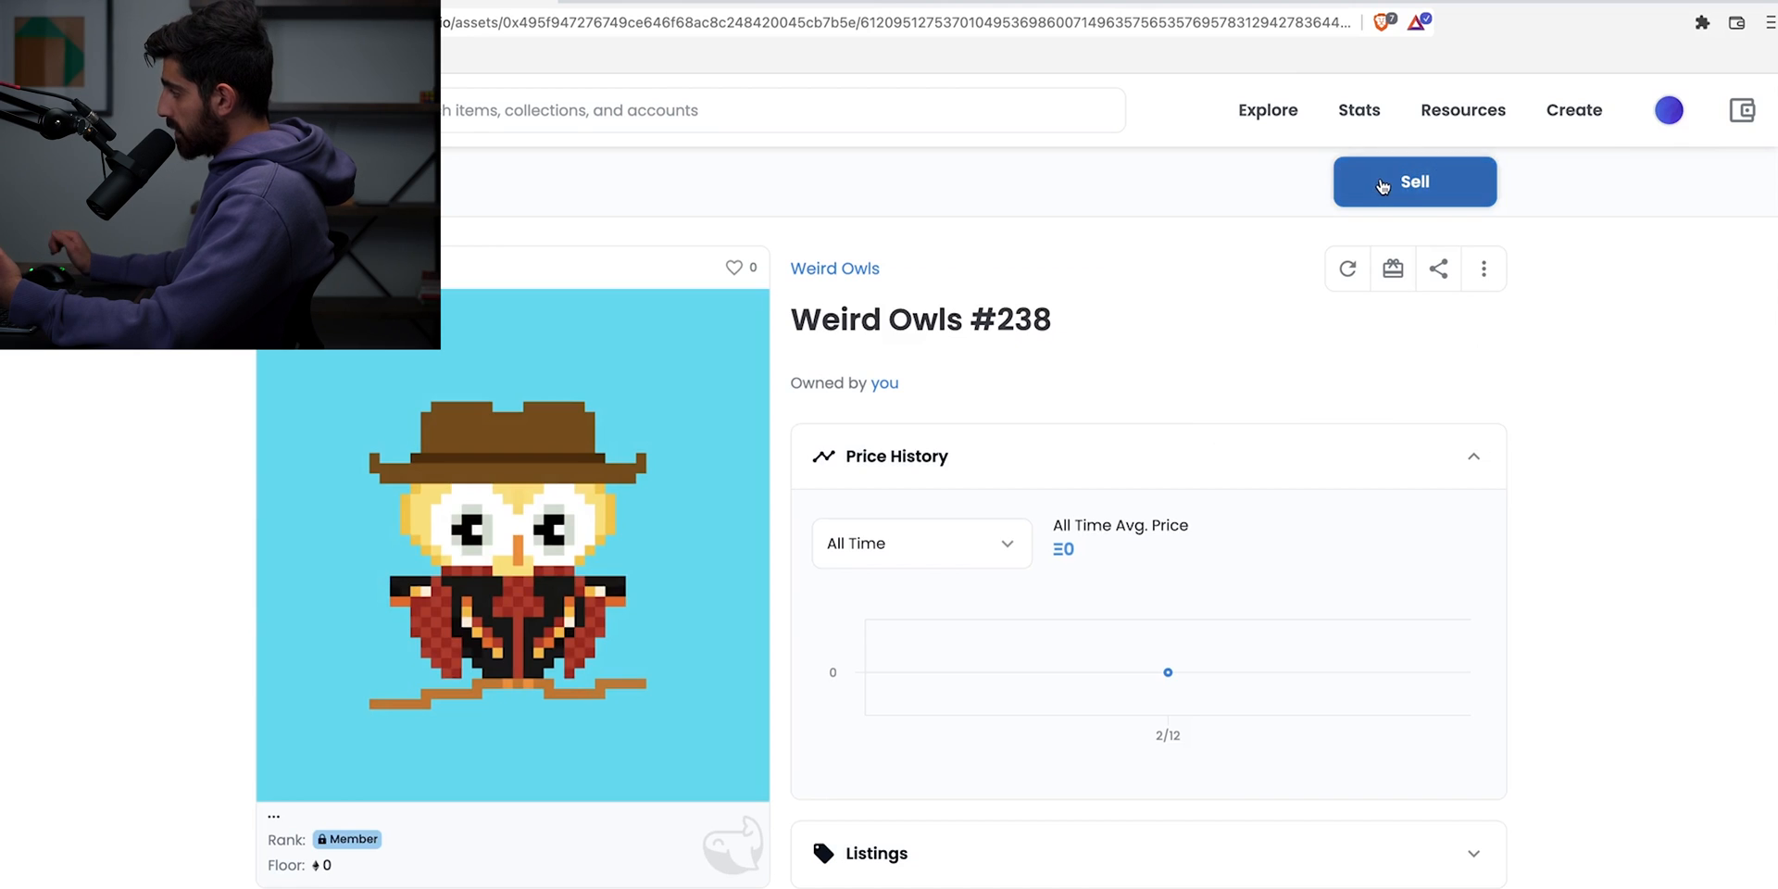
Price Weird Owls #238 at 0.1 ETH for 1 month and review the Creator Fee
{"action": "left_click", "coordinate": [1414, 182]}
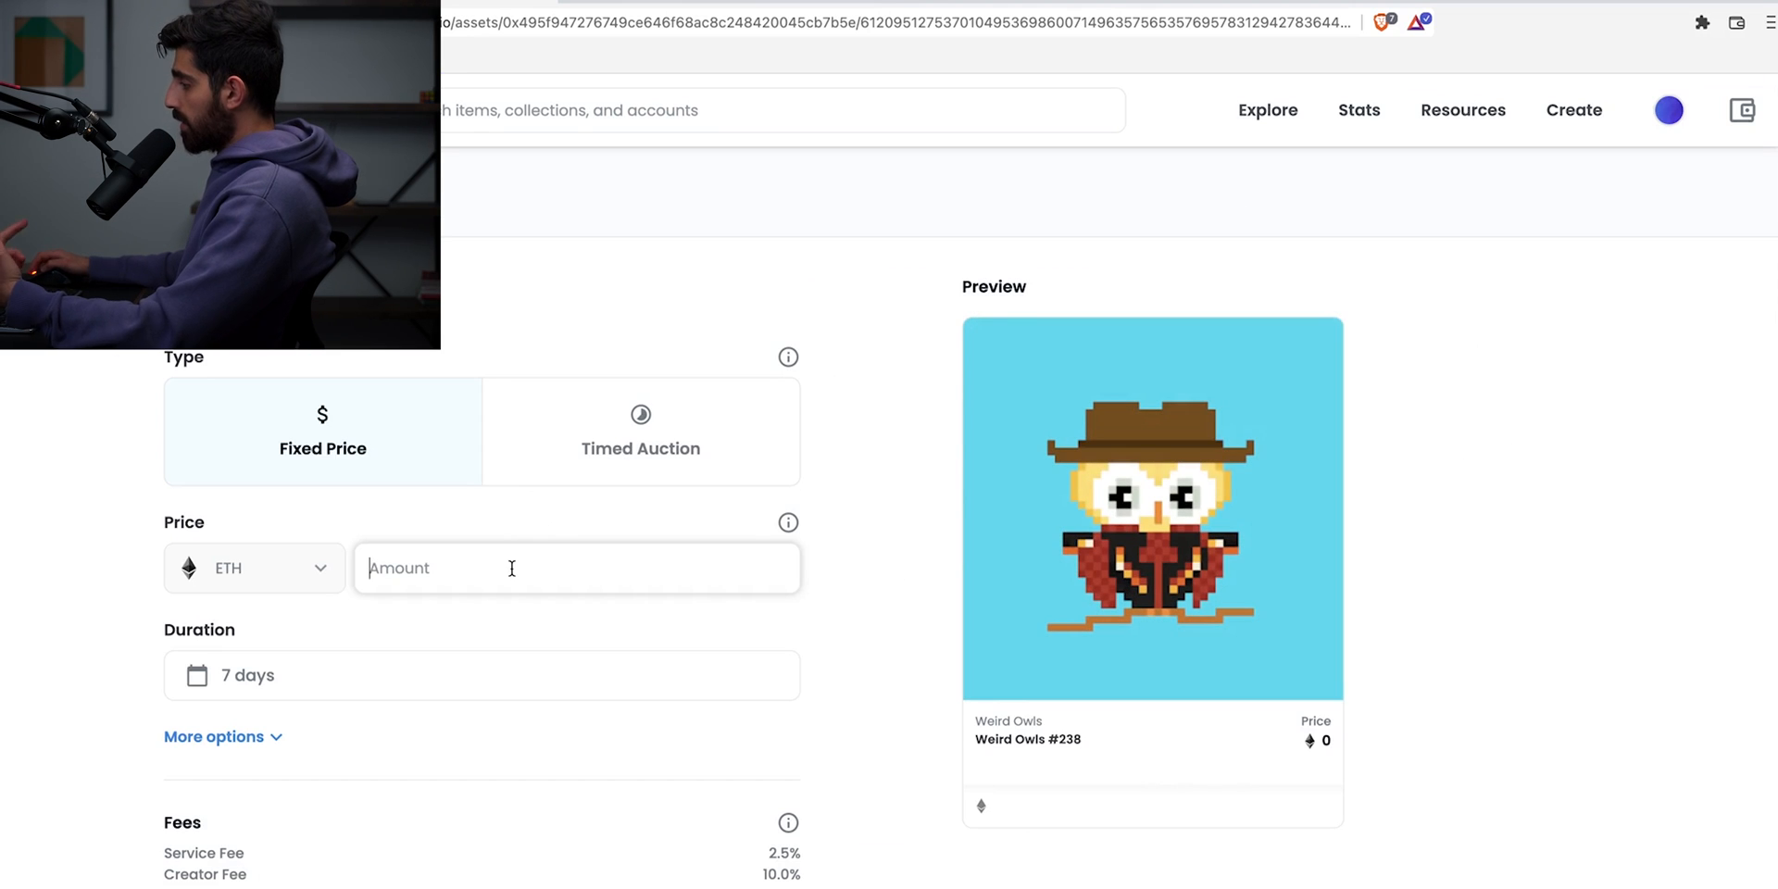
{"action": "type", "text": "0.1"}
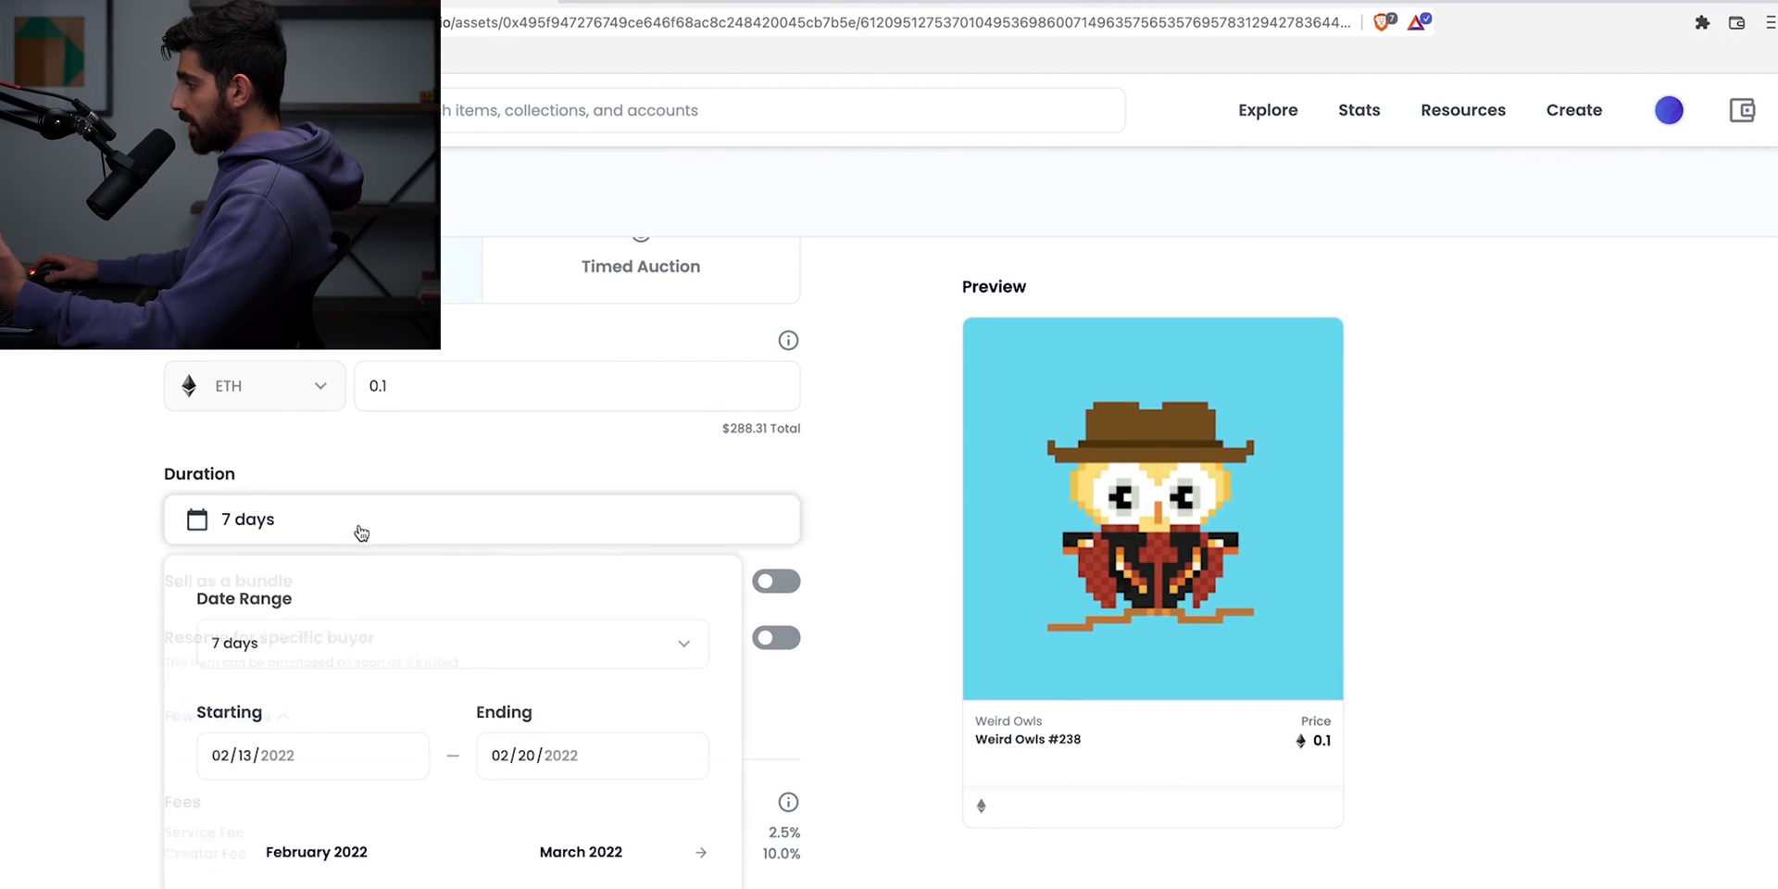
{"action": "left_click", "coordinate": [450, 642]}
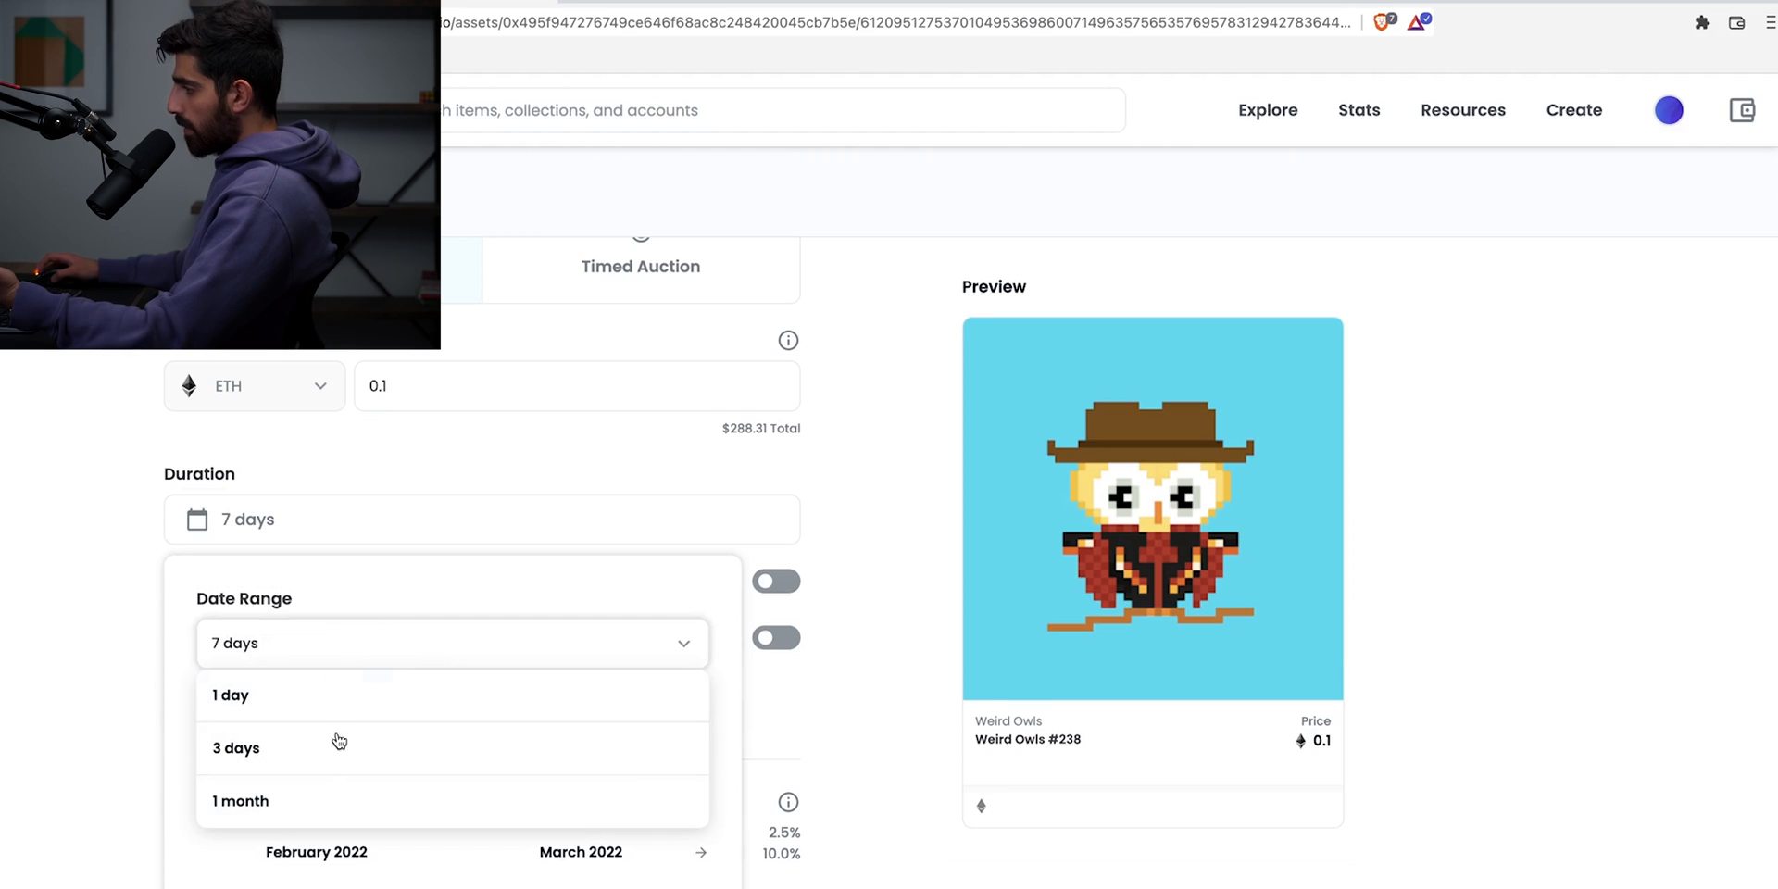
{"action": "left_click", "coordinate": [239, 800]}
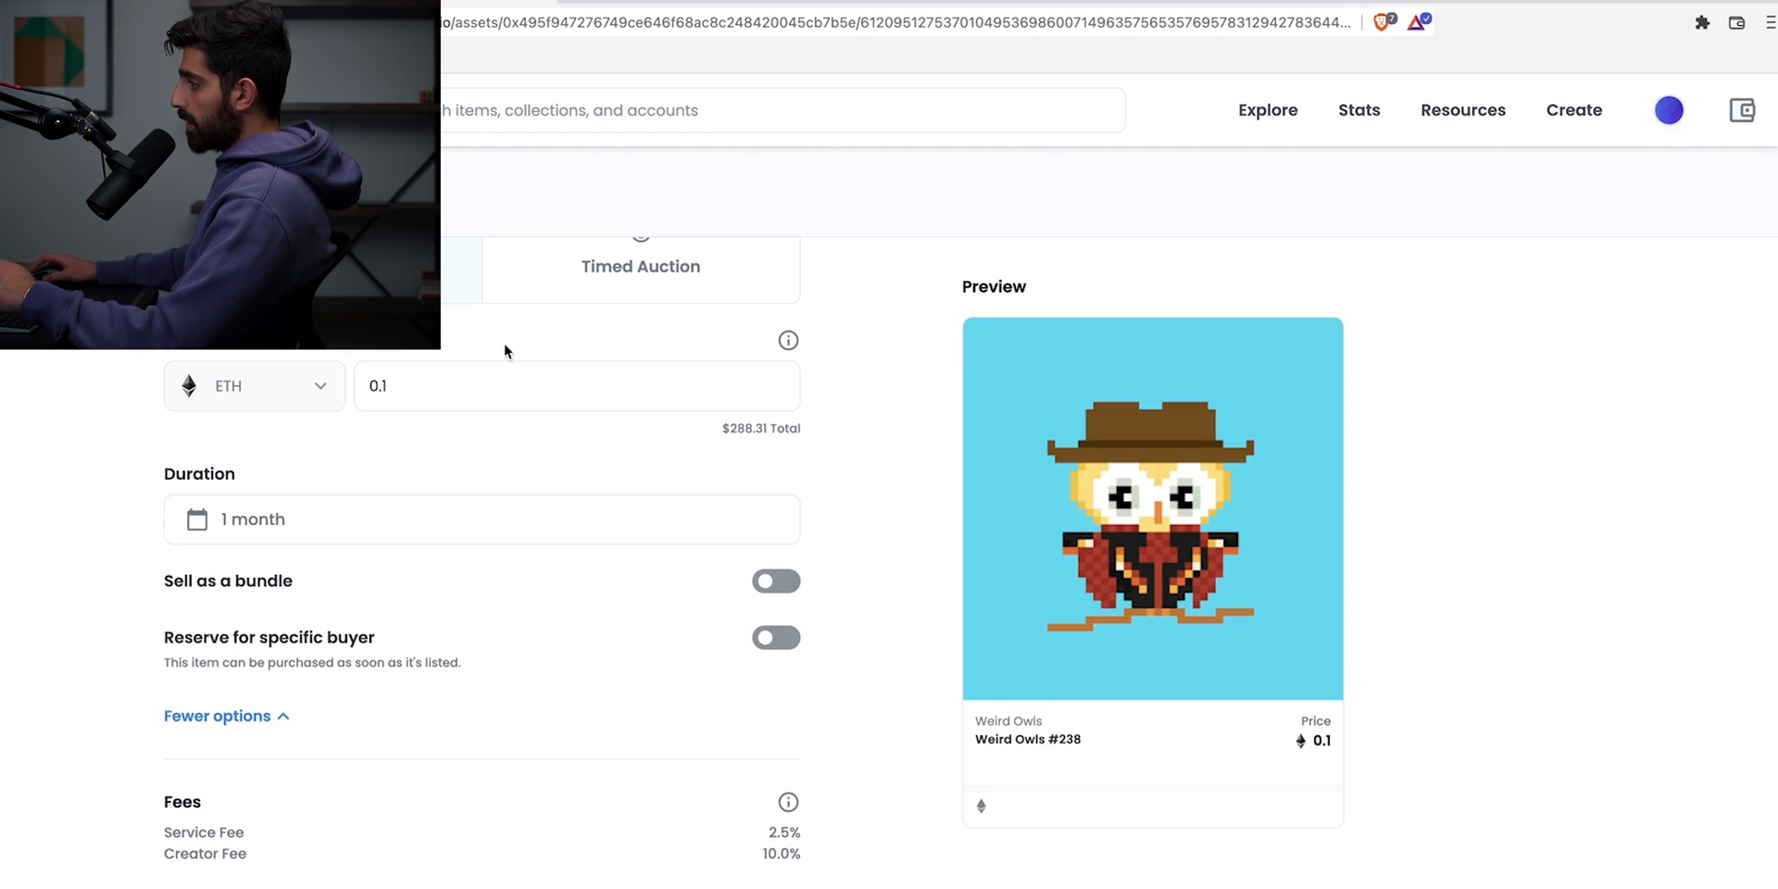
{"action": "scroll", "scroll_direction": "down", "scroll_amount": 3}
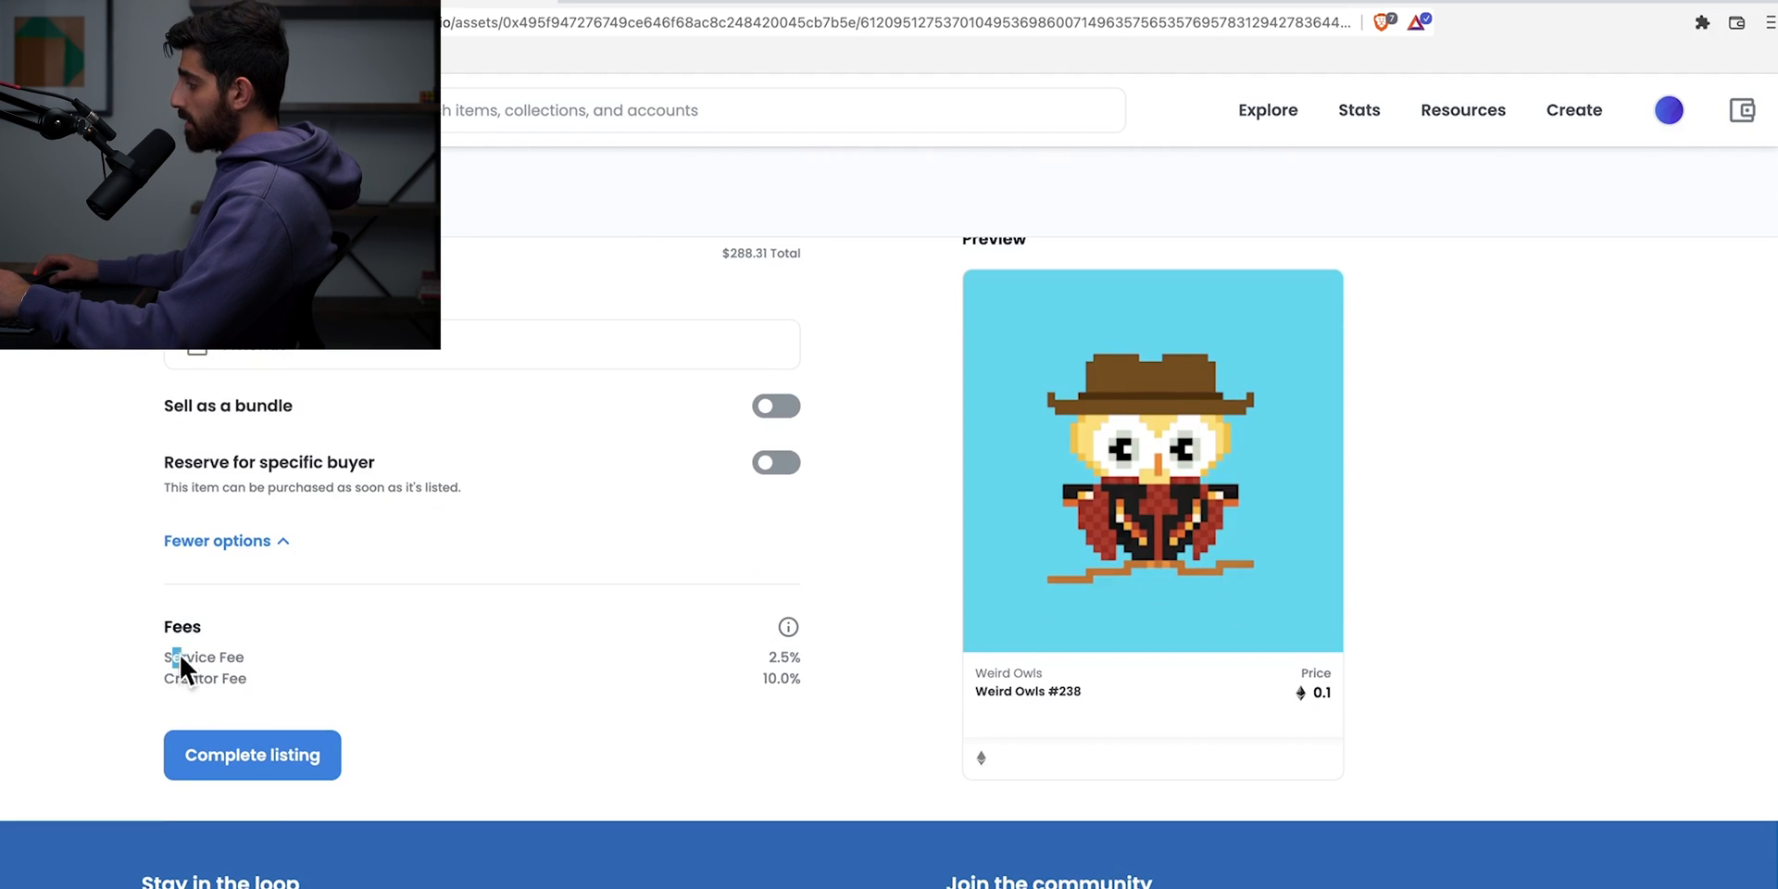
{"action": "double_click", "coordinate": [784, 656]}
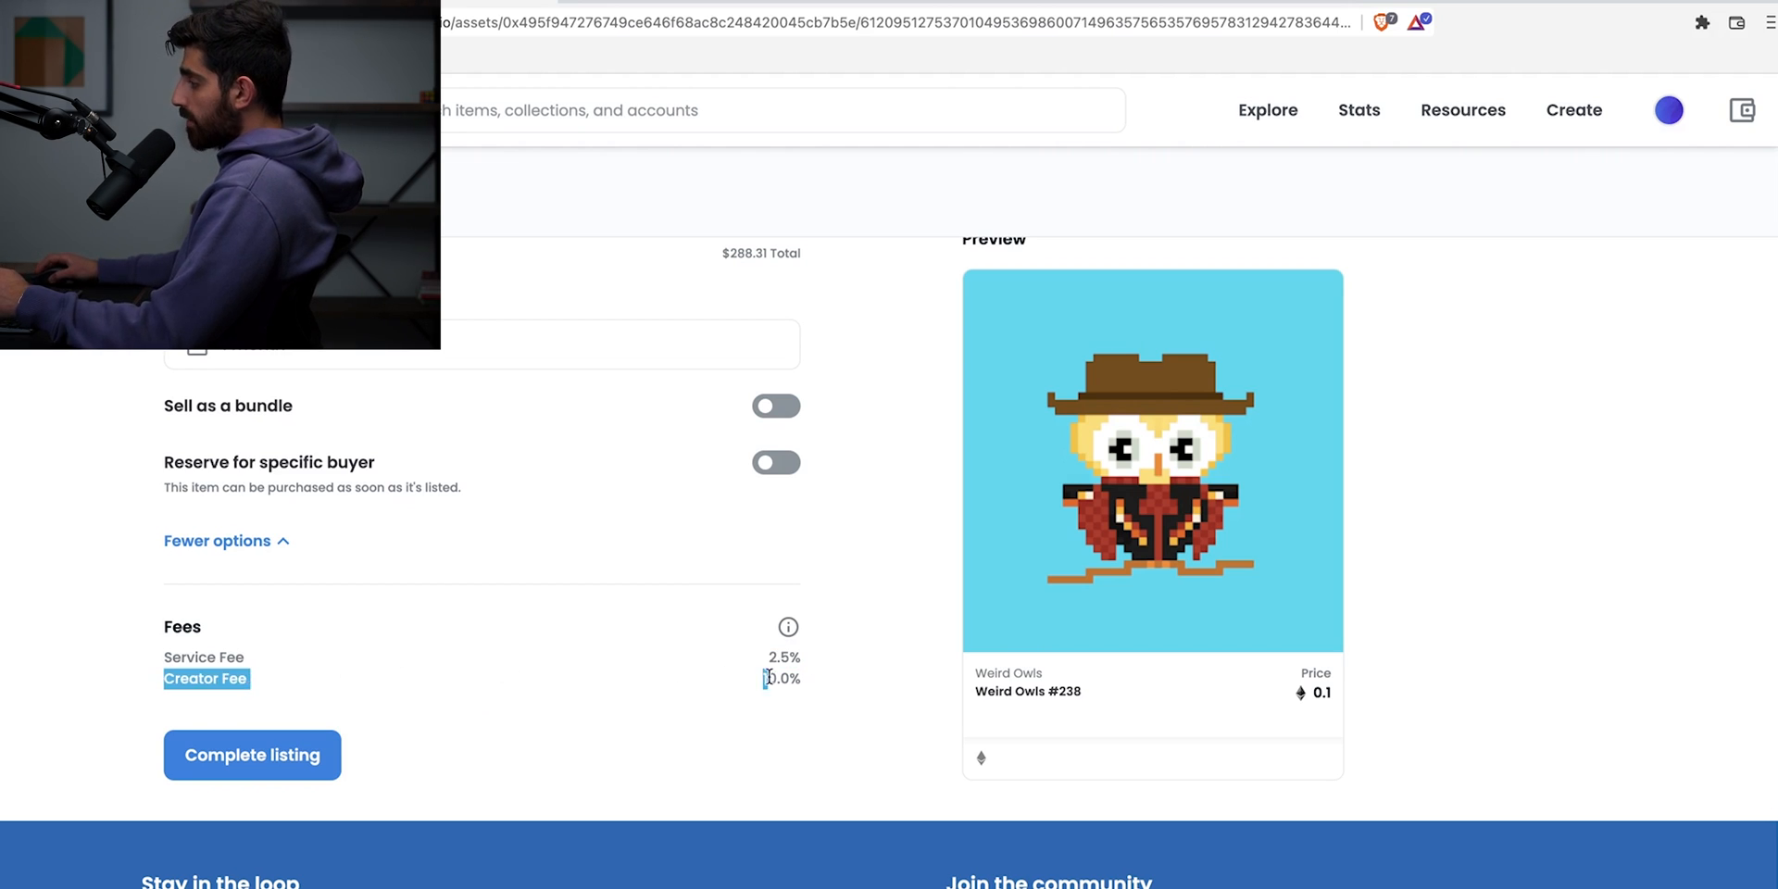
{"action": "type", "text": "10.0"}
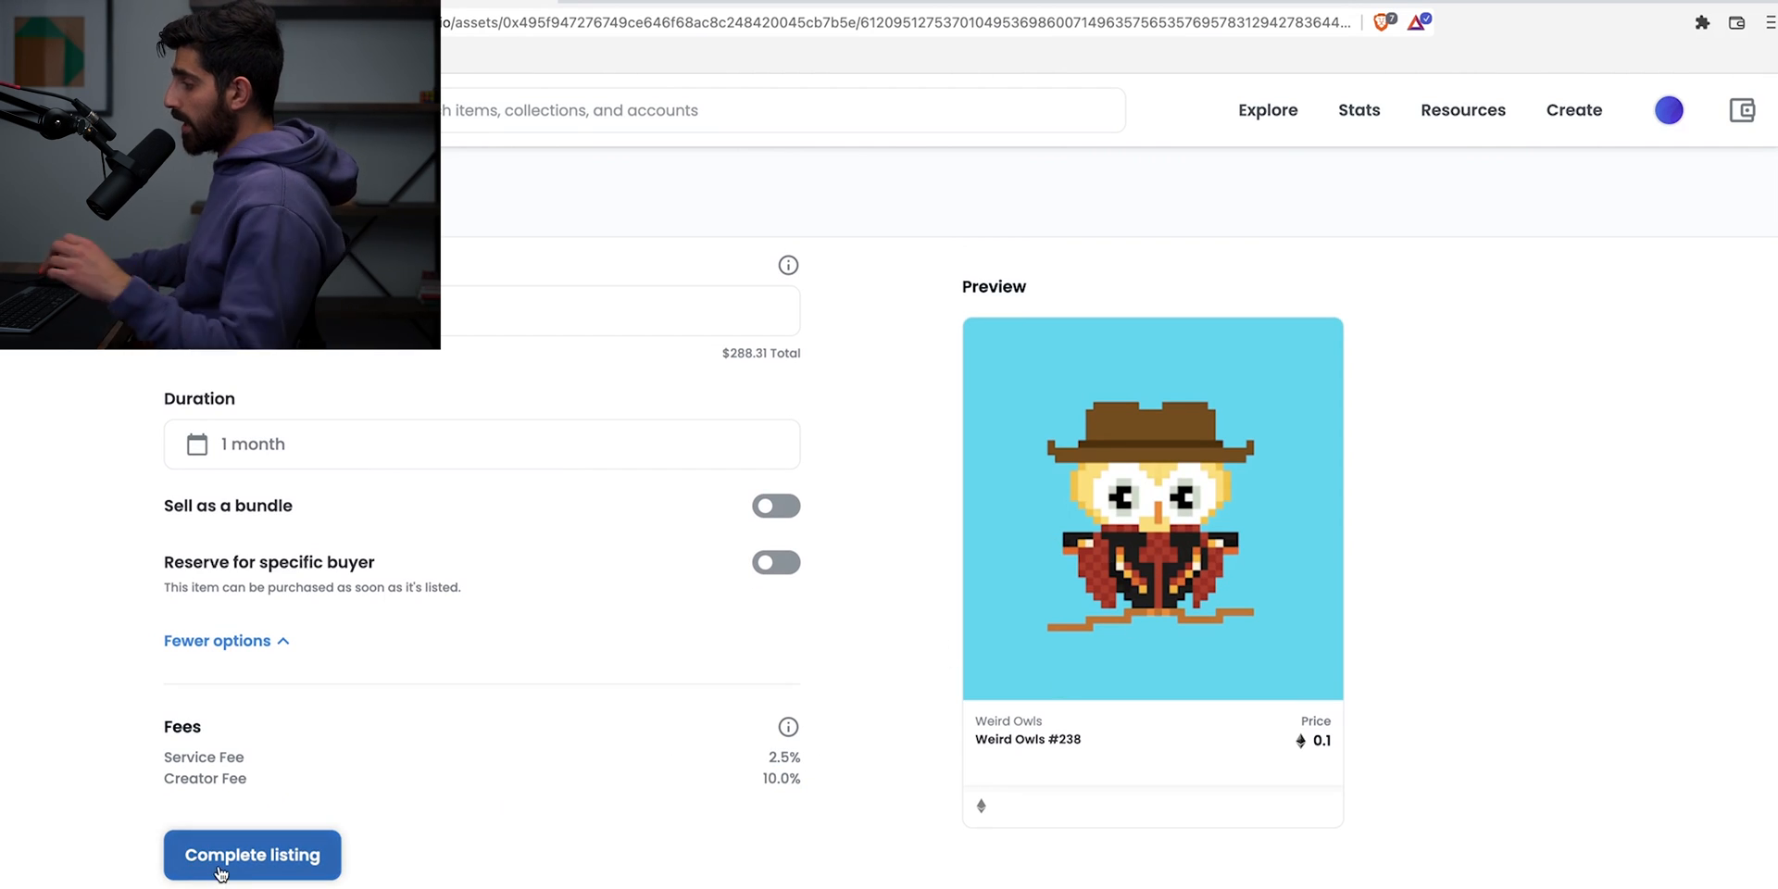
Complete the listing, approve MetaMask wallet initialization, sign the request, and view the listing
{"action": "left_click", "coordinate": [252, 854]}
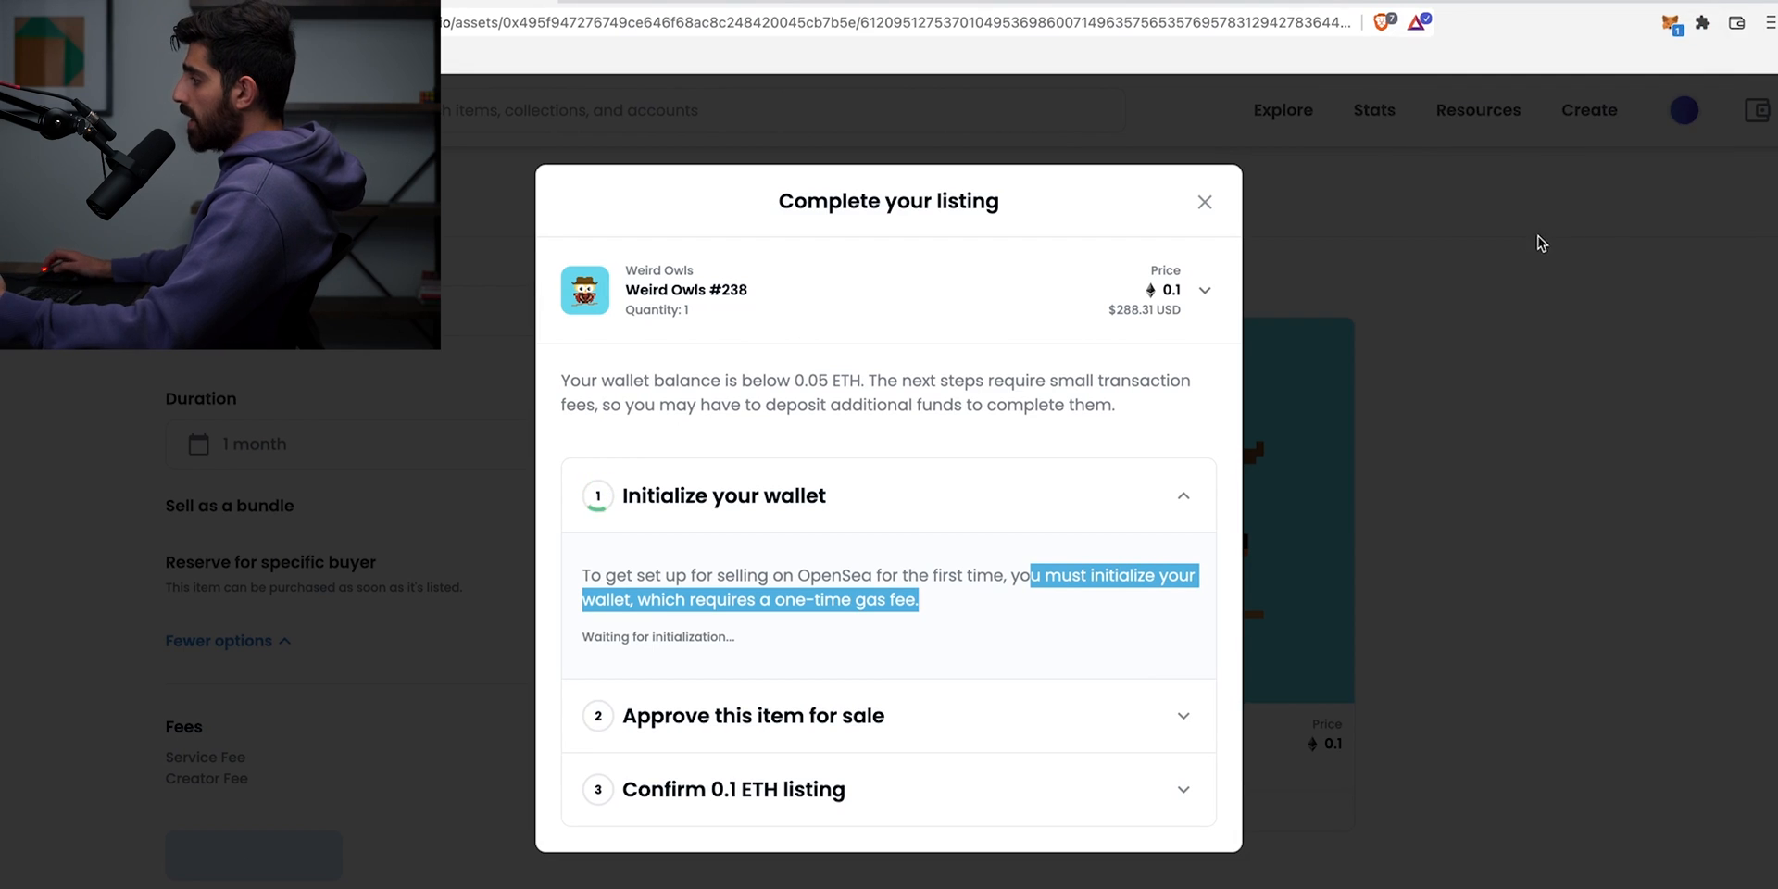
{"action": "left_click", "coordinate": [1671, 22]}
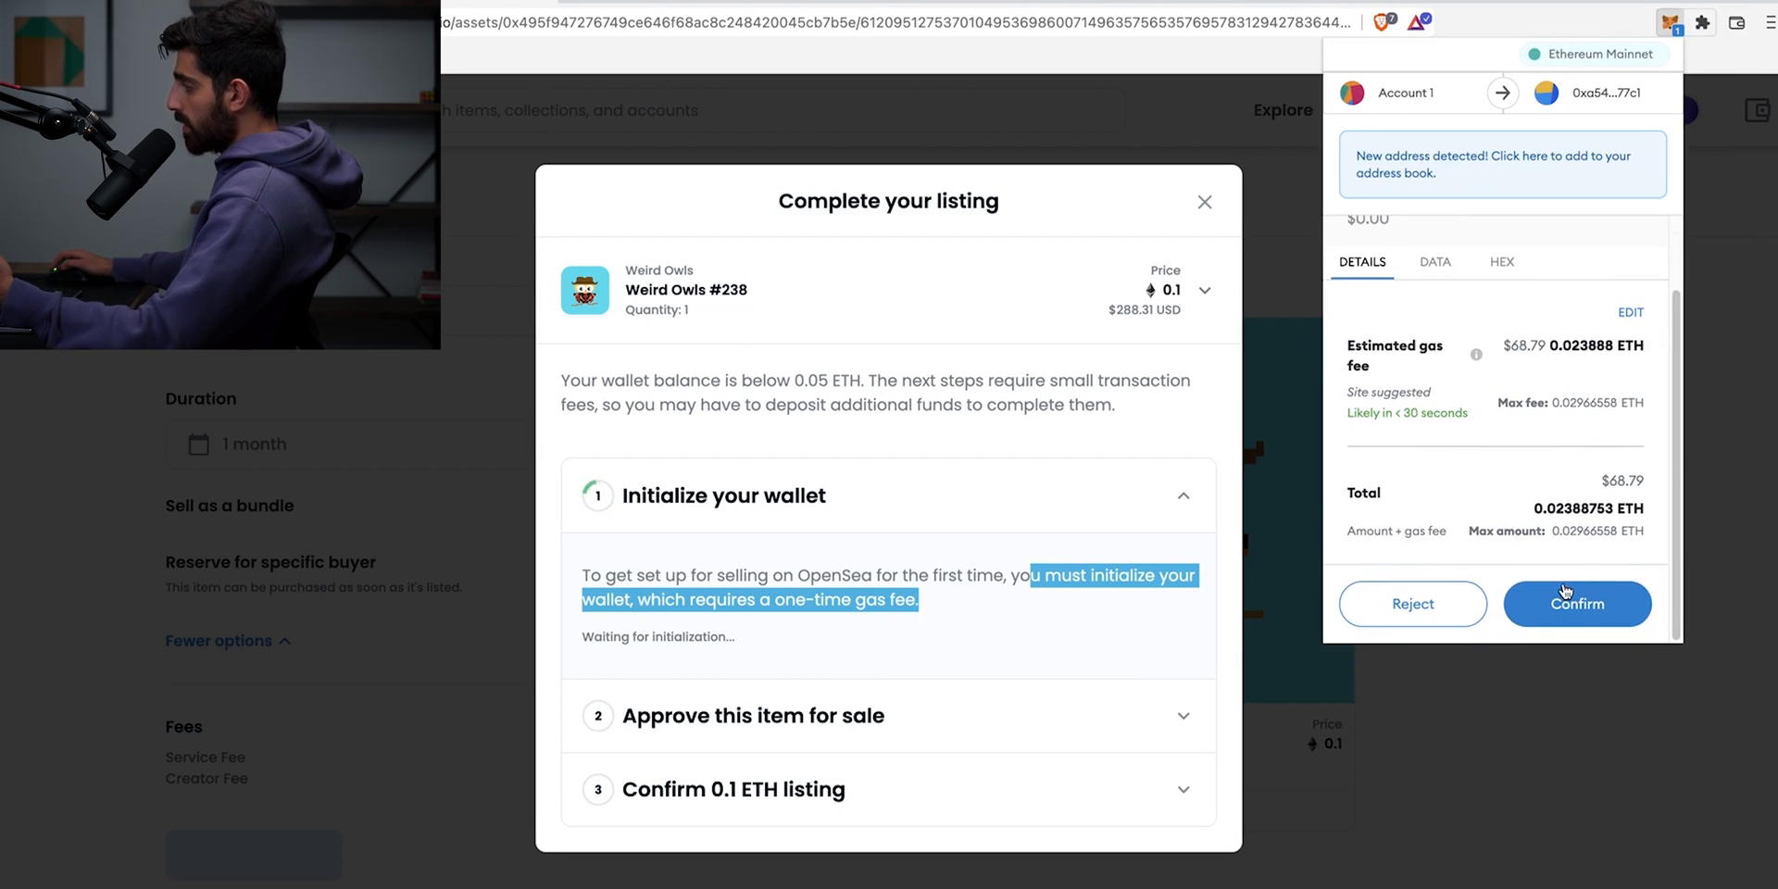
{"action": "left_click", "coordinate": [1576, 602]}
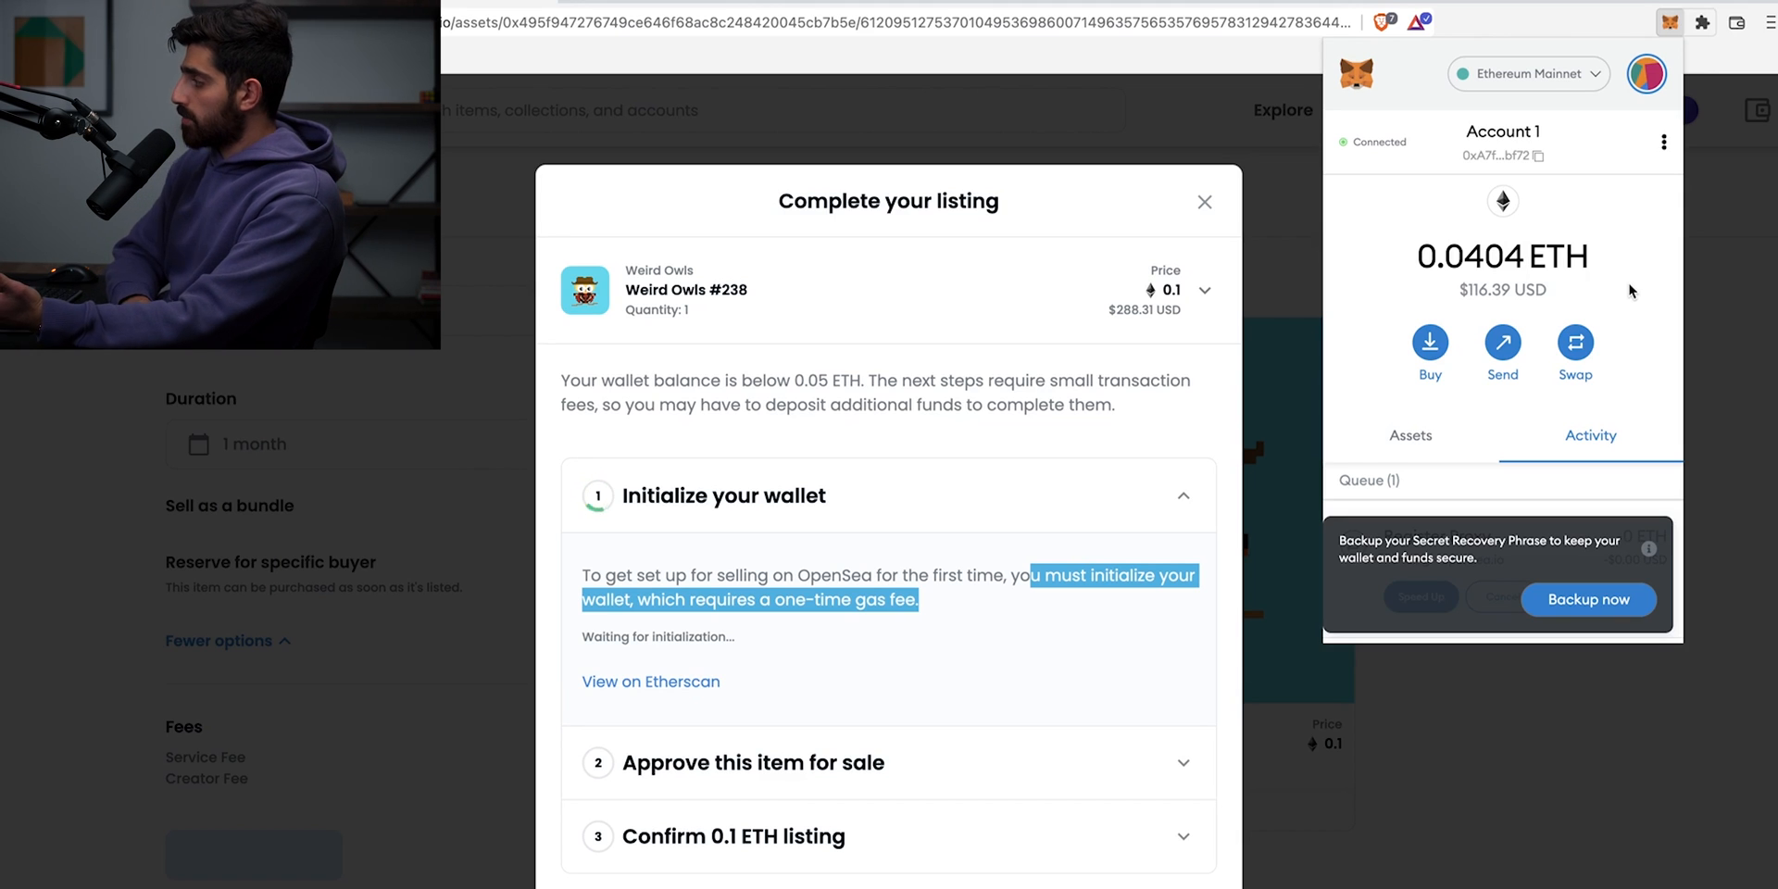
{"action": "mouse_move", "coordinate": [1600, 347]}
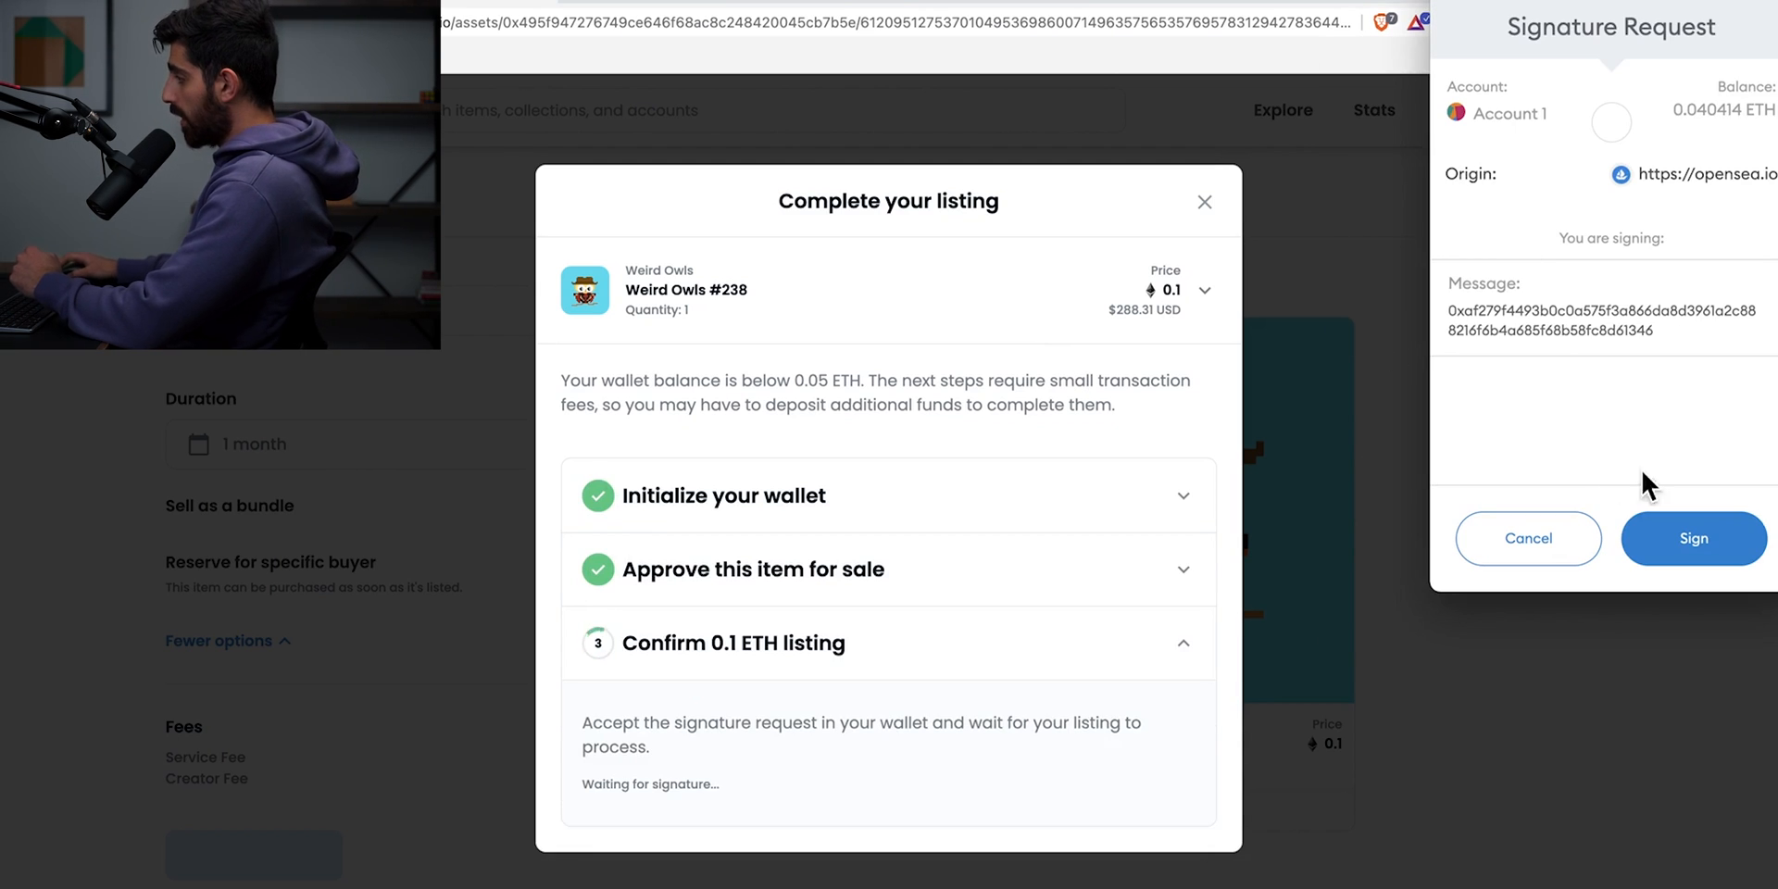
{"action": "left_click", "coordinate": [1692, 537]}
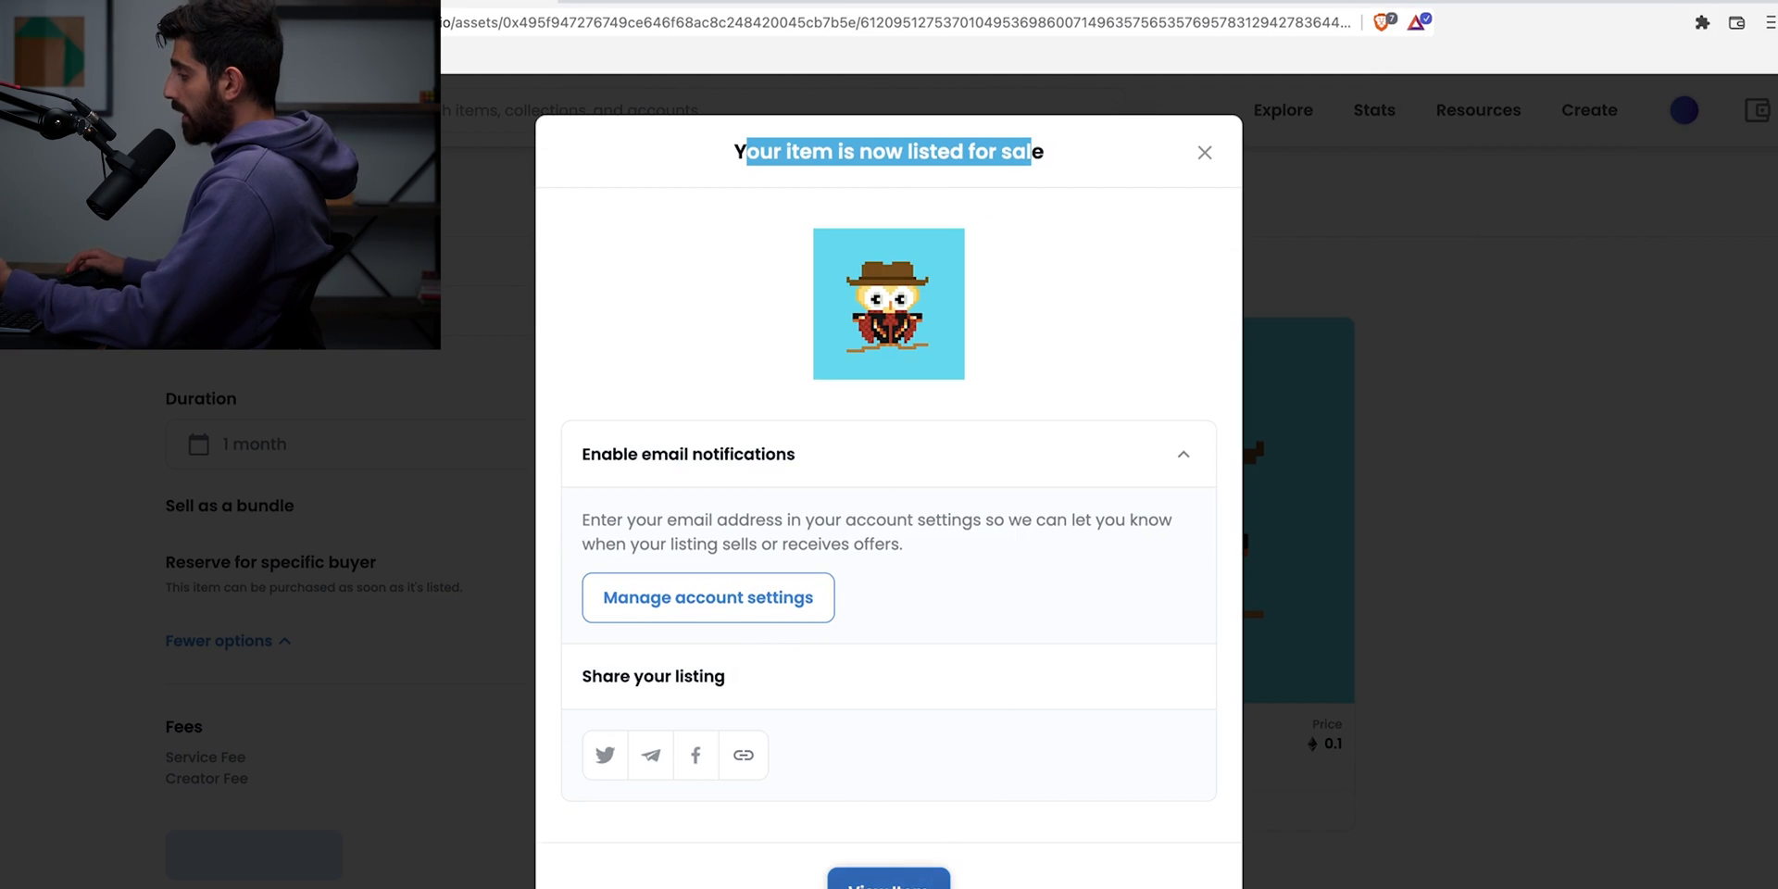
{"action": "left_click", "coordinate": [1203, 153]}
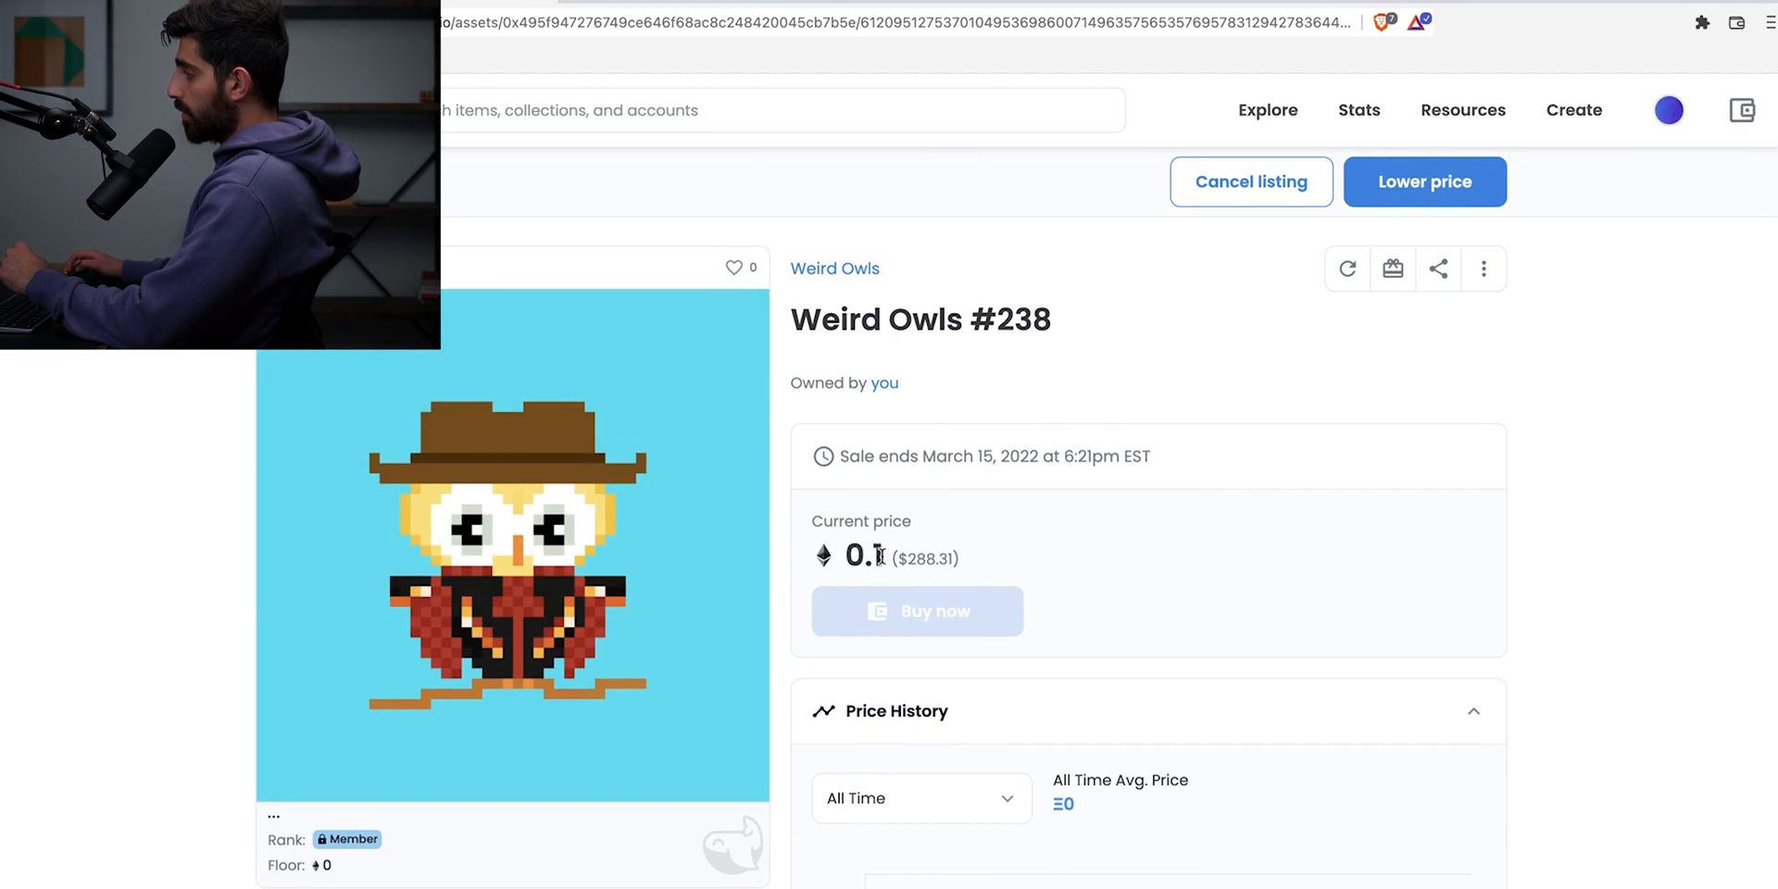
Scroll the Weird Owls #238 page and return to your account profile page
{"action": "scroll", "scroll_direction": "down", "scroll_amount": 3}
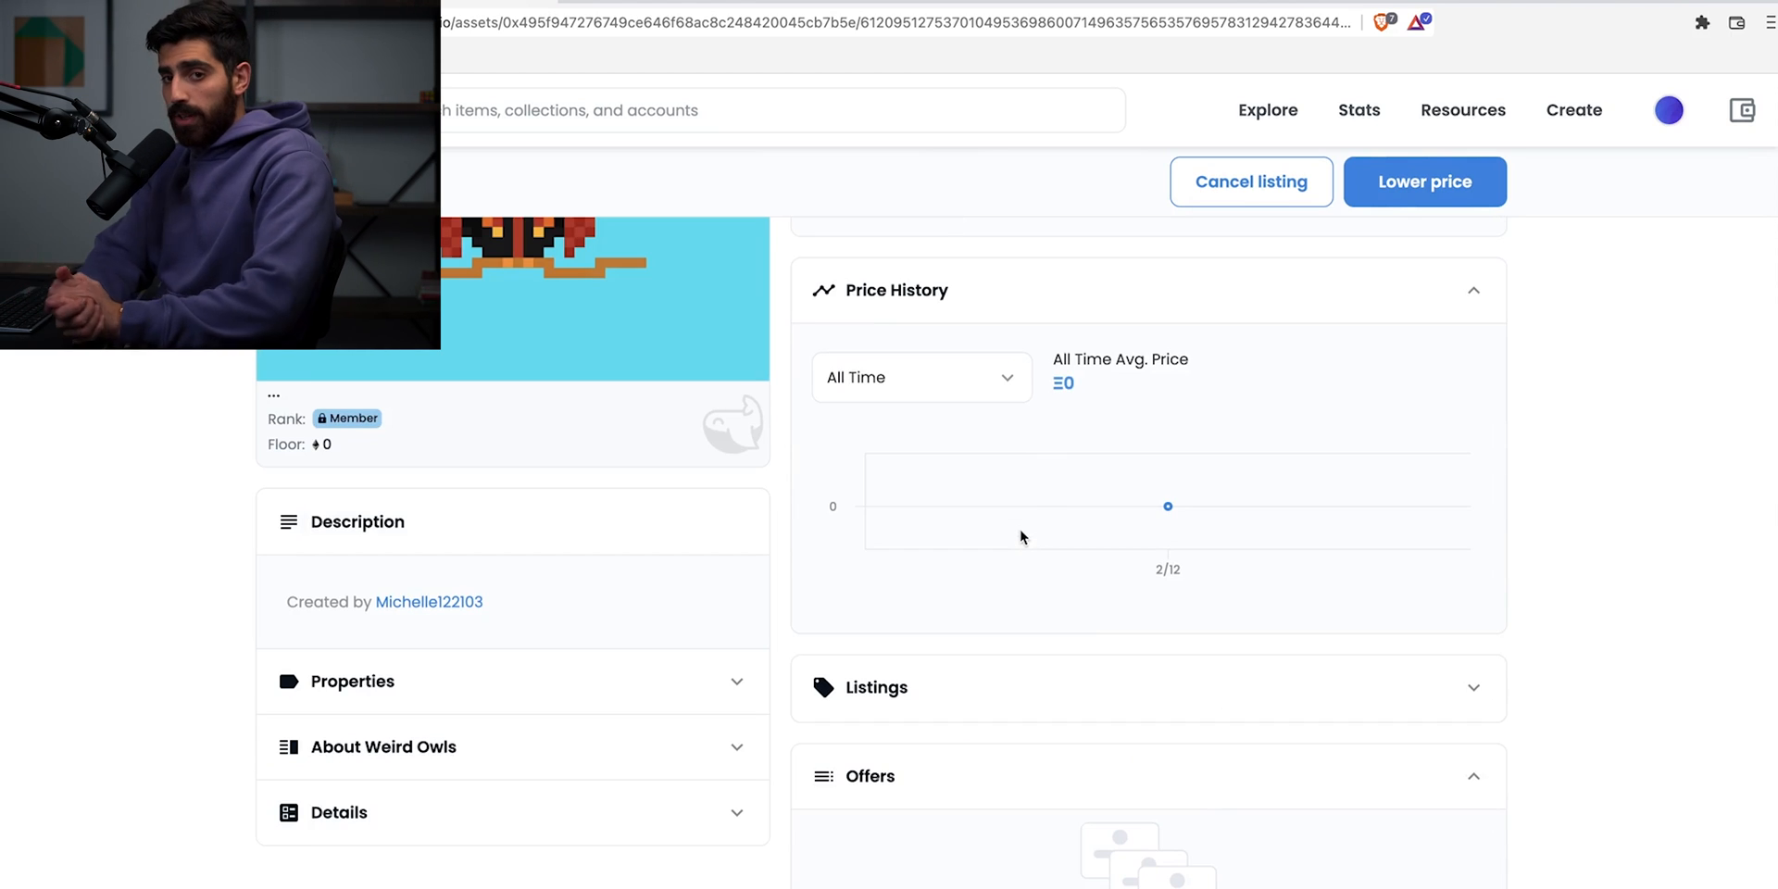
{"action": "left_click", "coordinate": [1668, 110]}
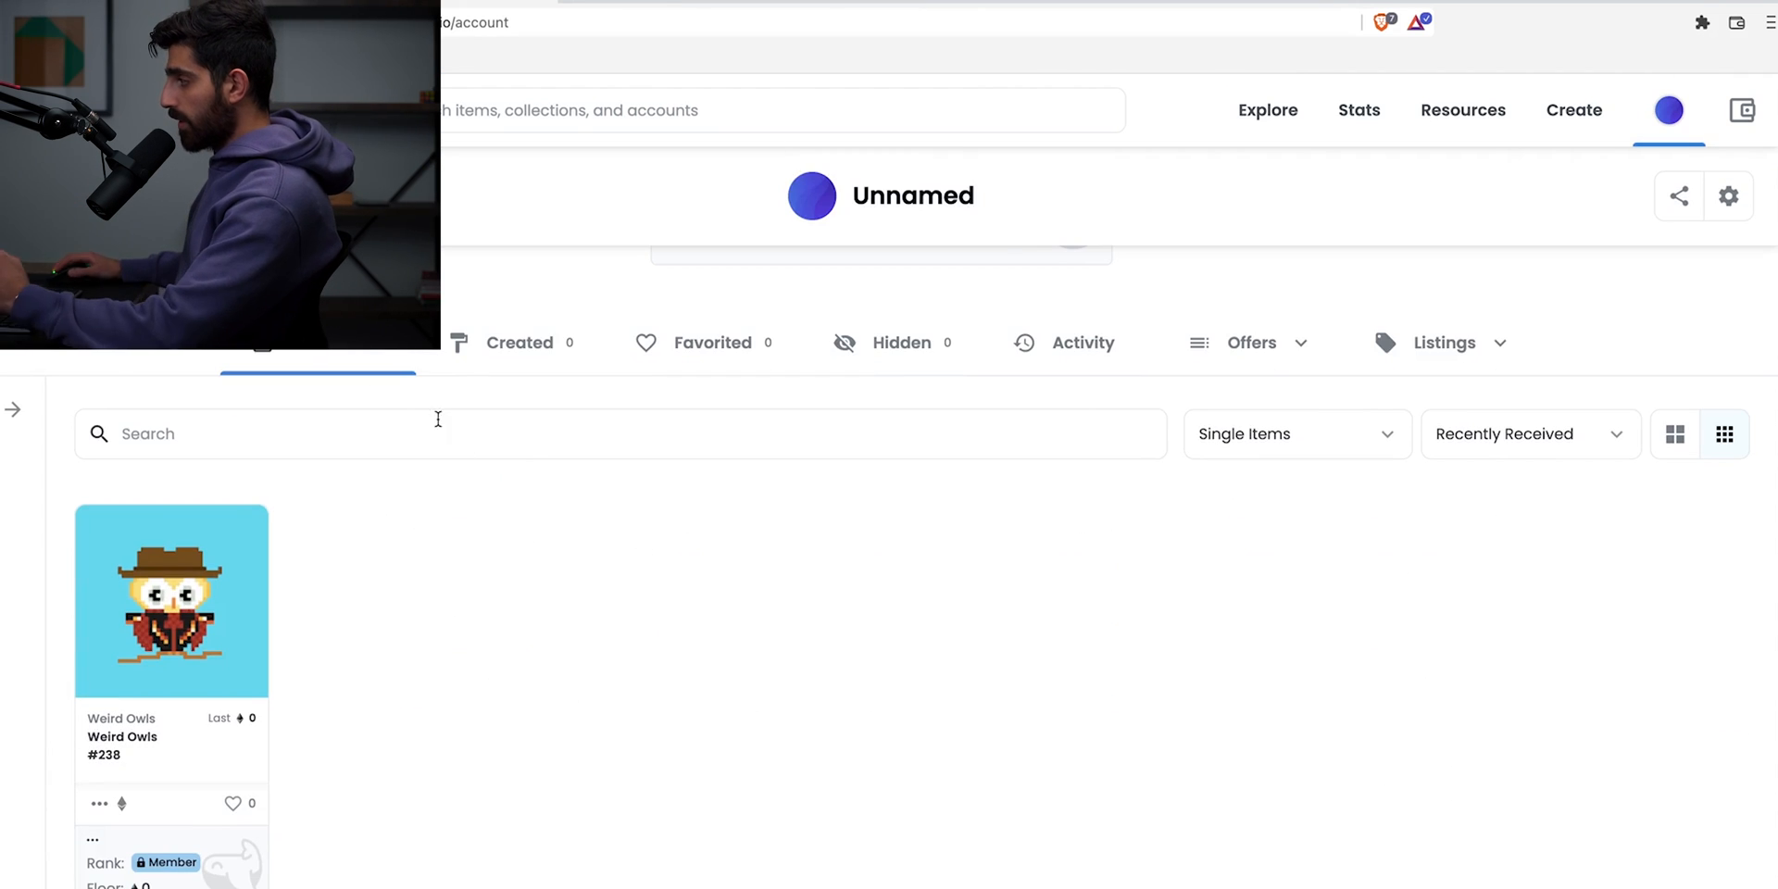
Show your Created items and start a new item form
{"action": "left_click", "coordinate": [519, 343]}
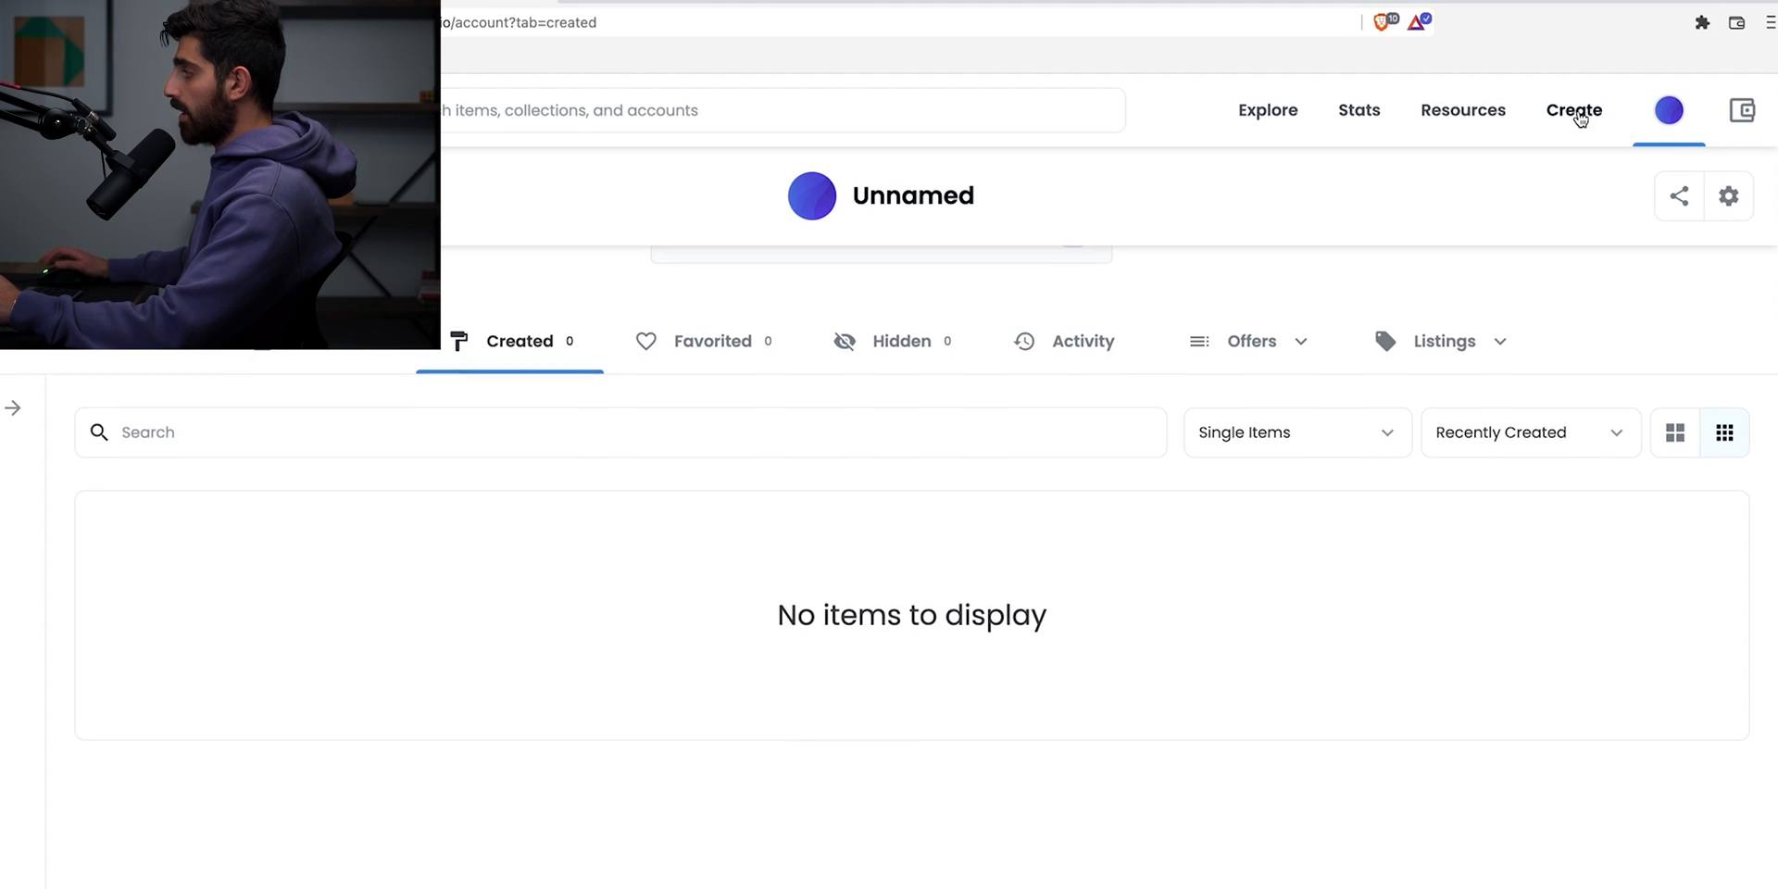
{"action": "left_click", "coordinate": [1574, 111]}
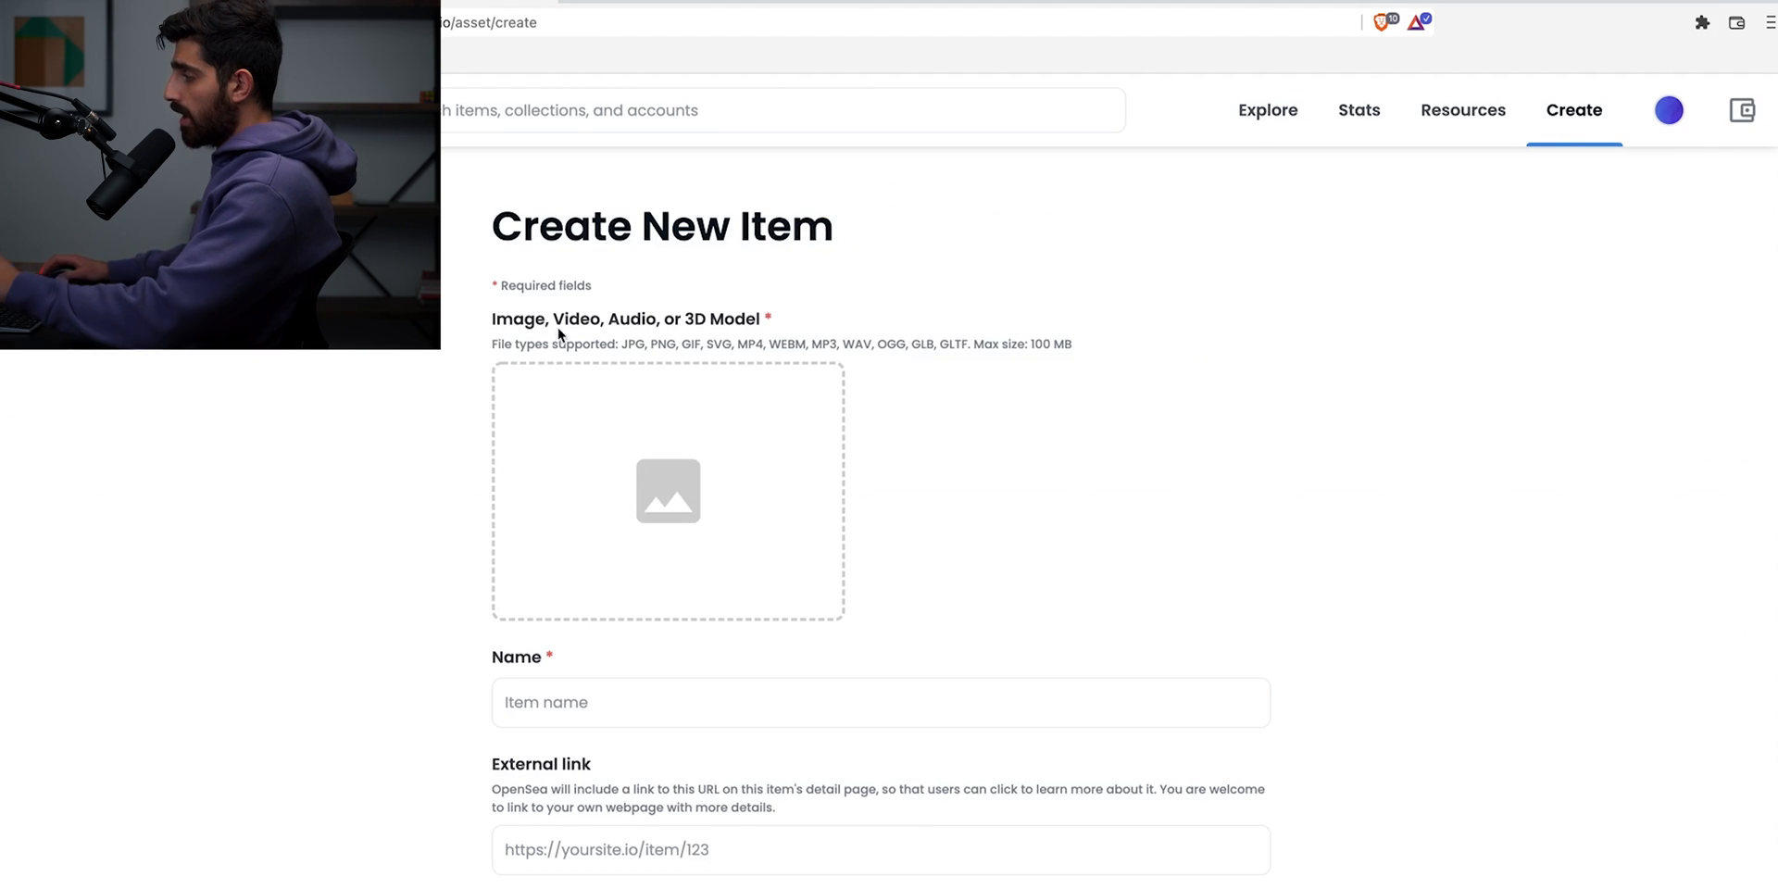
{"action": "scroll", "scroll_direction": "down", "scroll_amount": 3}
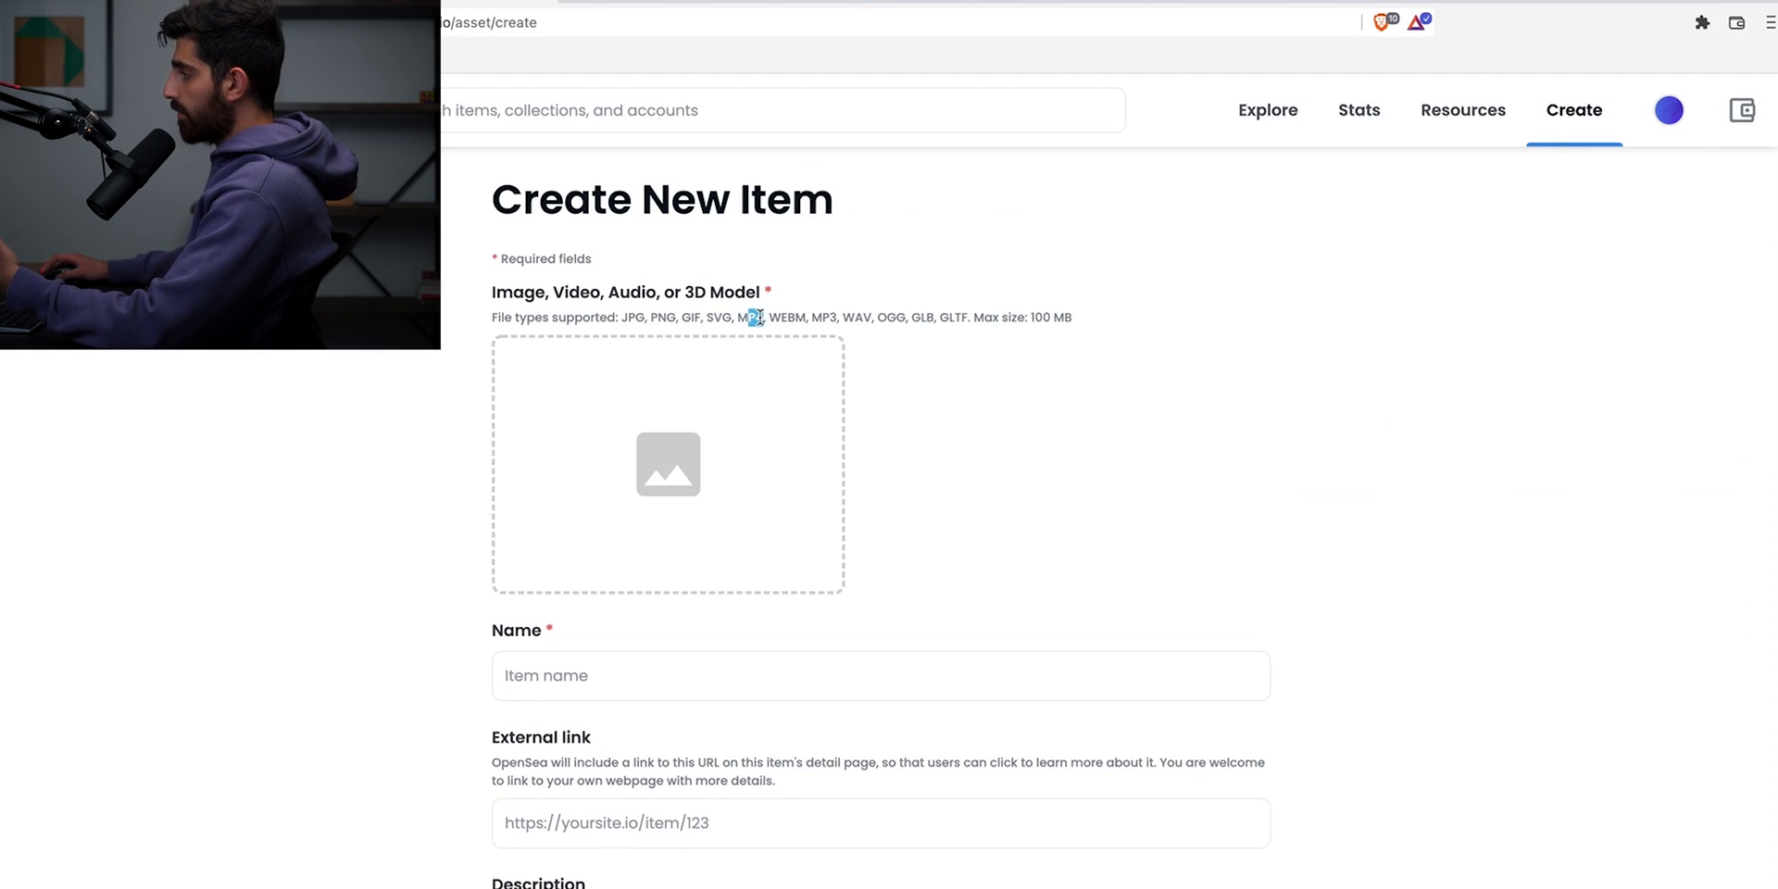
{"action": "mouse_move", "coordinate": [1092, 470]}
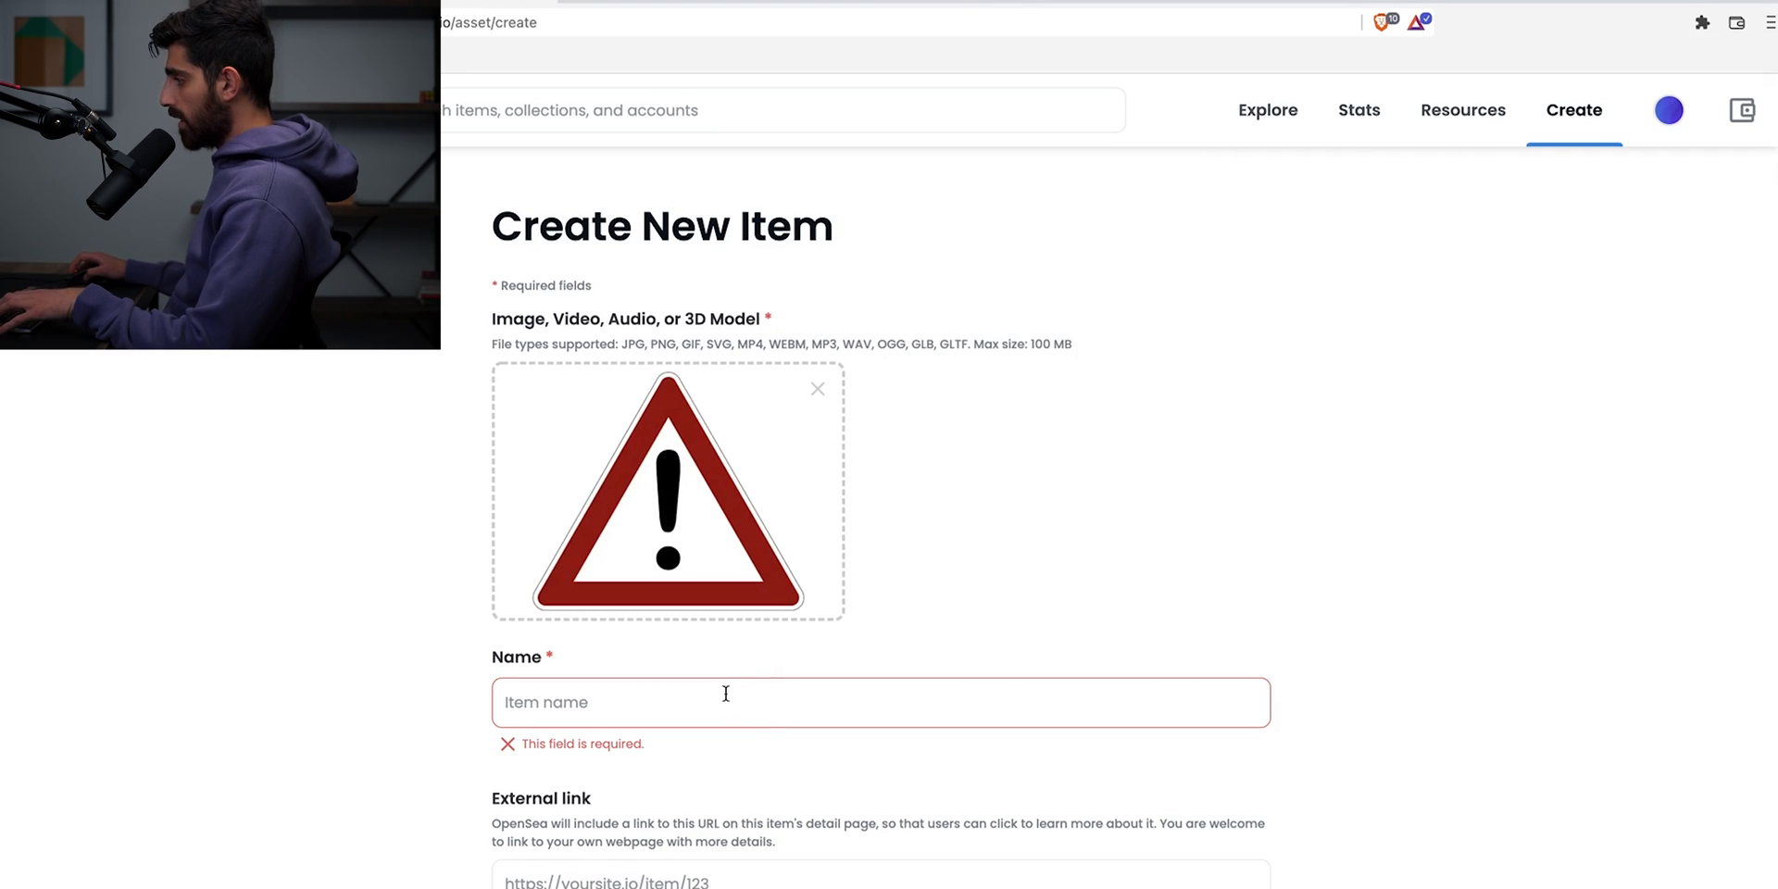
Name the item 'Caution NFT', describe it 'Demo for Youtube channel', and create it
{"action": "type", "text": "Caution"}
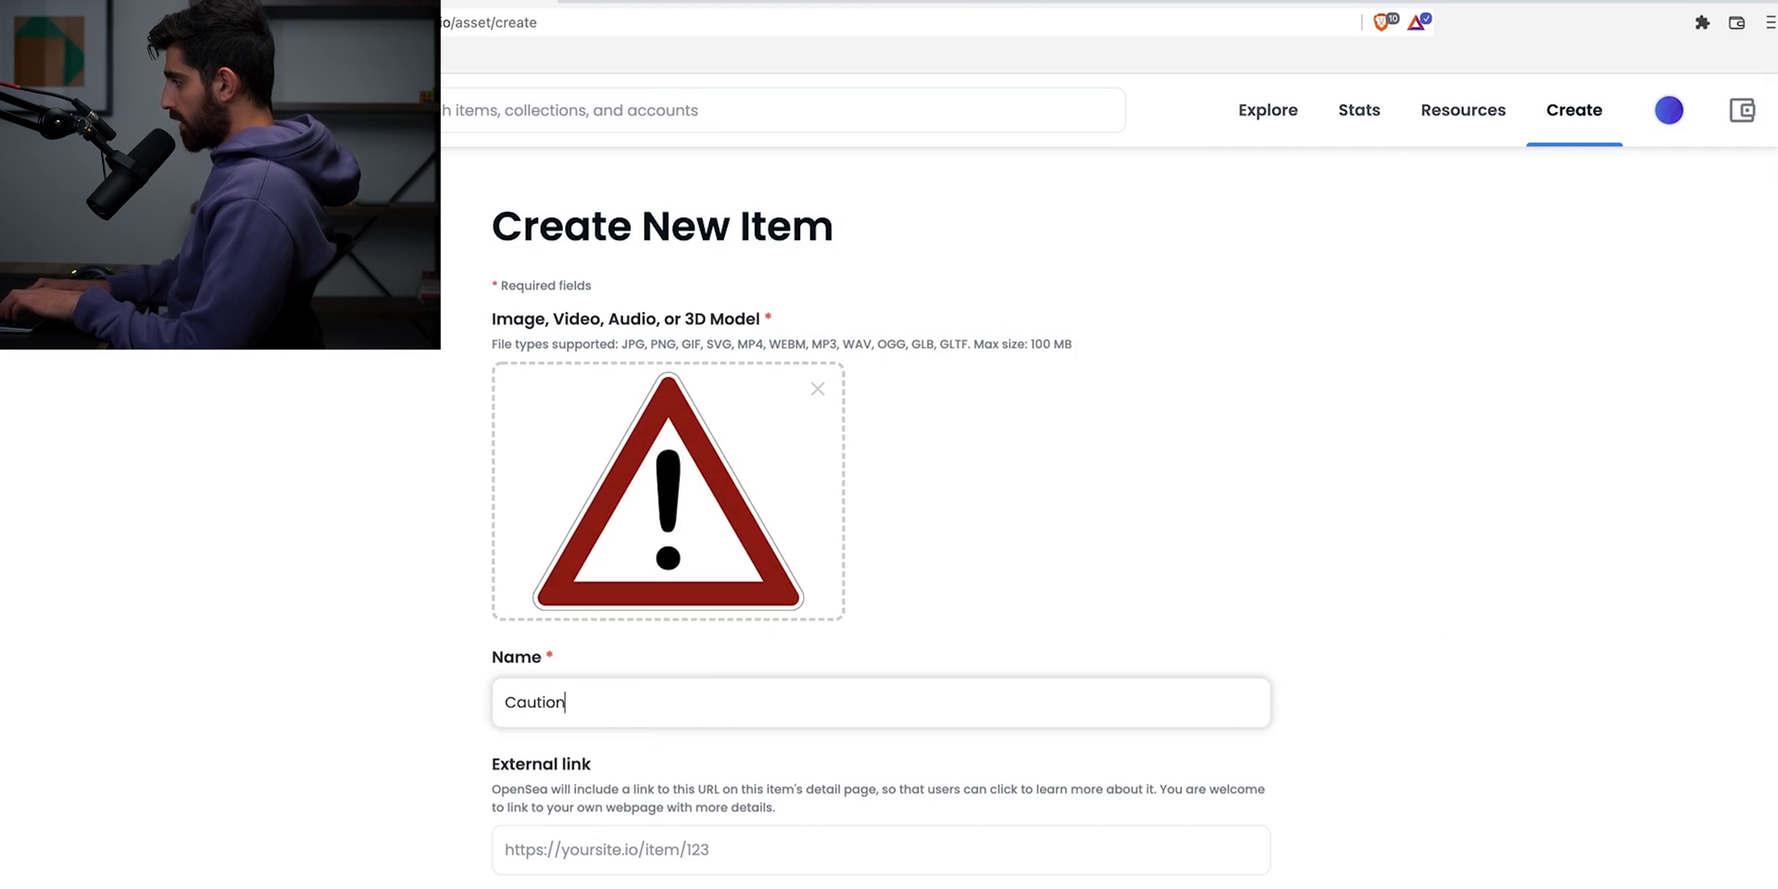
{"action": "type", "text": "NFT"}
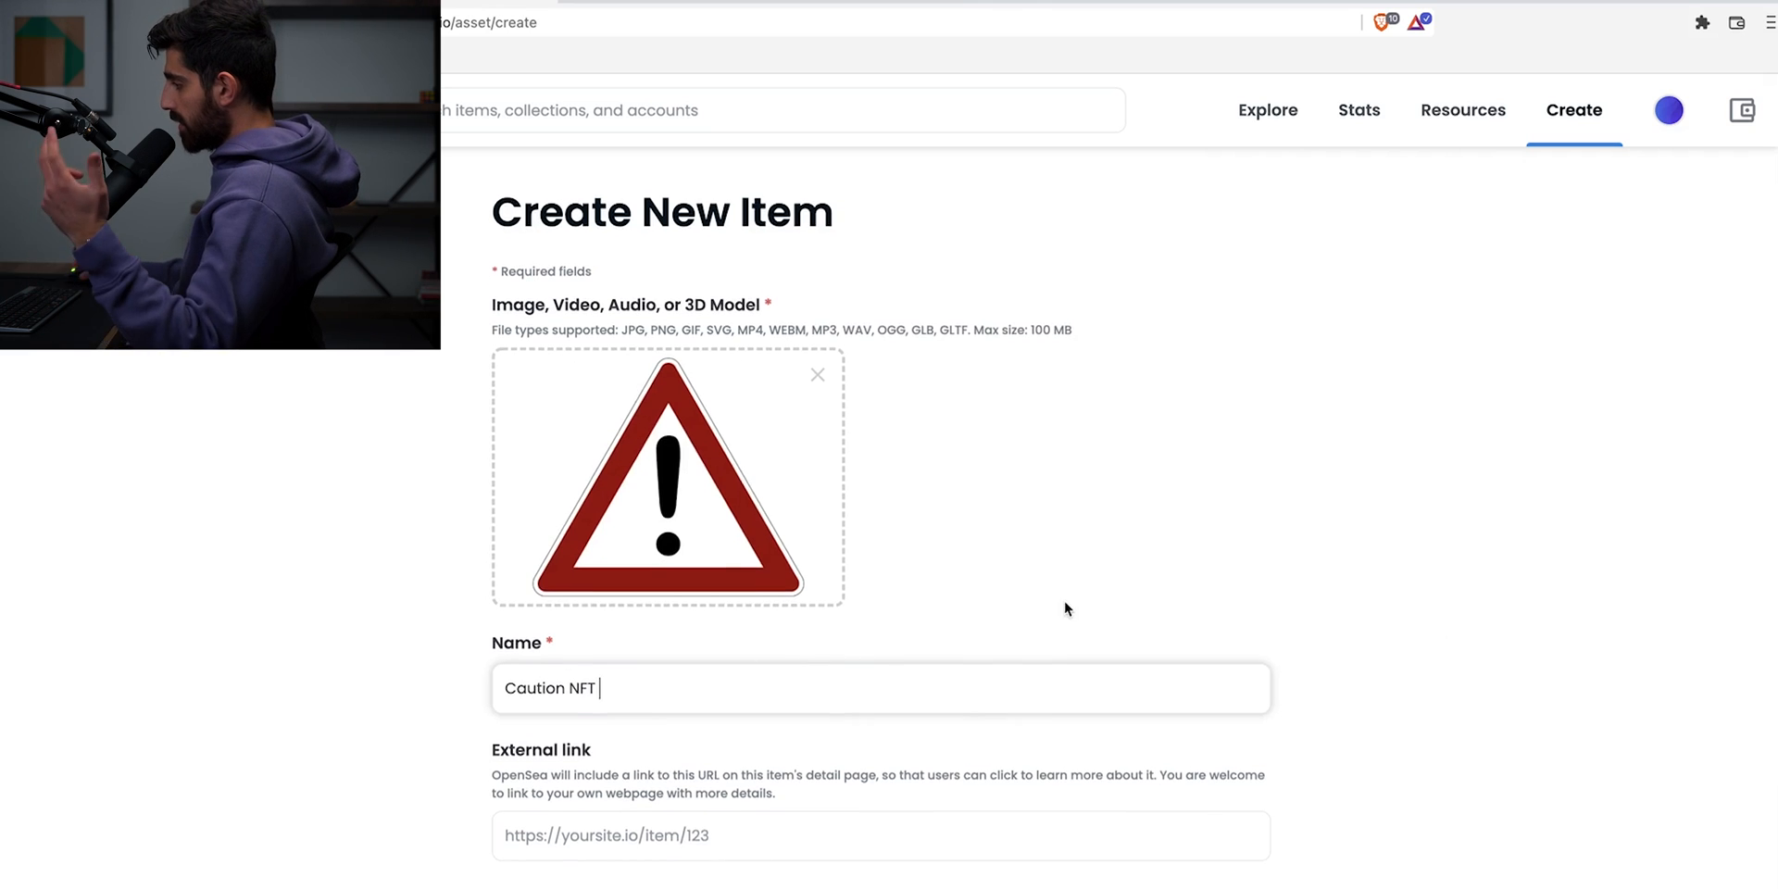
{"action": "scroll", "scroll_direction": "down", "scroll_amount": 3}
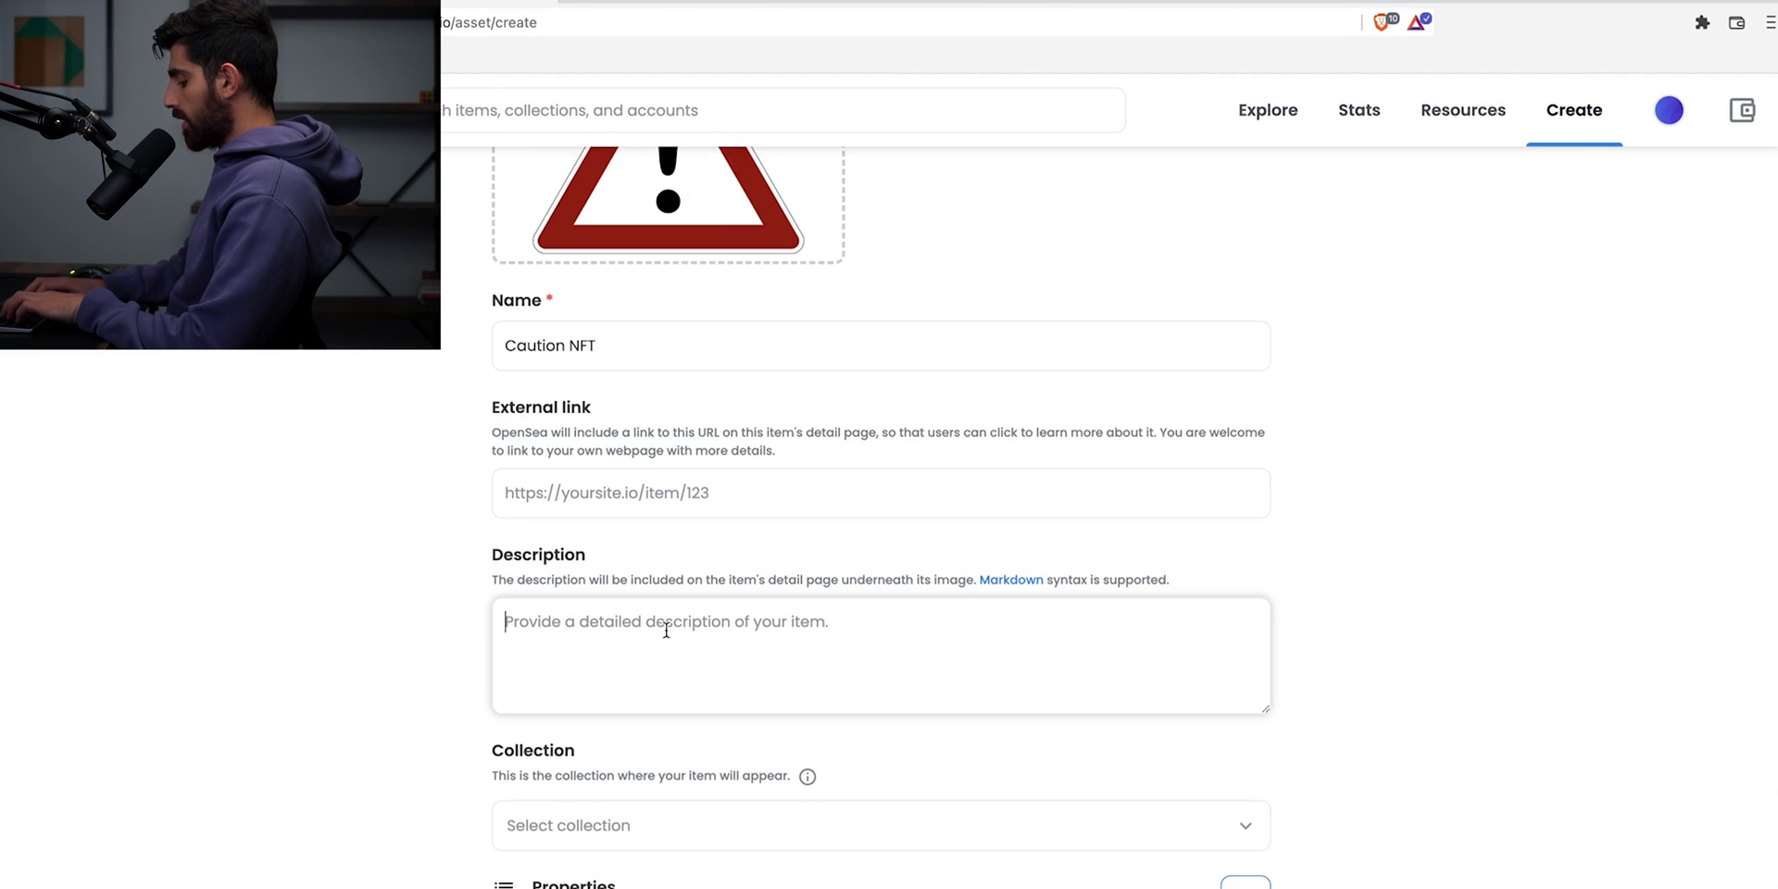
{"action": "type", "text": "Demo for Y"}
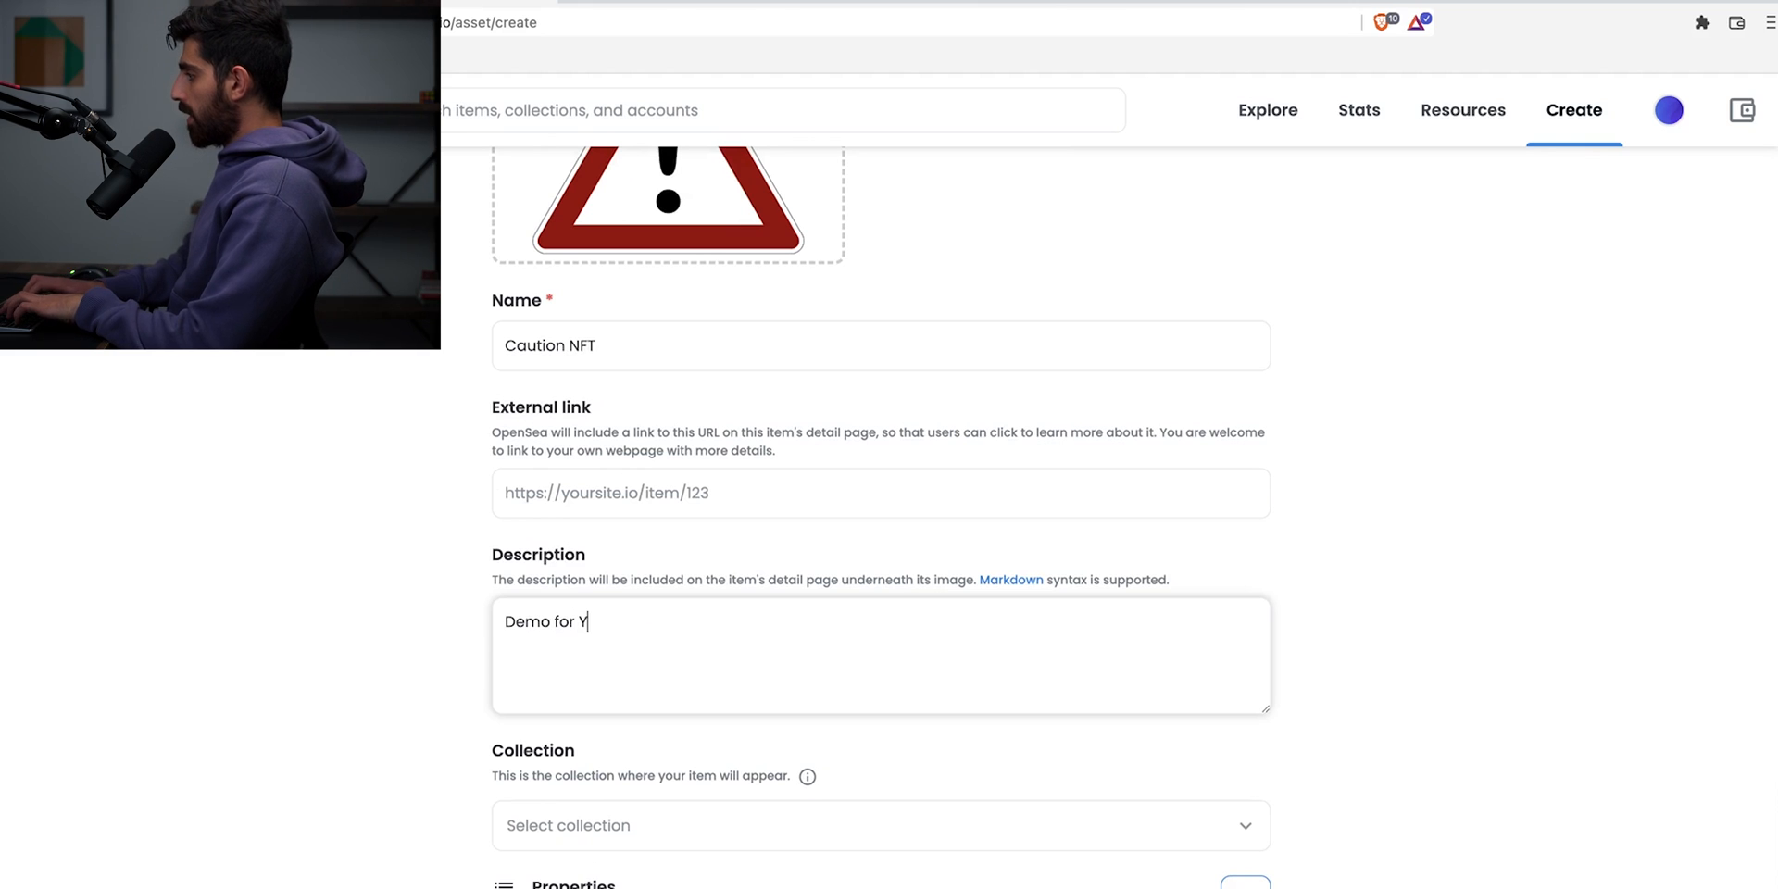
{"action": "type", "text": "outube channel"}
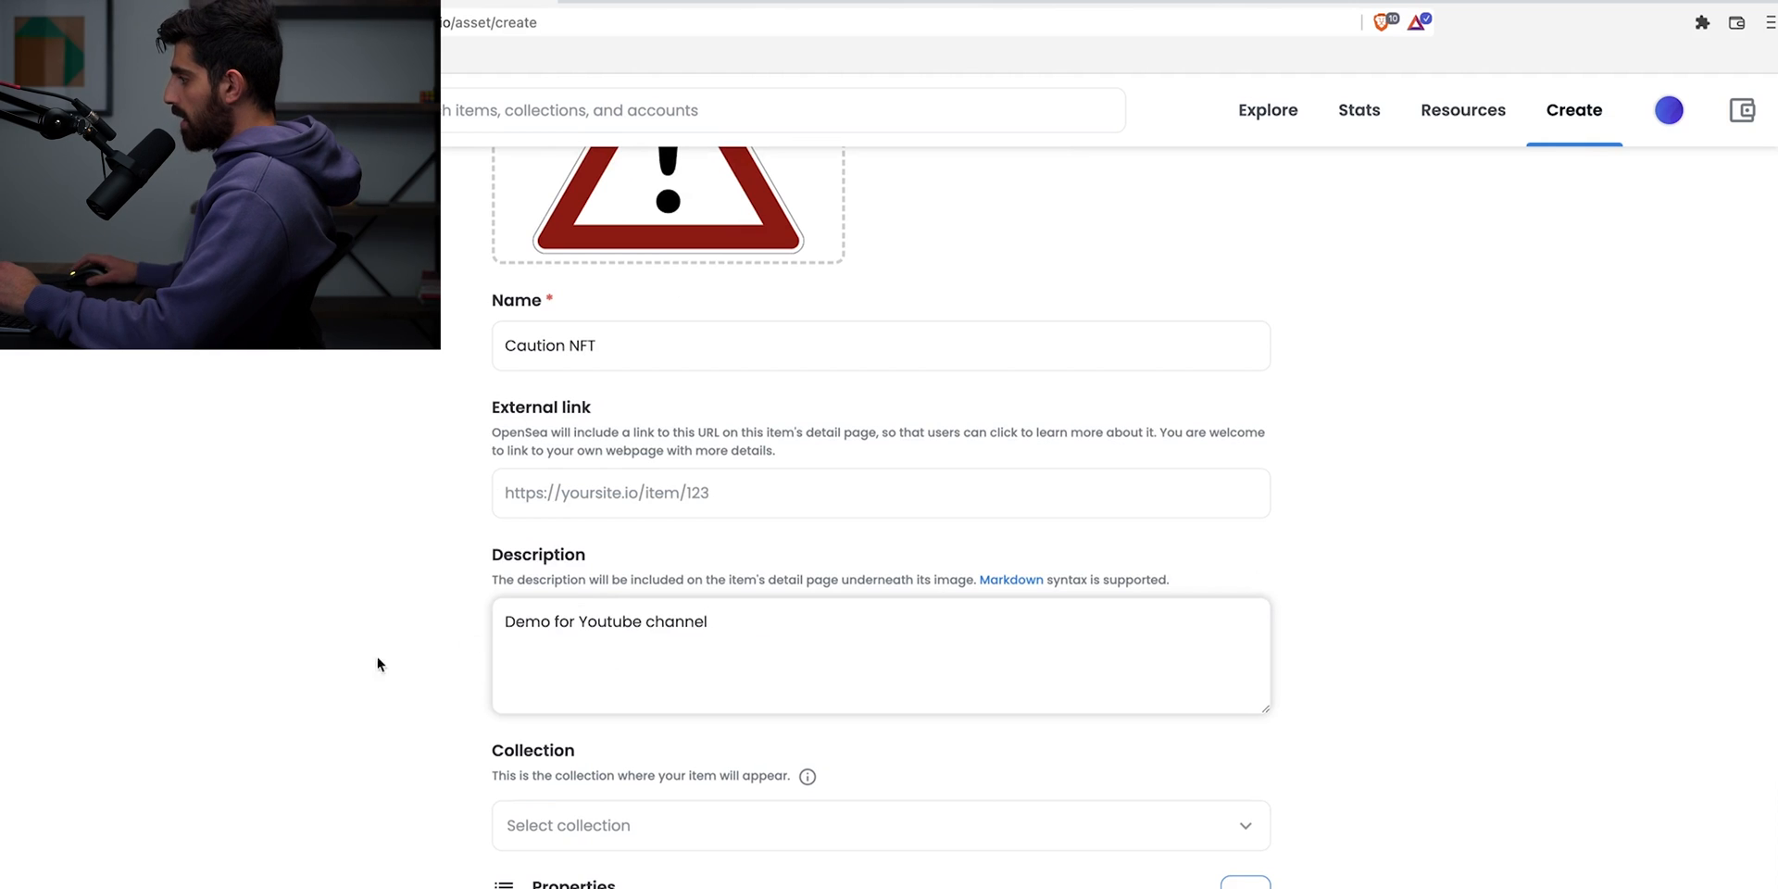
{"action": "scroll", "scroll_direction": "down", "scroll_amount": 3}
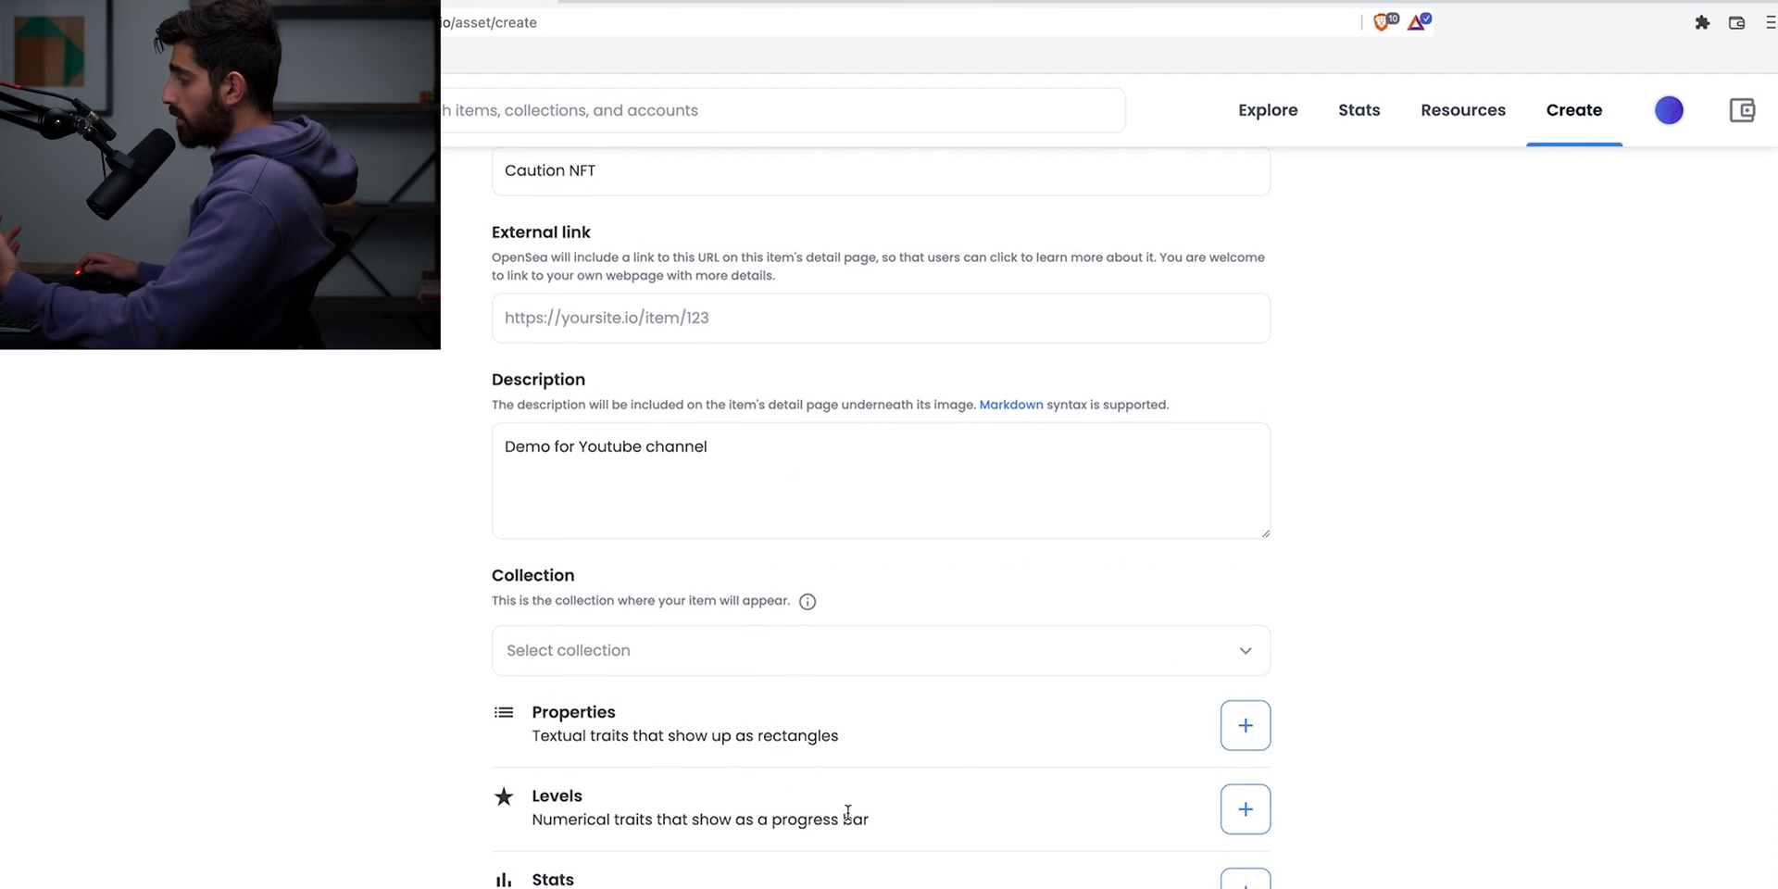
{"action": "scroll", "scroll_direction": "down", "scroll_amount": 3}
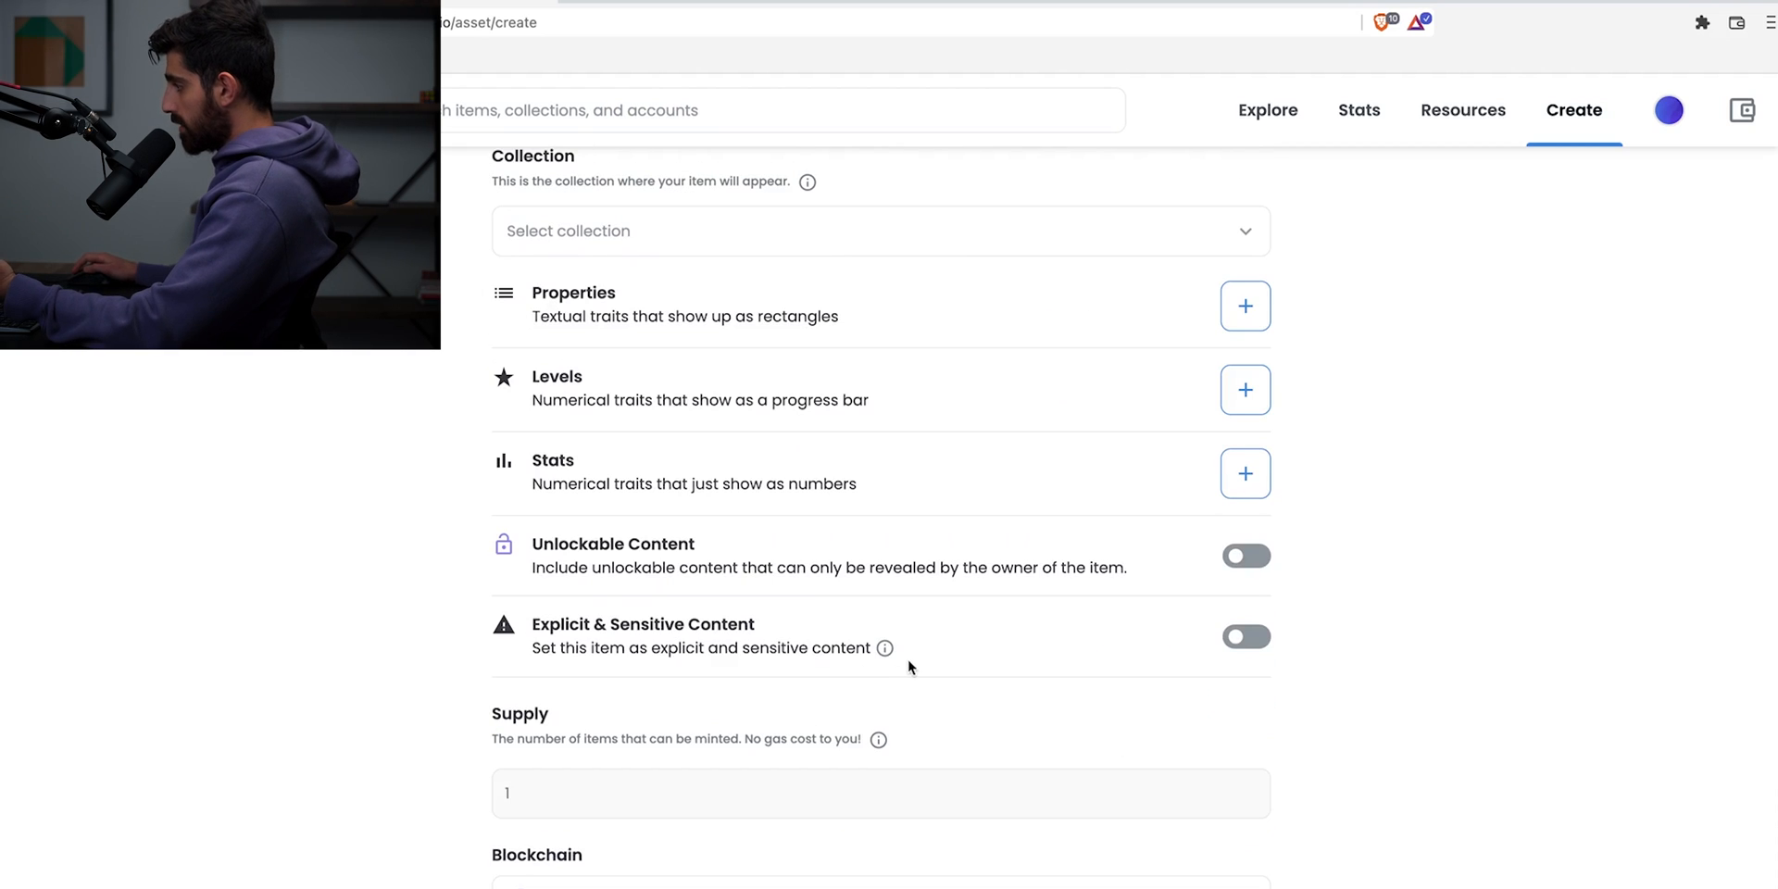
{"action": "scroll", "scroll_direction": "down", "scroll_amount": 3}
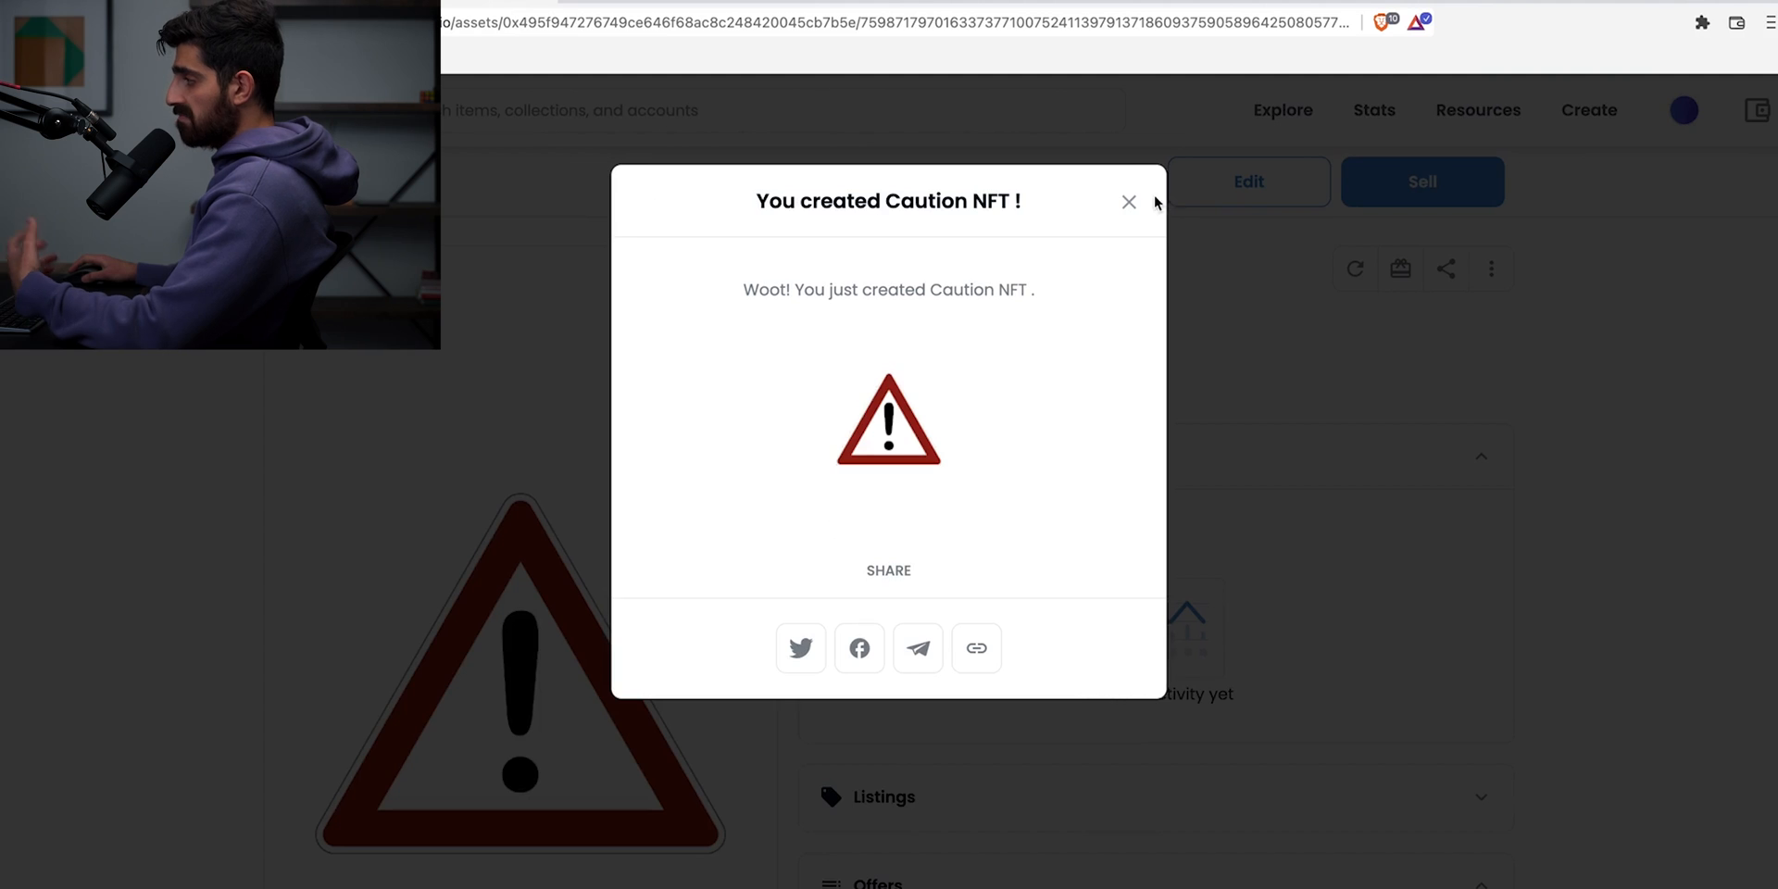
Open the Caution NFT sell form and set a fixed price of 0.1 ETH
{"action": "left_click", "coordinate": [1128, 201]}
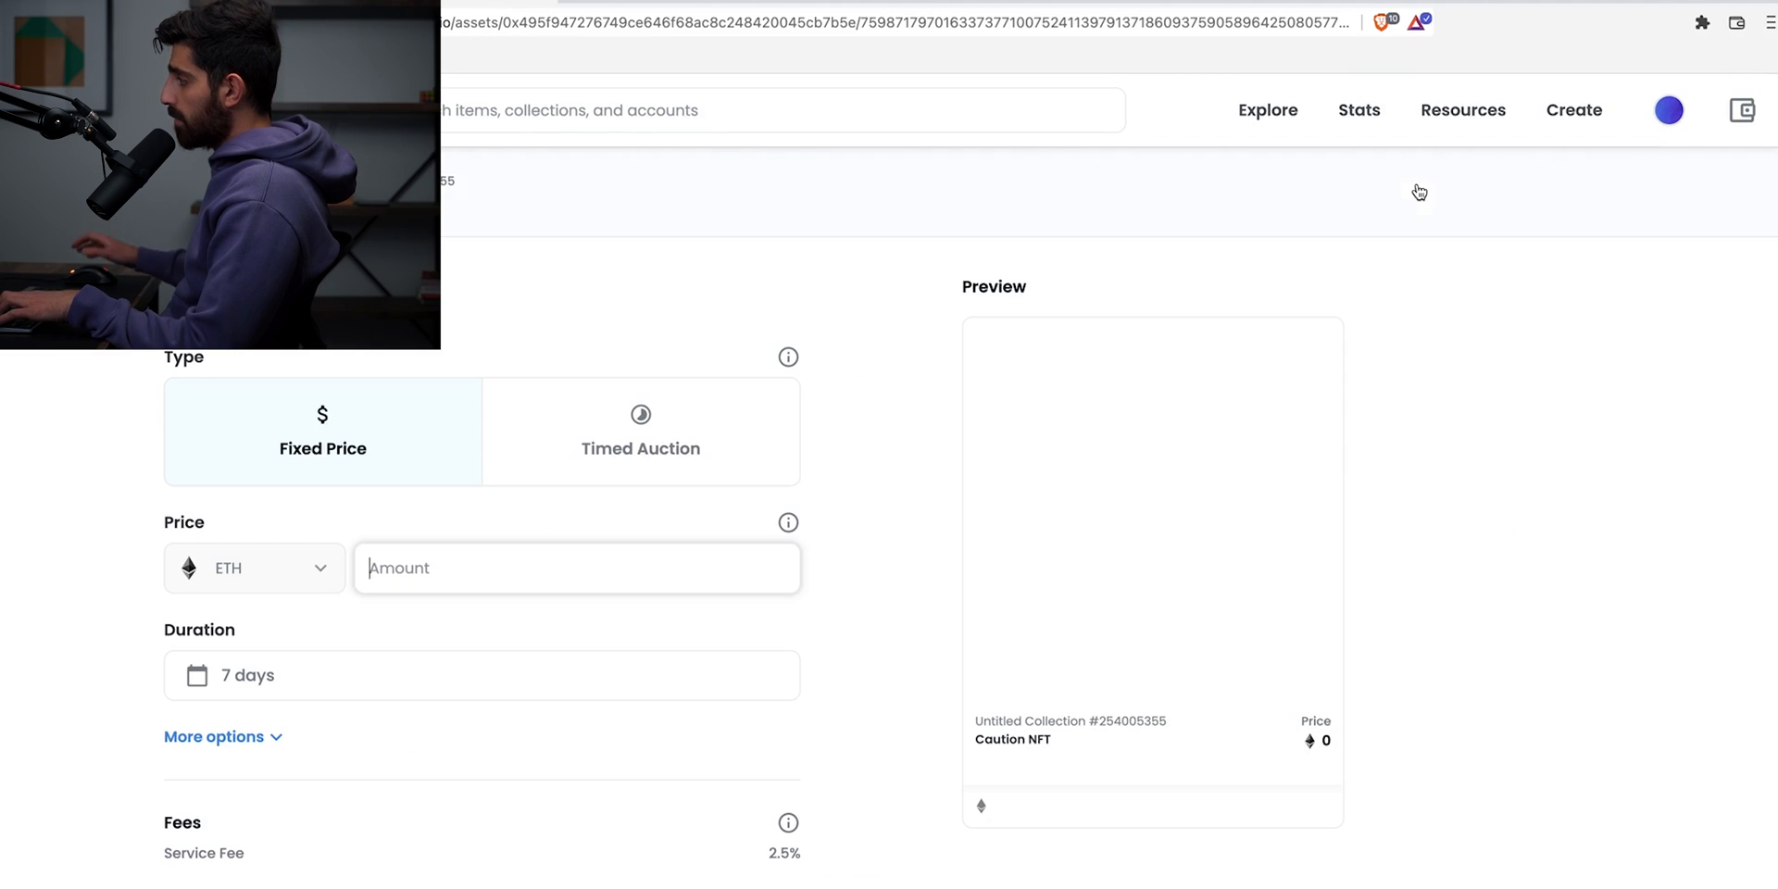
{"action": "type", "text": "0."}
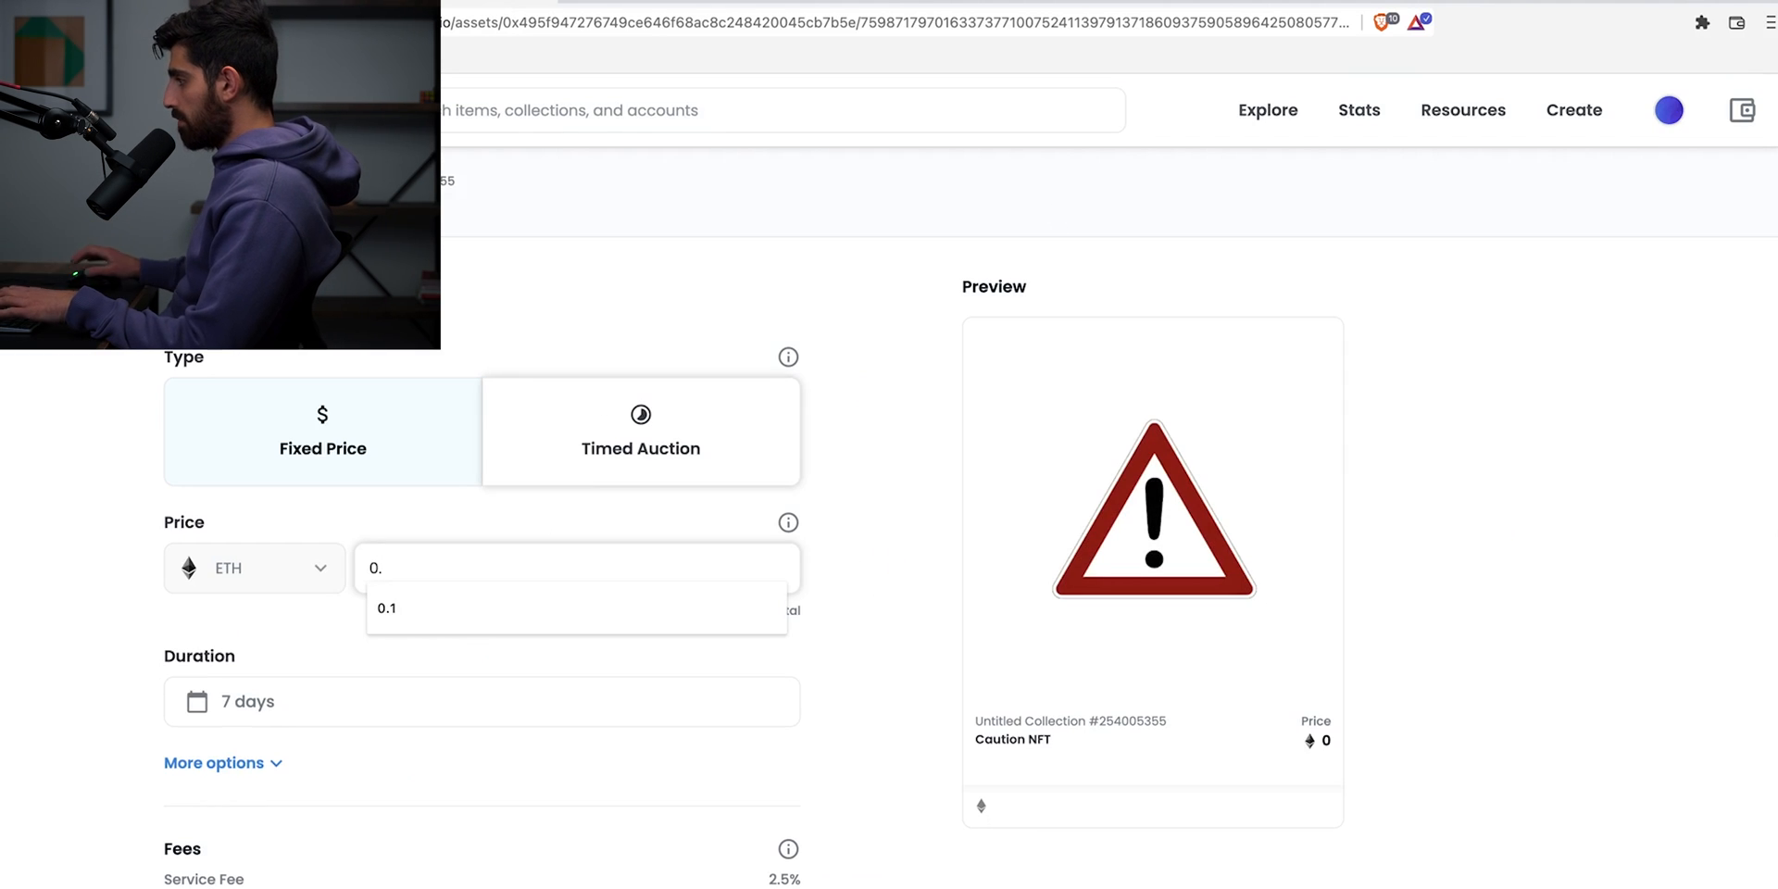
{"action": "left_click", "coordinate": [387, 608]}
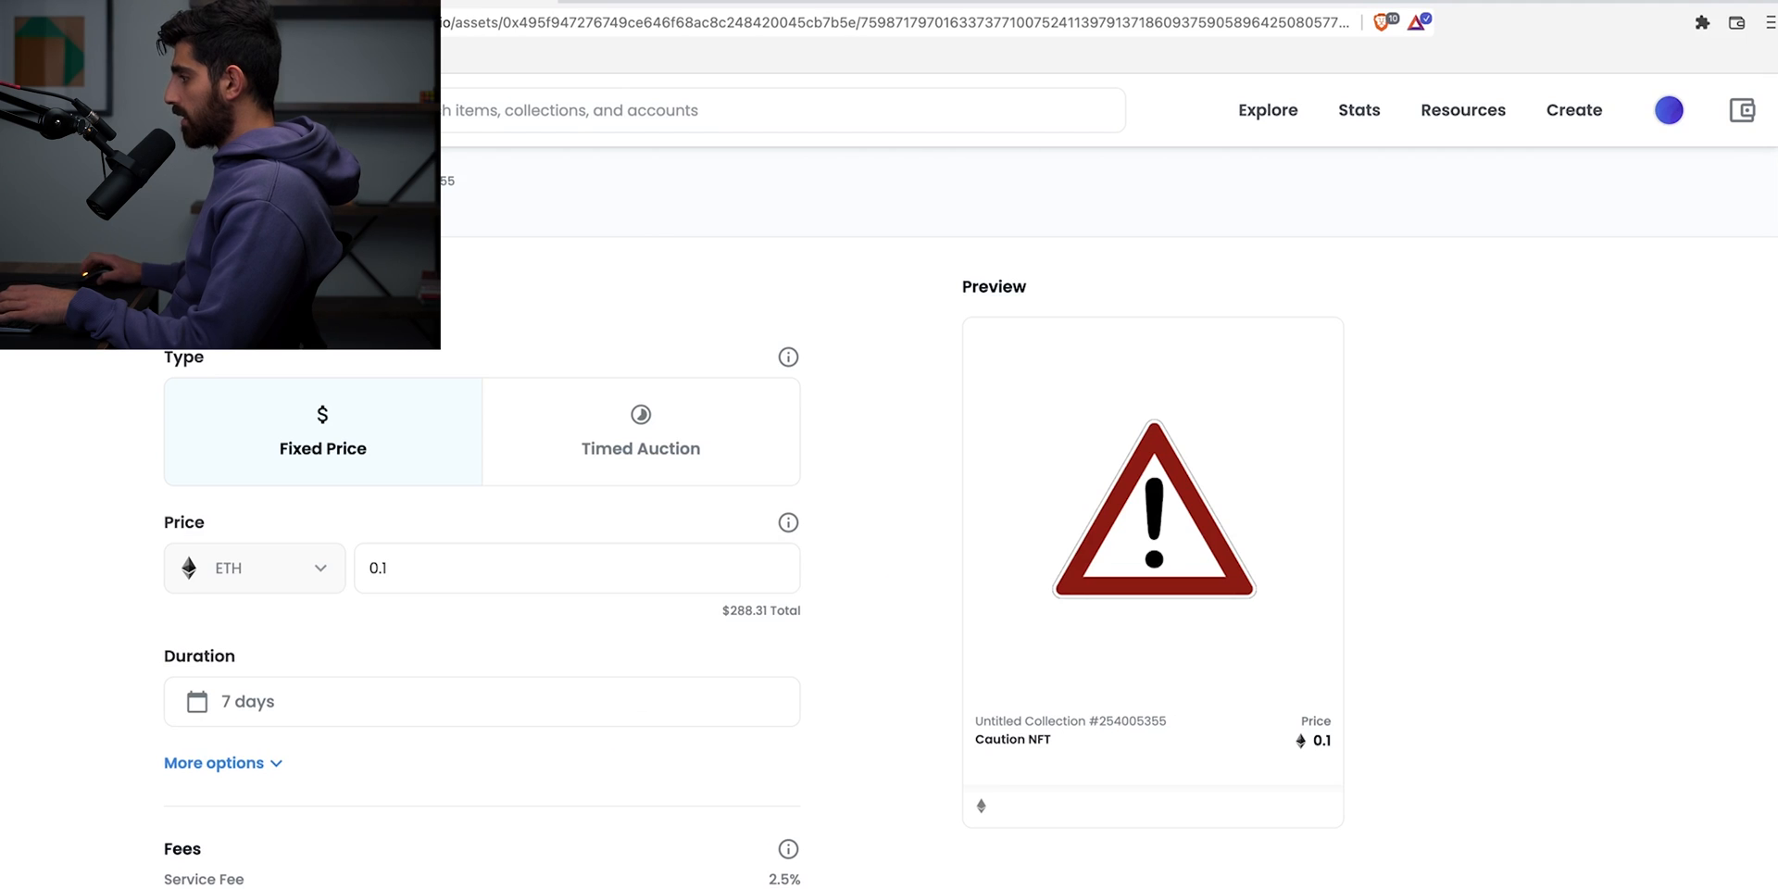